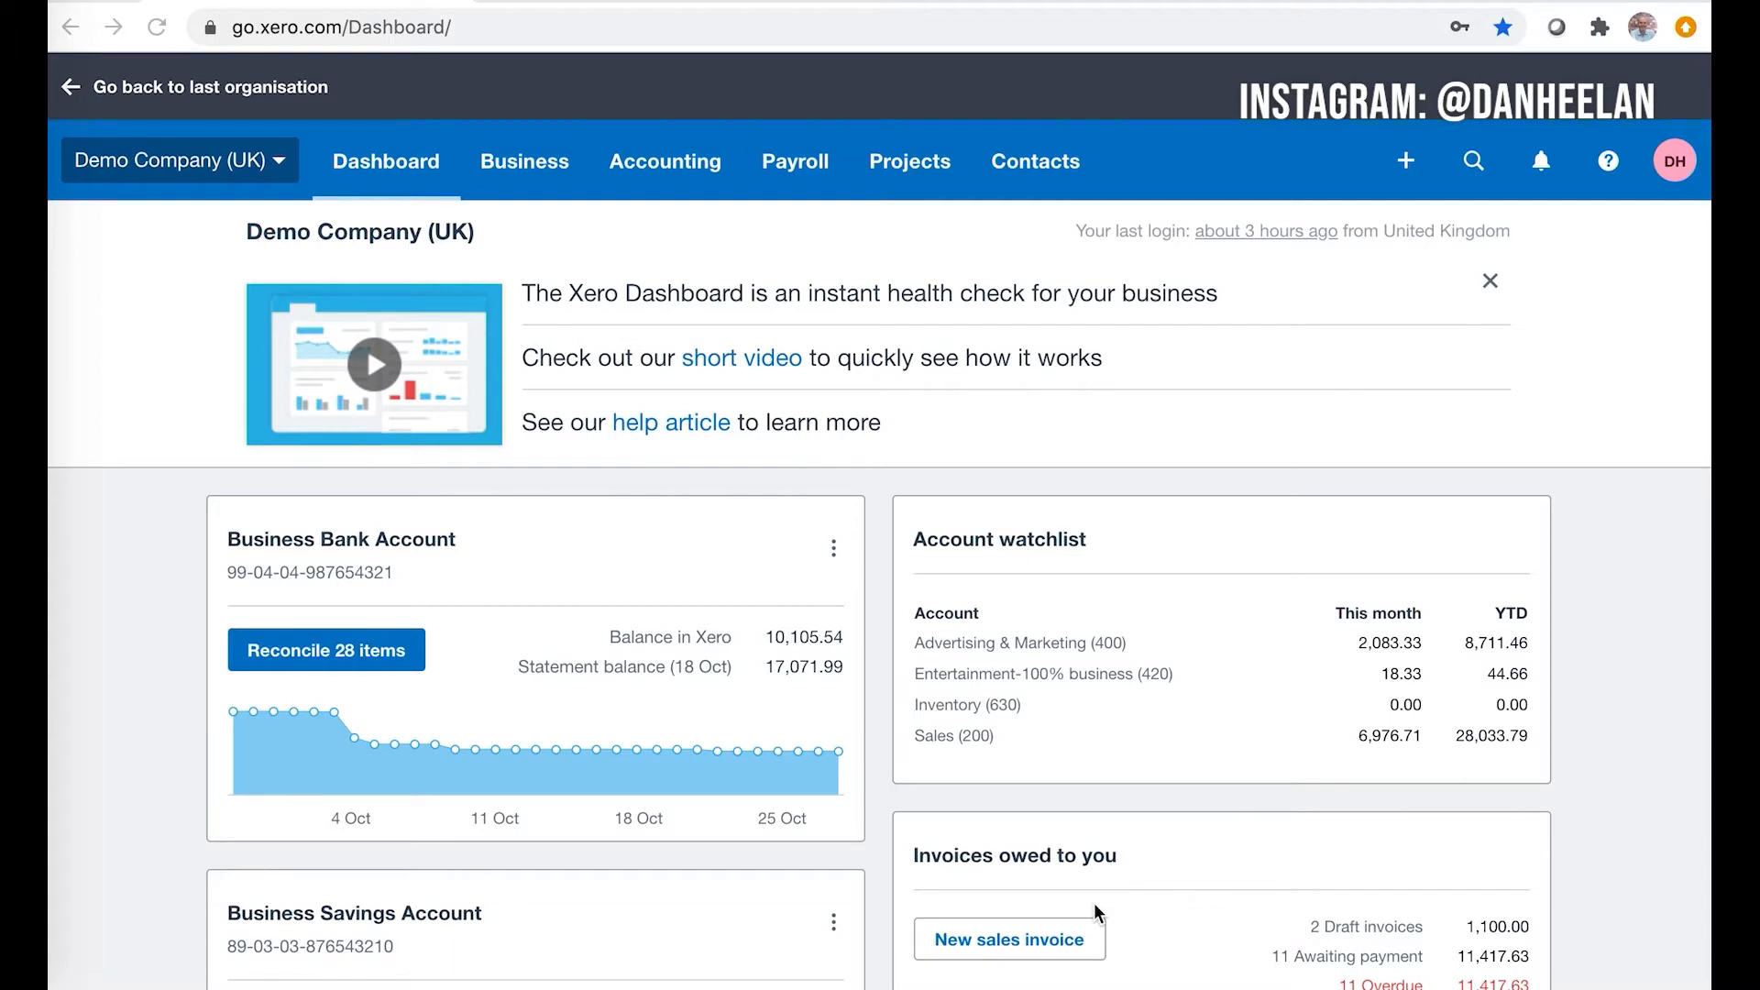
pyautogui.moveTo(1206, 745)
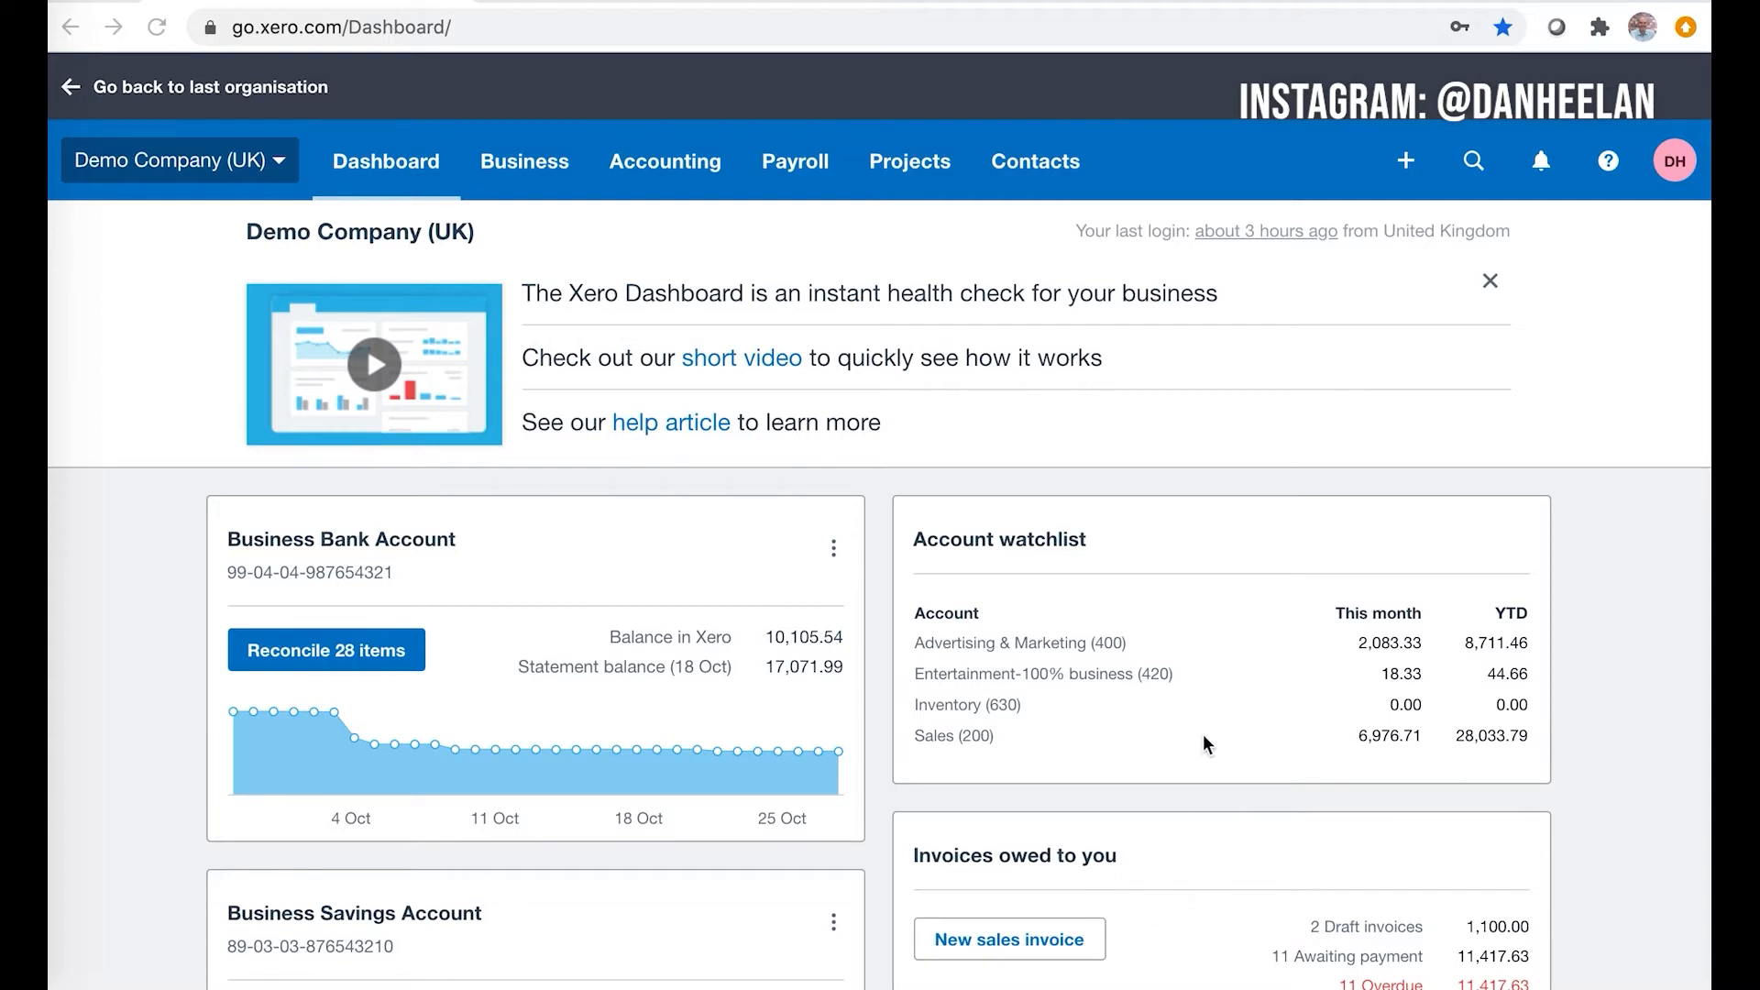
# - From the dashboard's Invoices owed panel, bring up the list of invoices awaiting payment
pyautogui.scroll(-3)
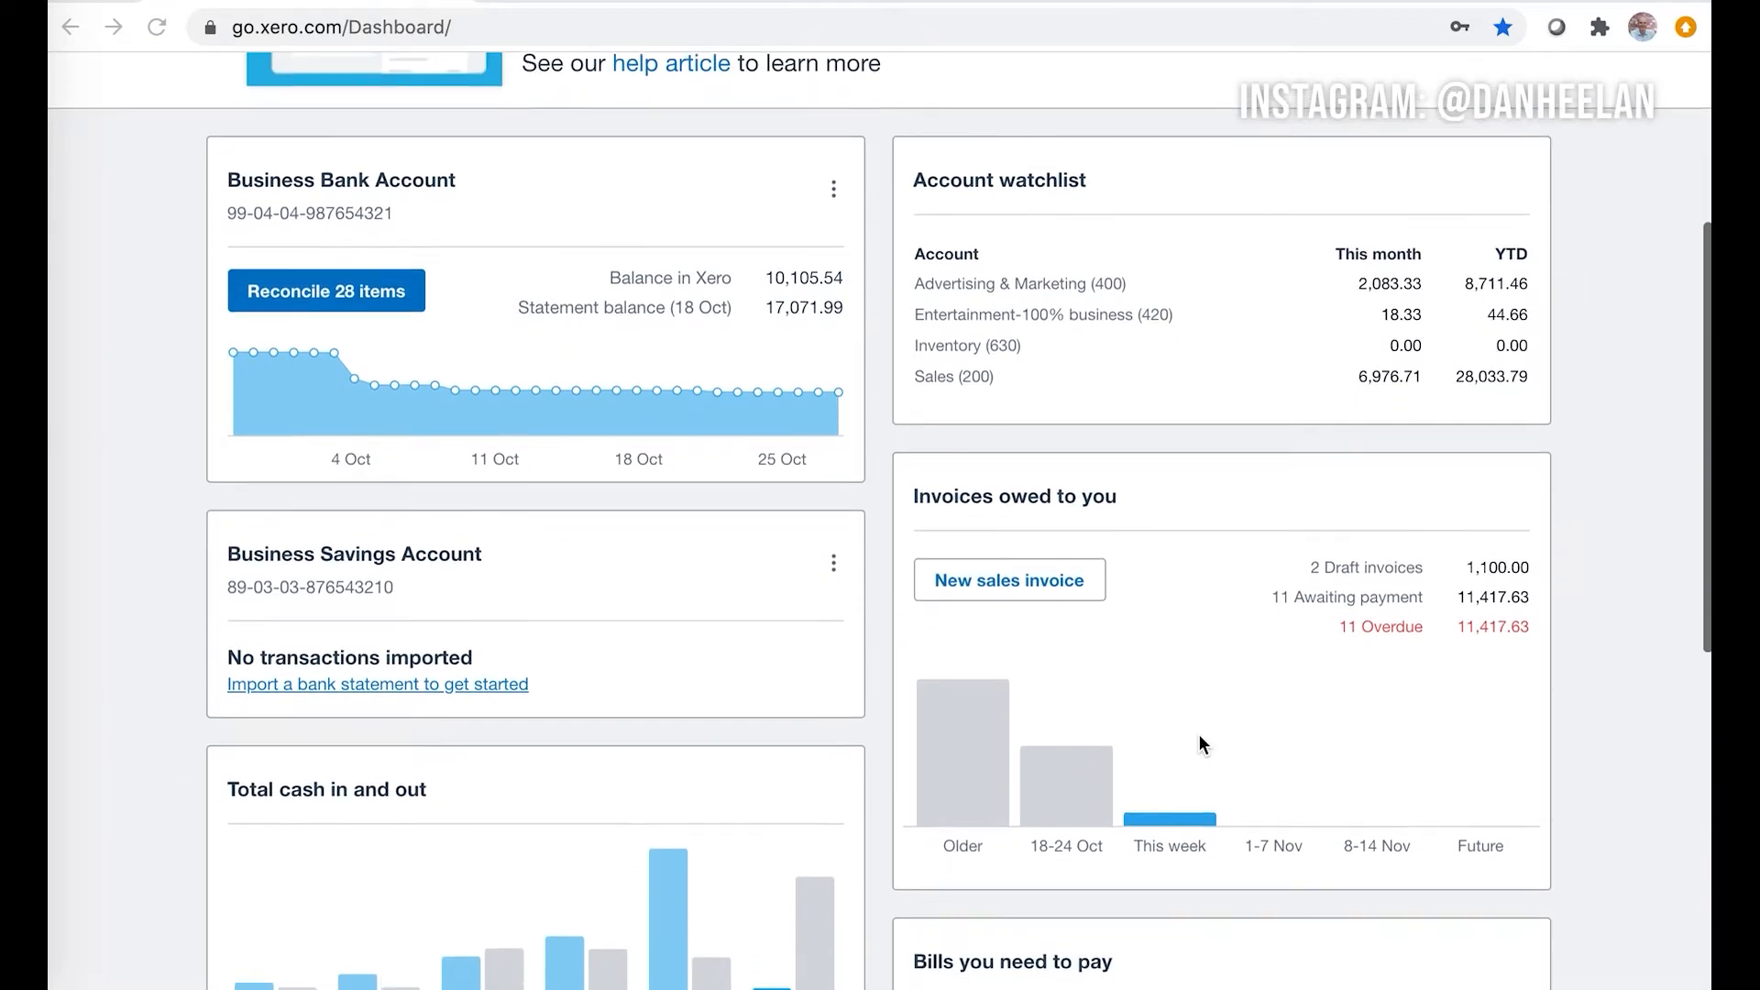
pyautogui.scroll(-3)
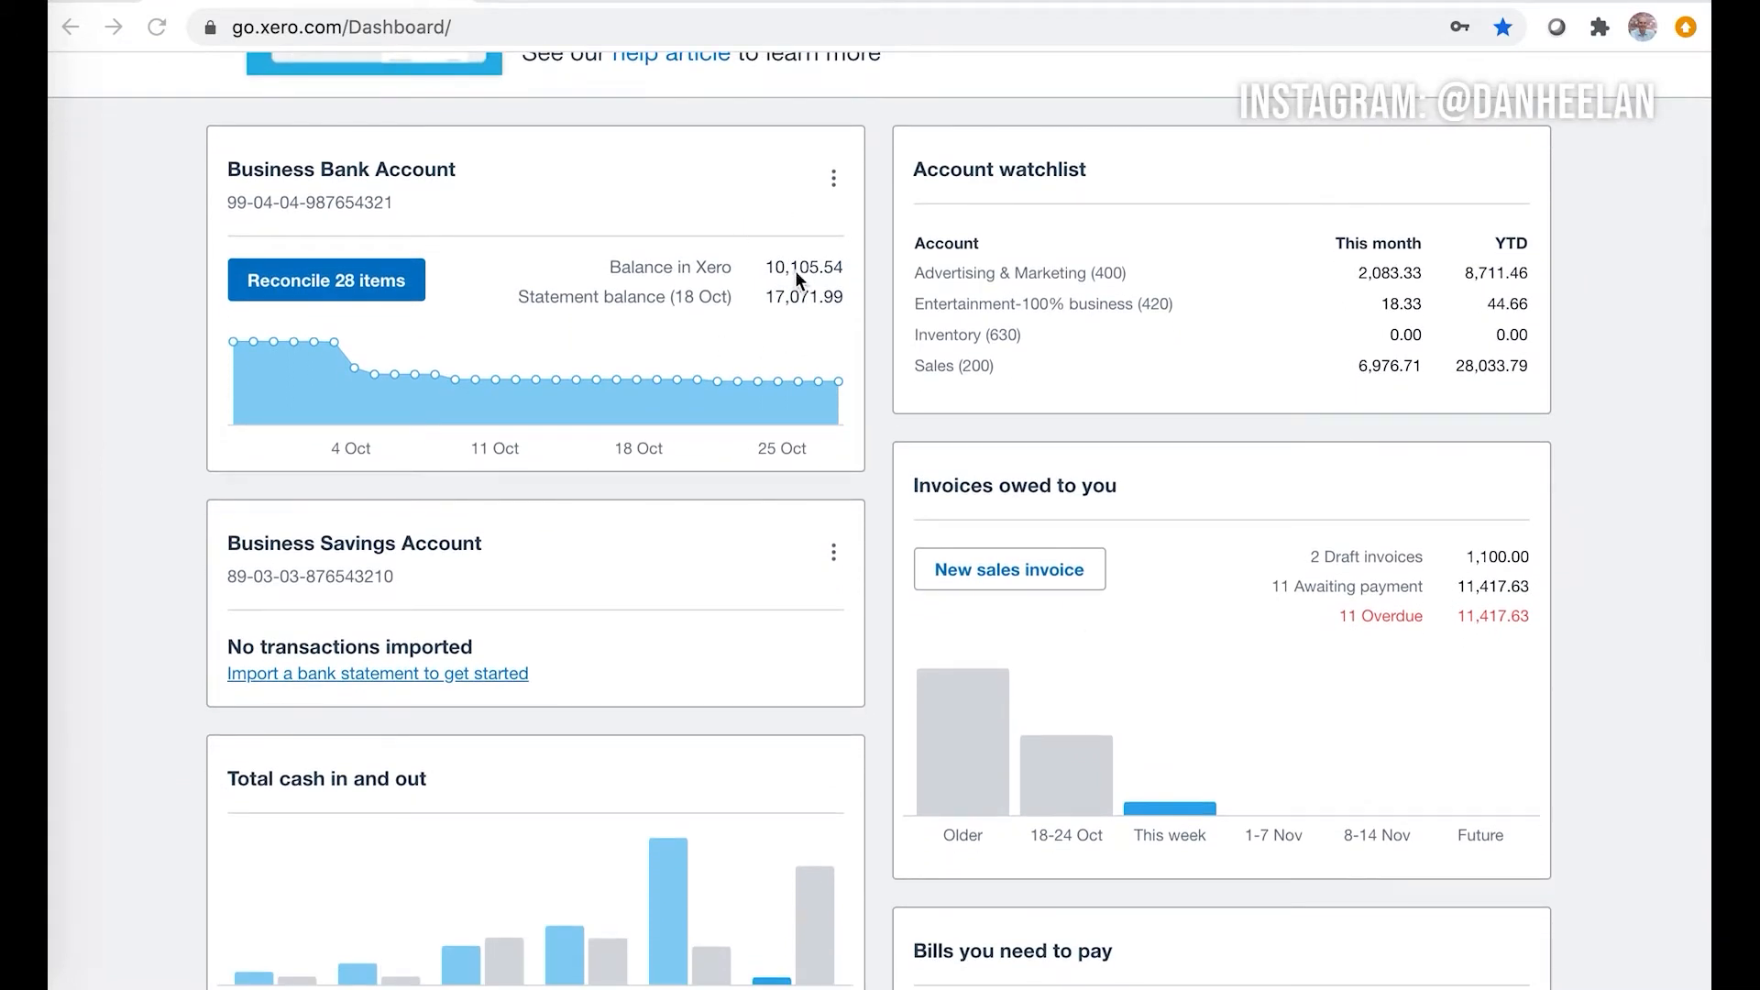
pyautogui.moveTo(629, 258)
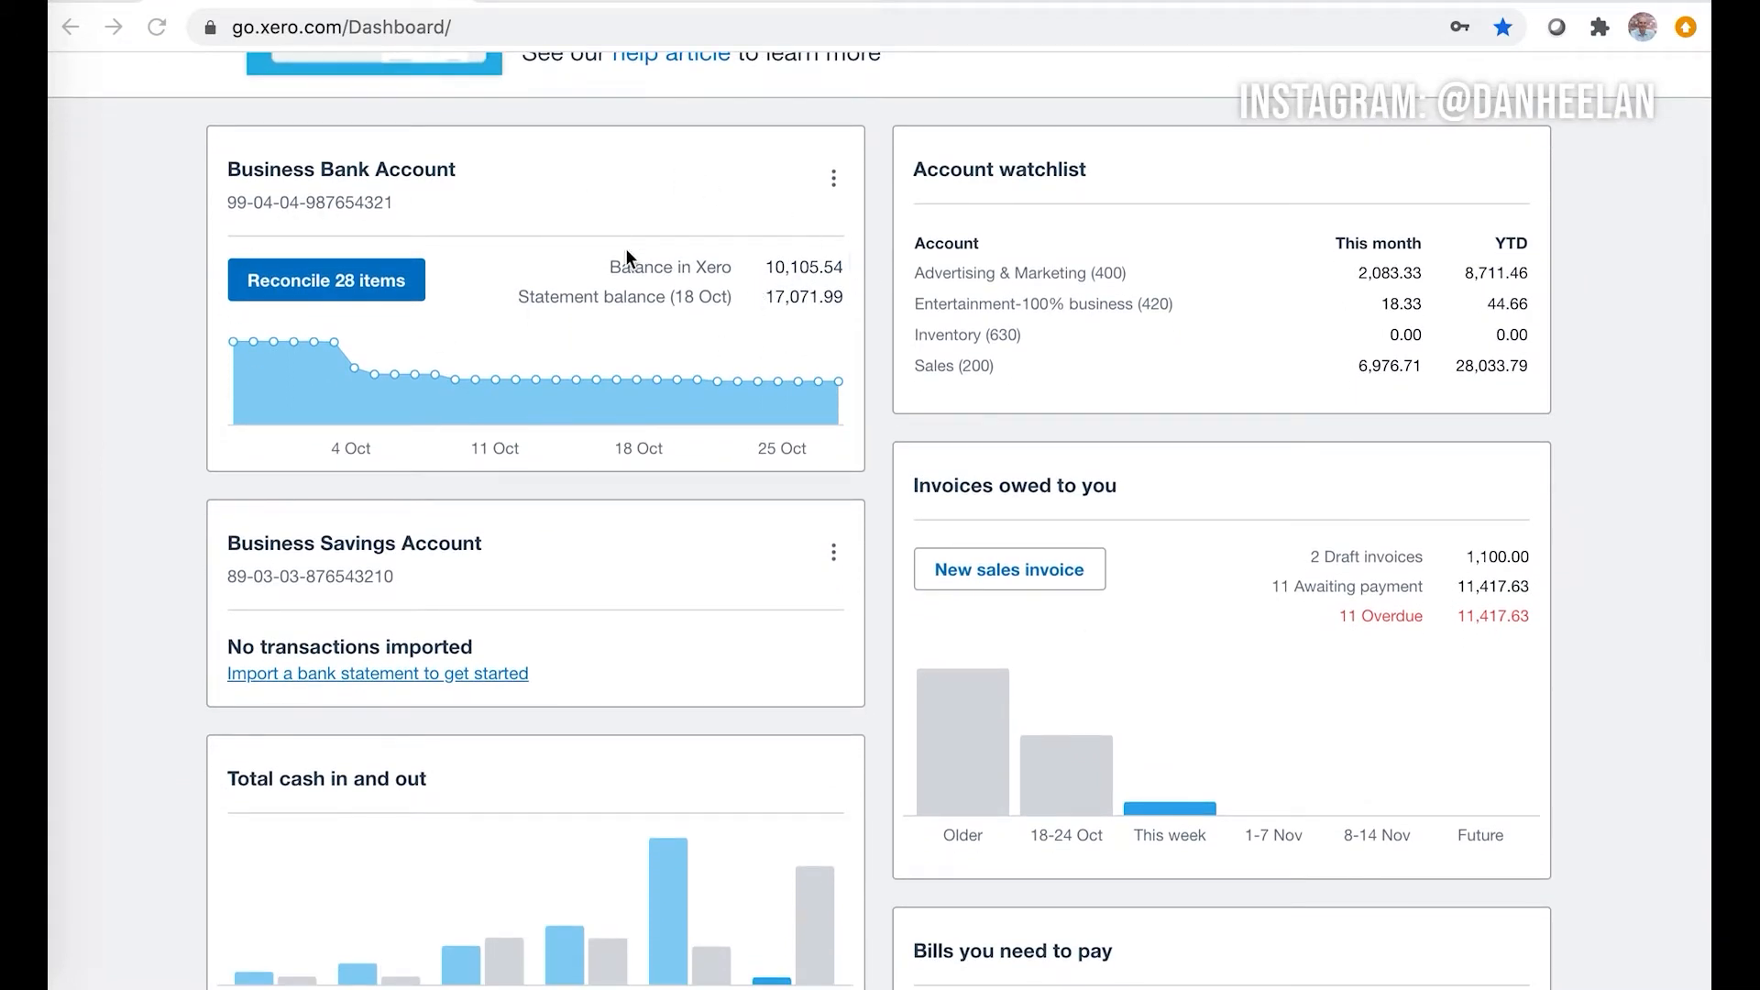
pyautogui.moveTo(162, 263)
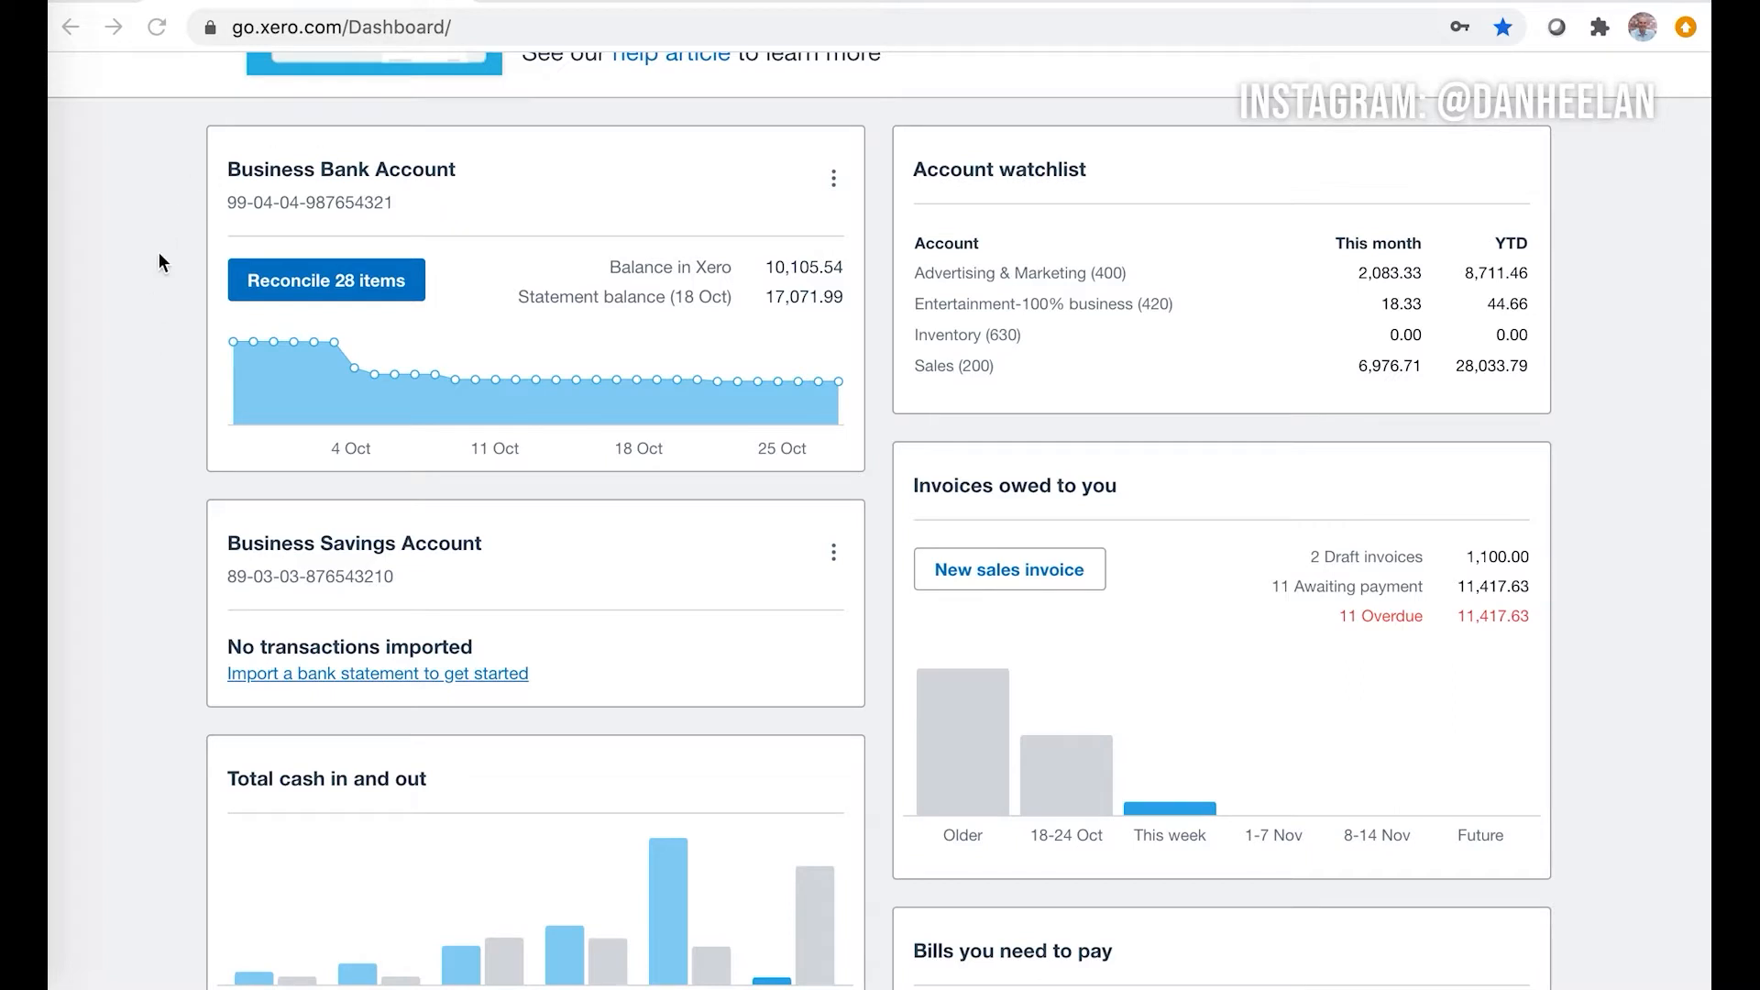
pyautogui.scroll(-3)
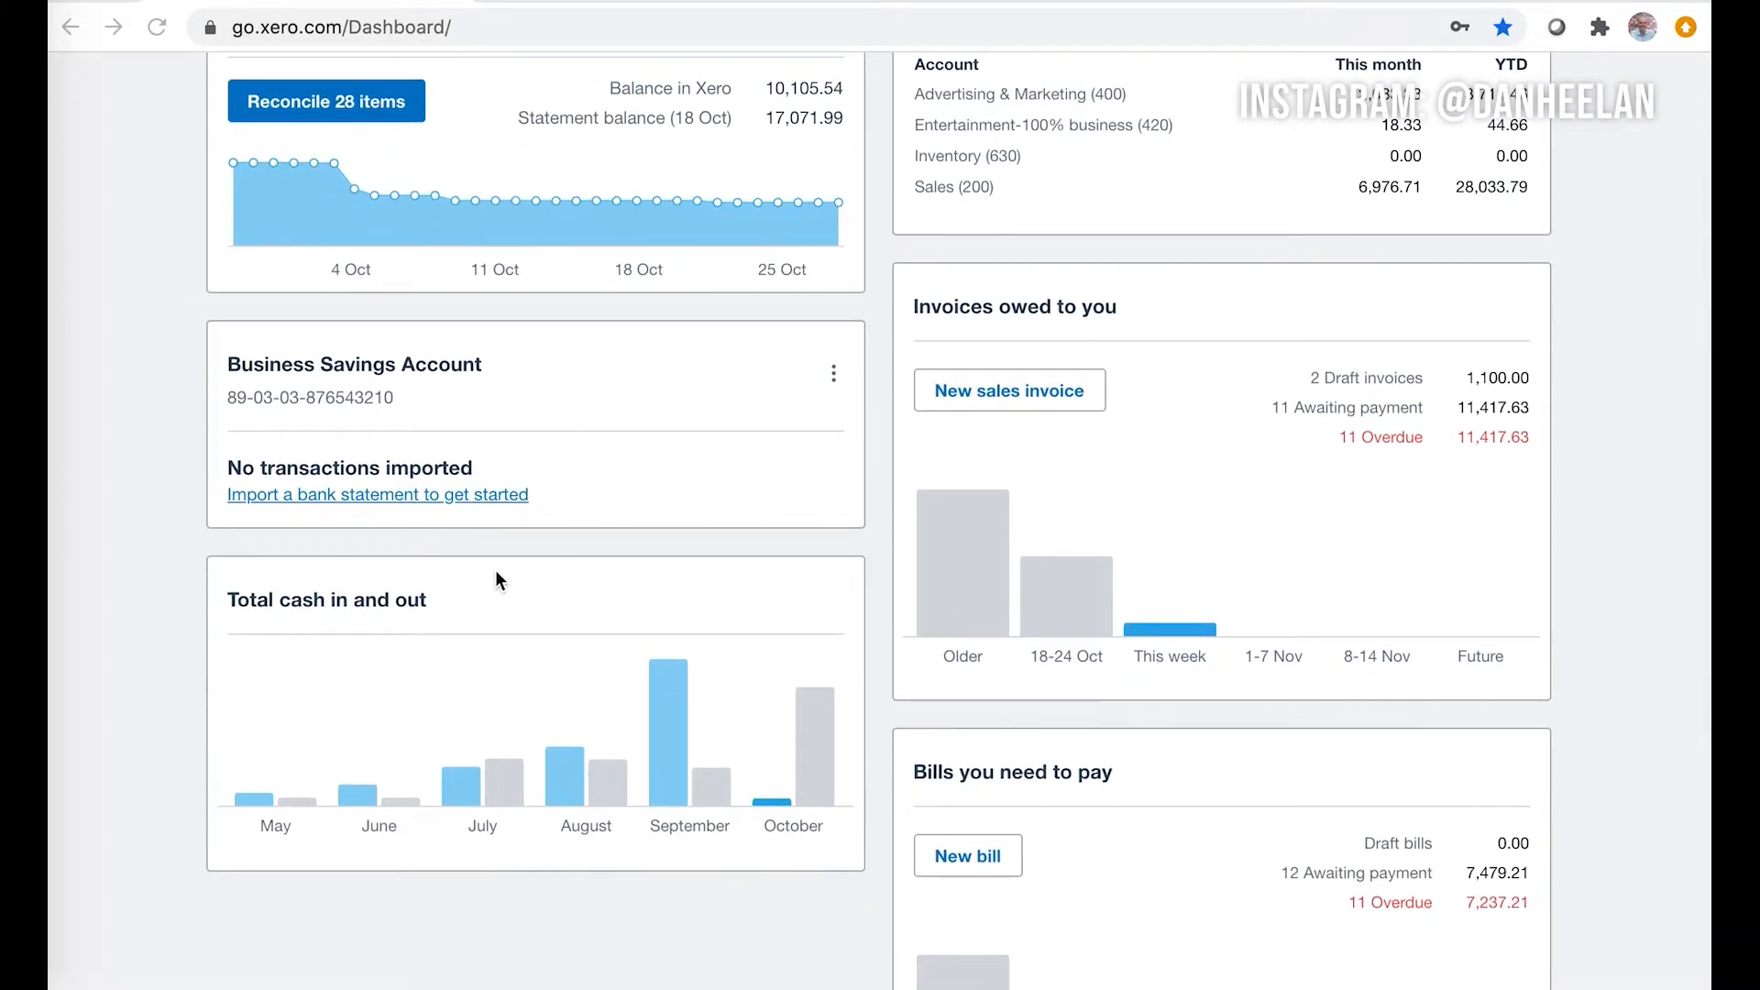
pyautogui.scroll(-3)
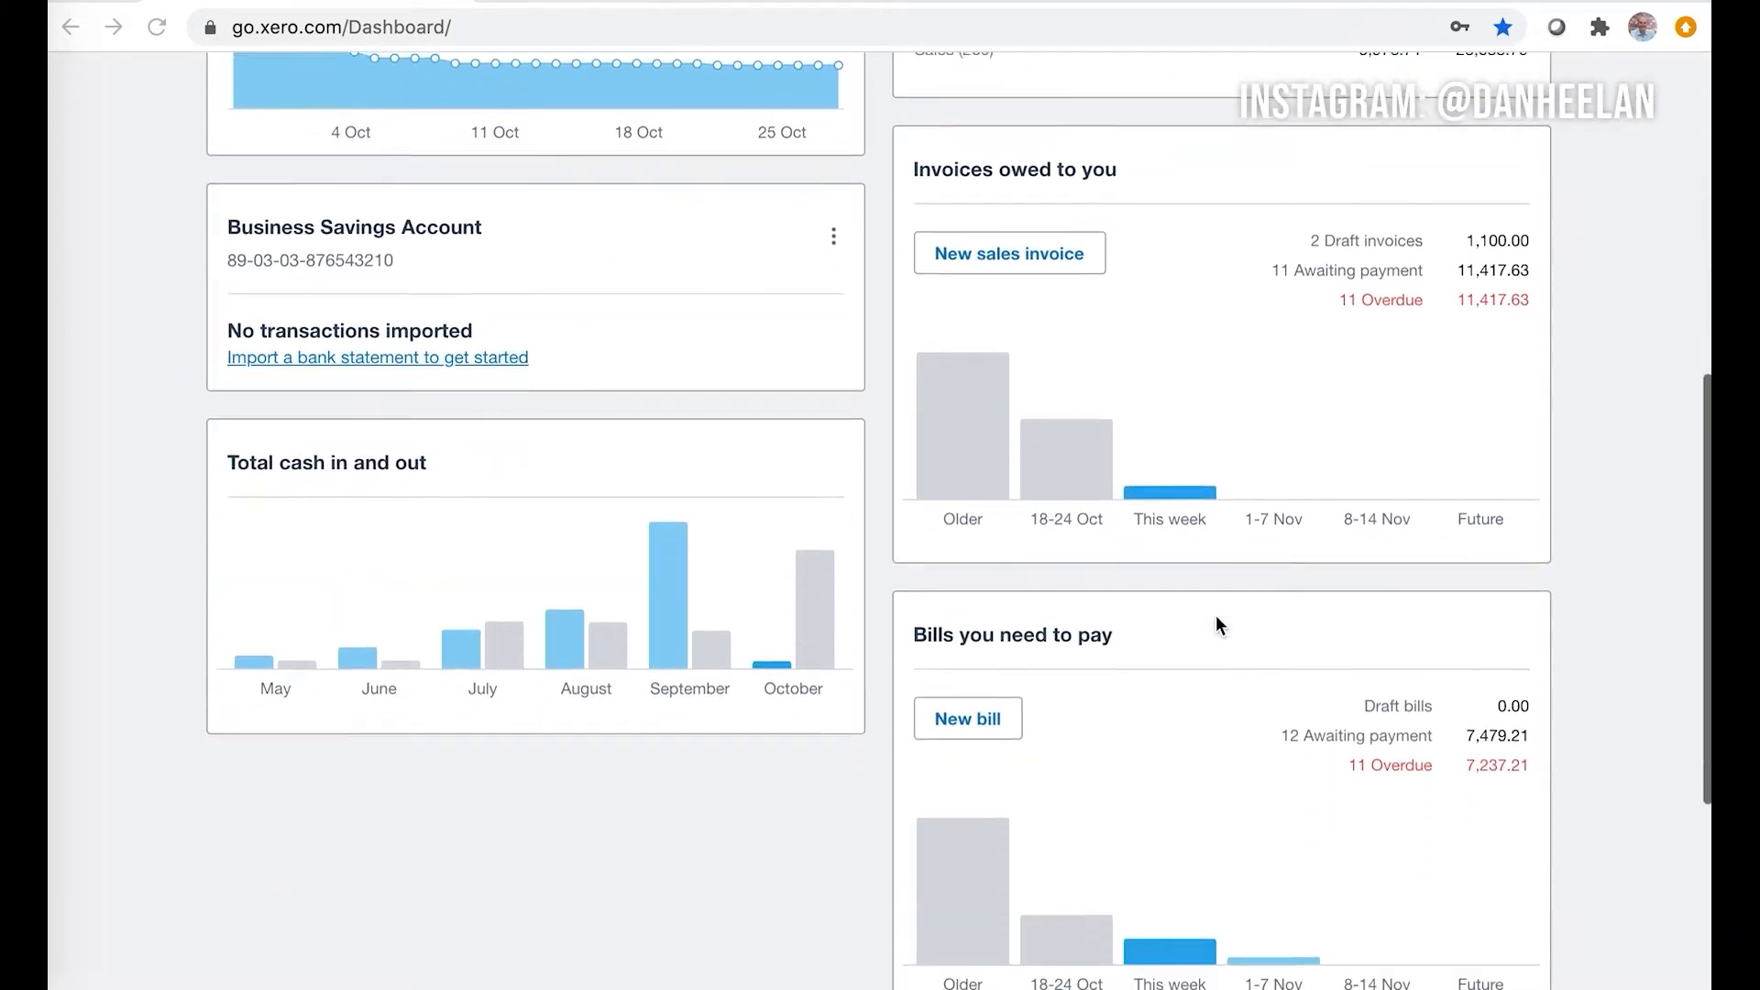
pyautogui.scroll(3)
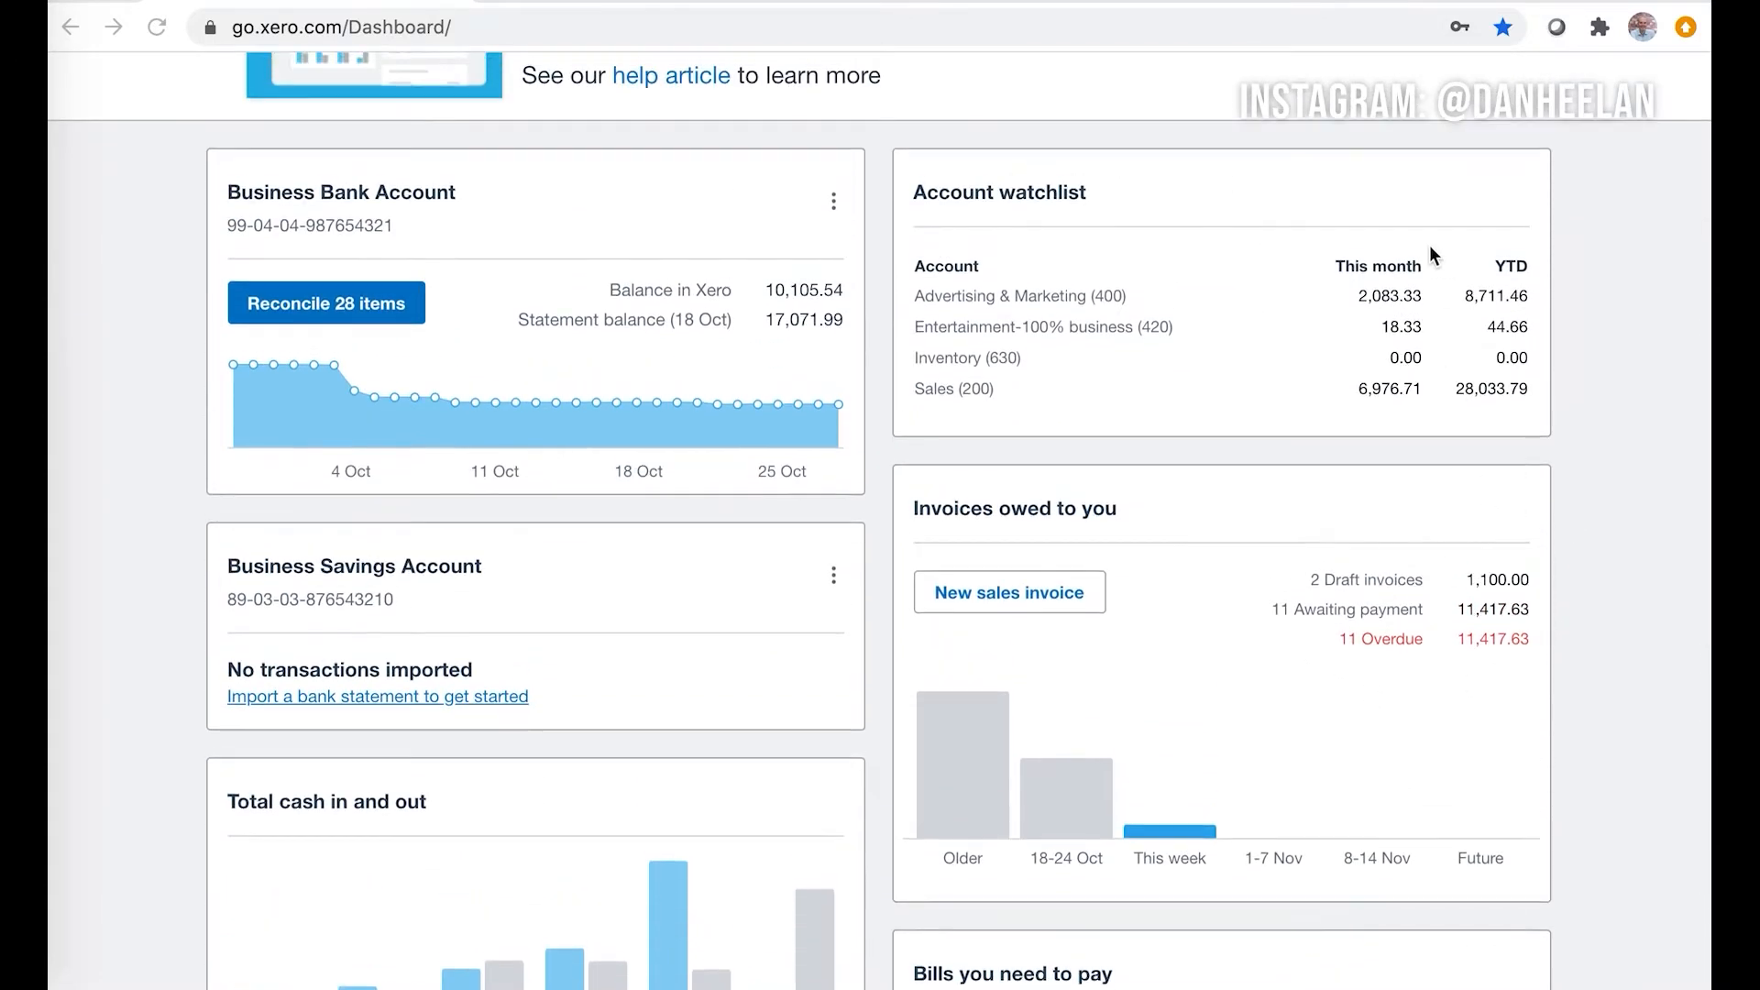
pyautogui.moveTo(893, 427)
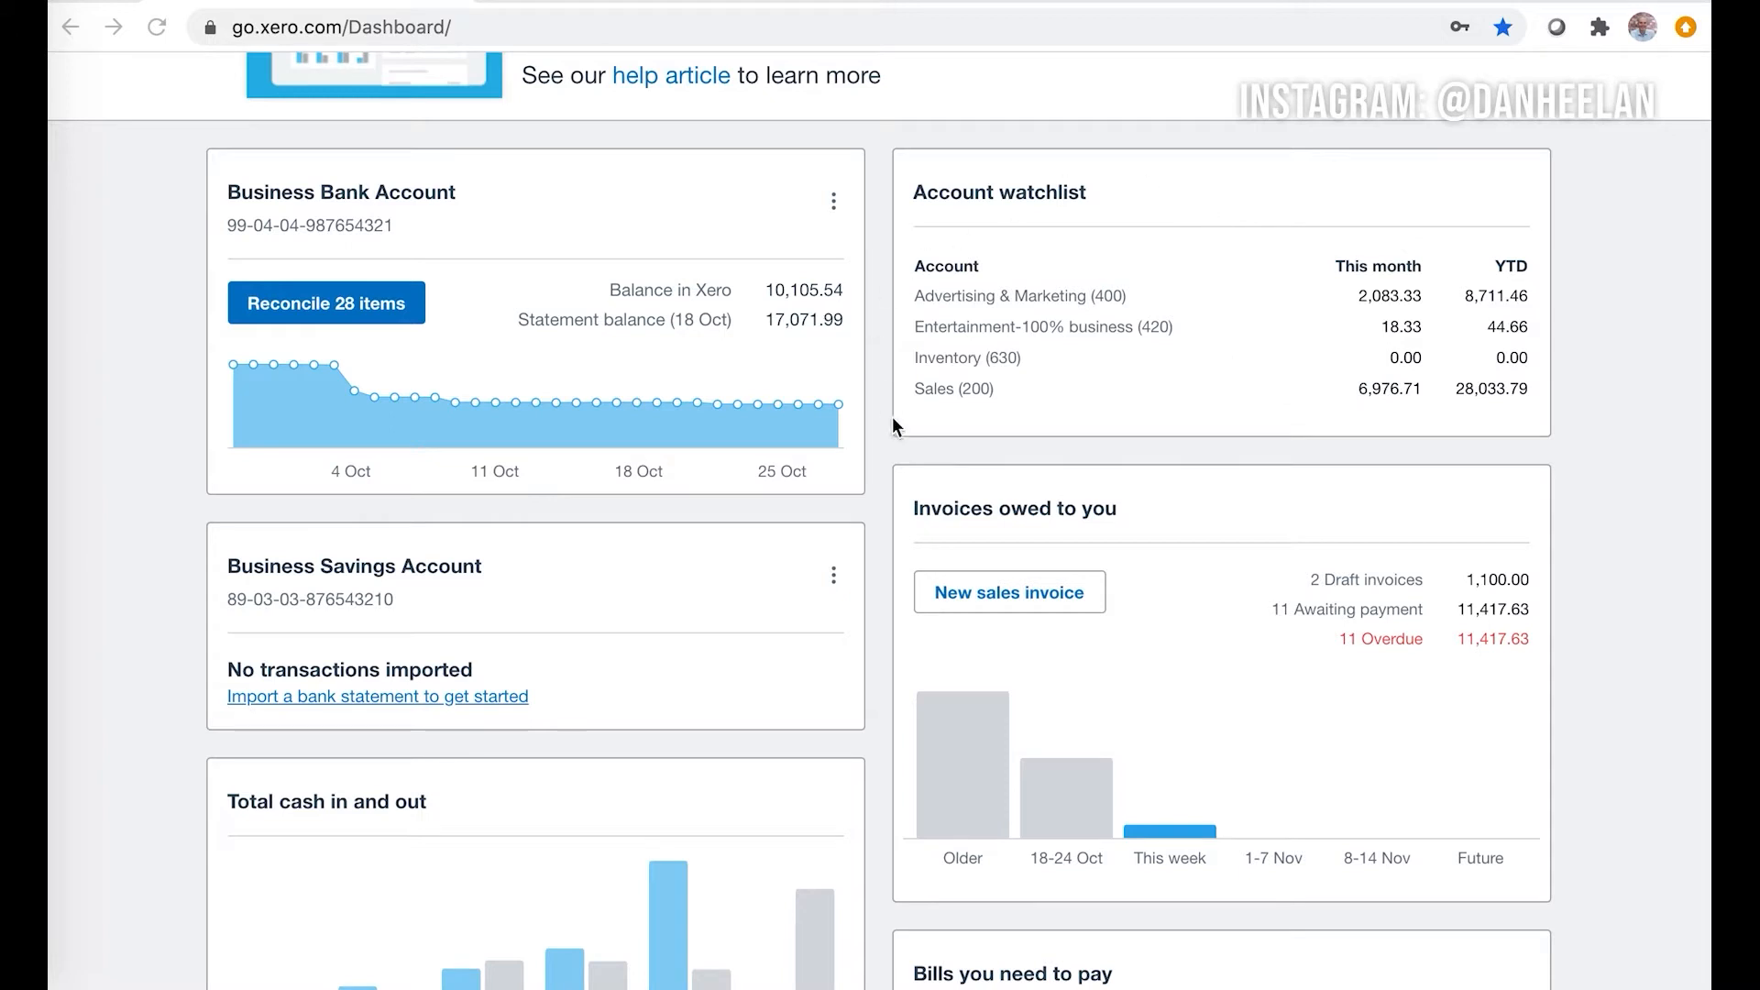
pyautogui.scroll(-3)
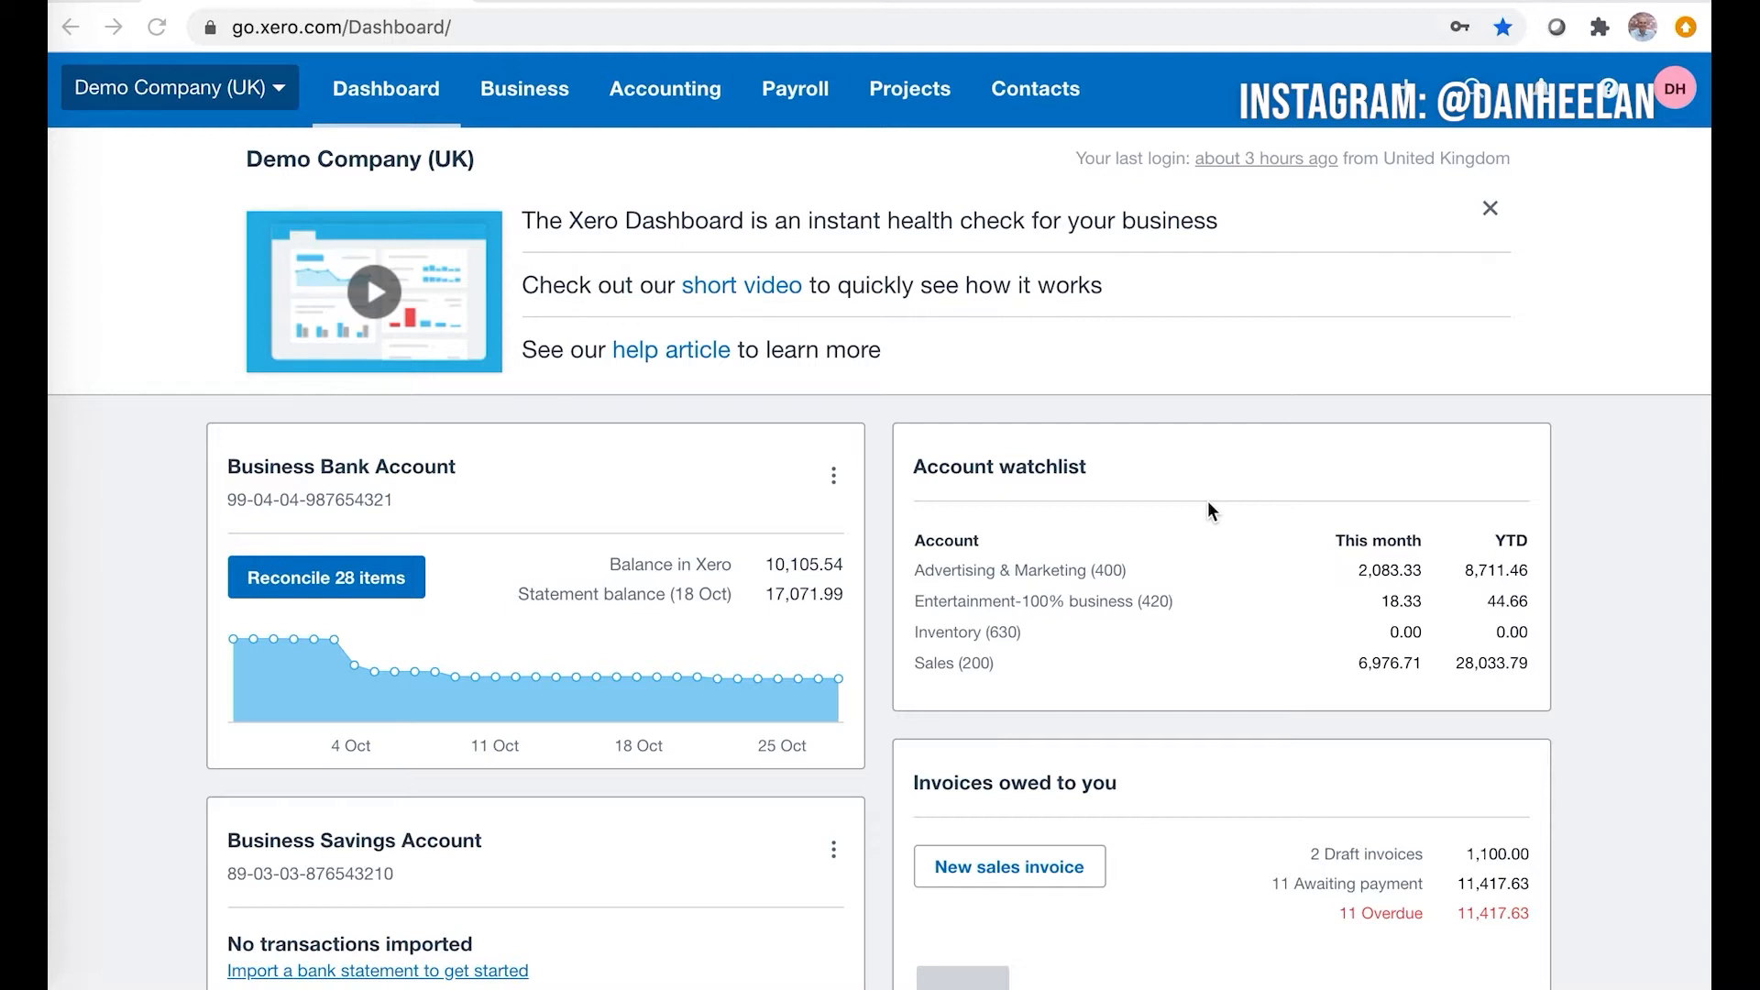
pyautogui.scroll(-3)
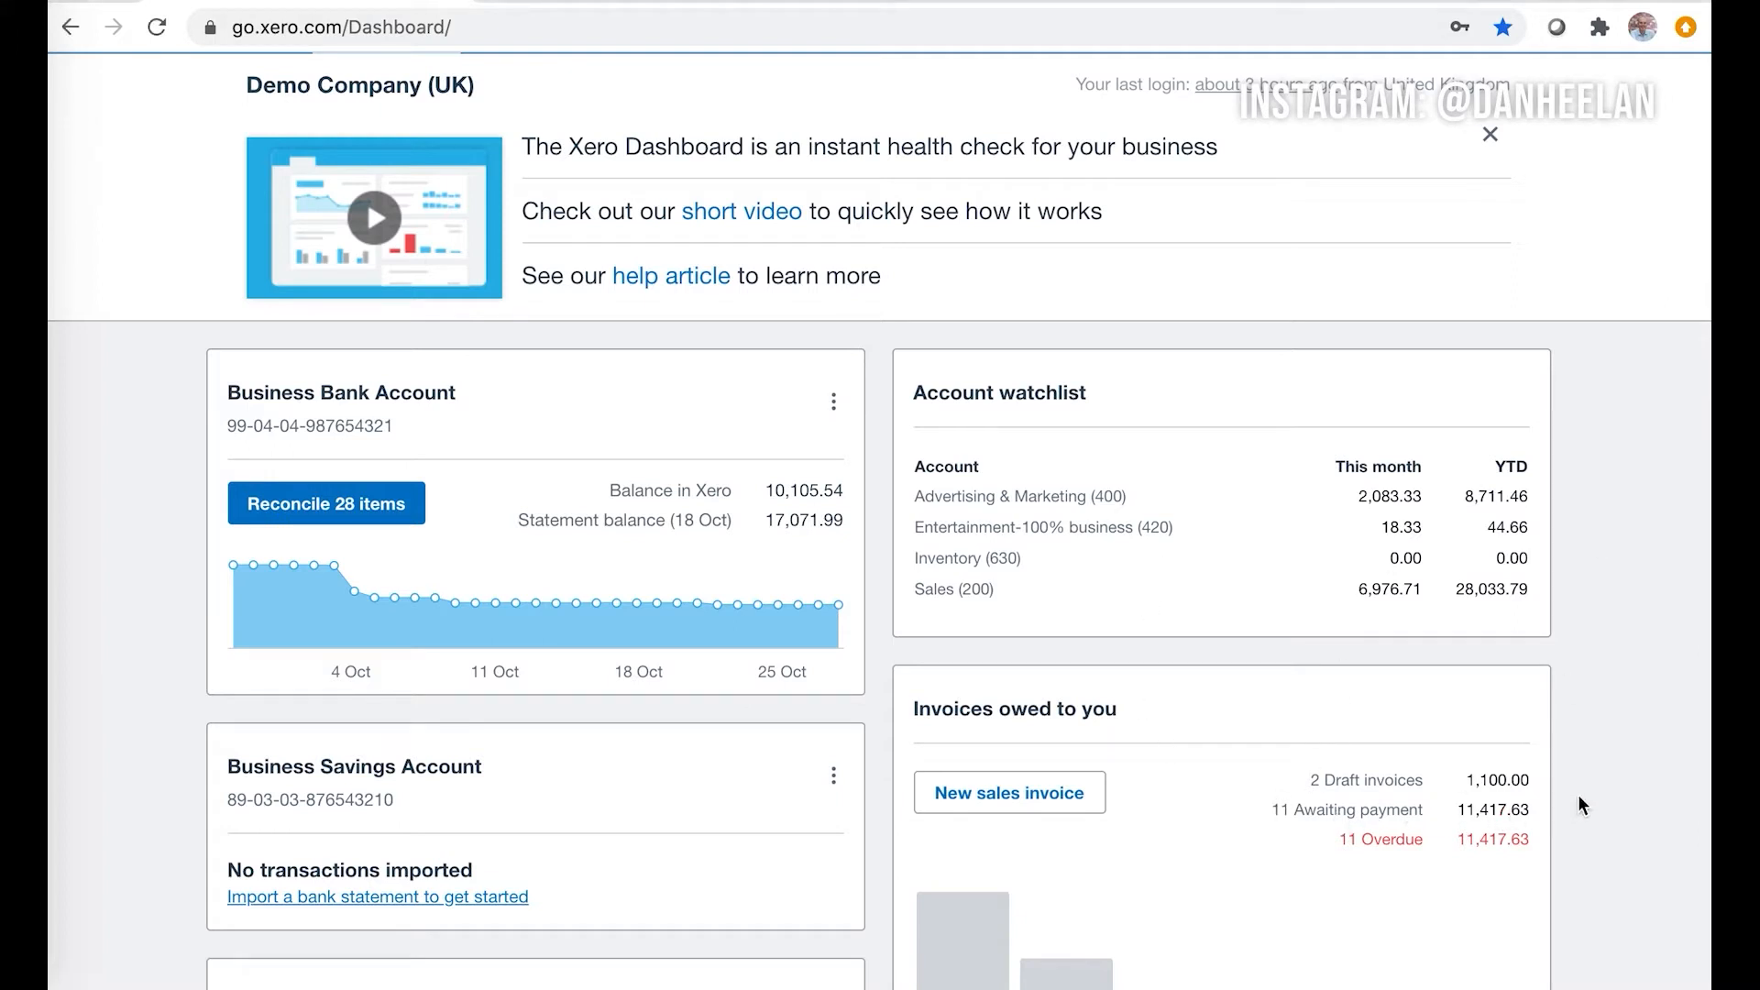
pyautogui.moveTo(1492, 808)
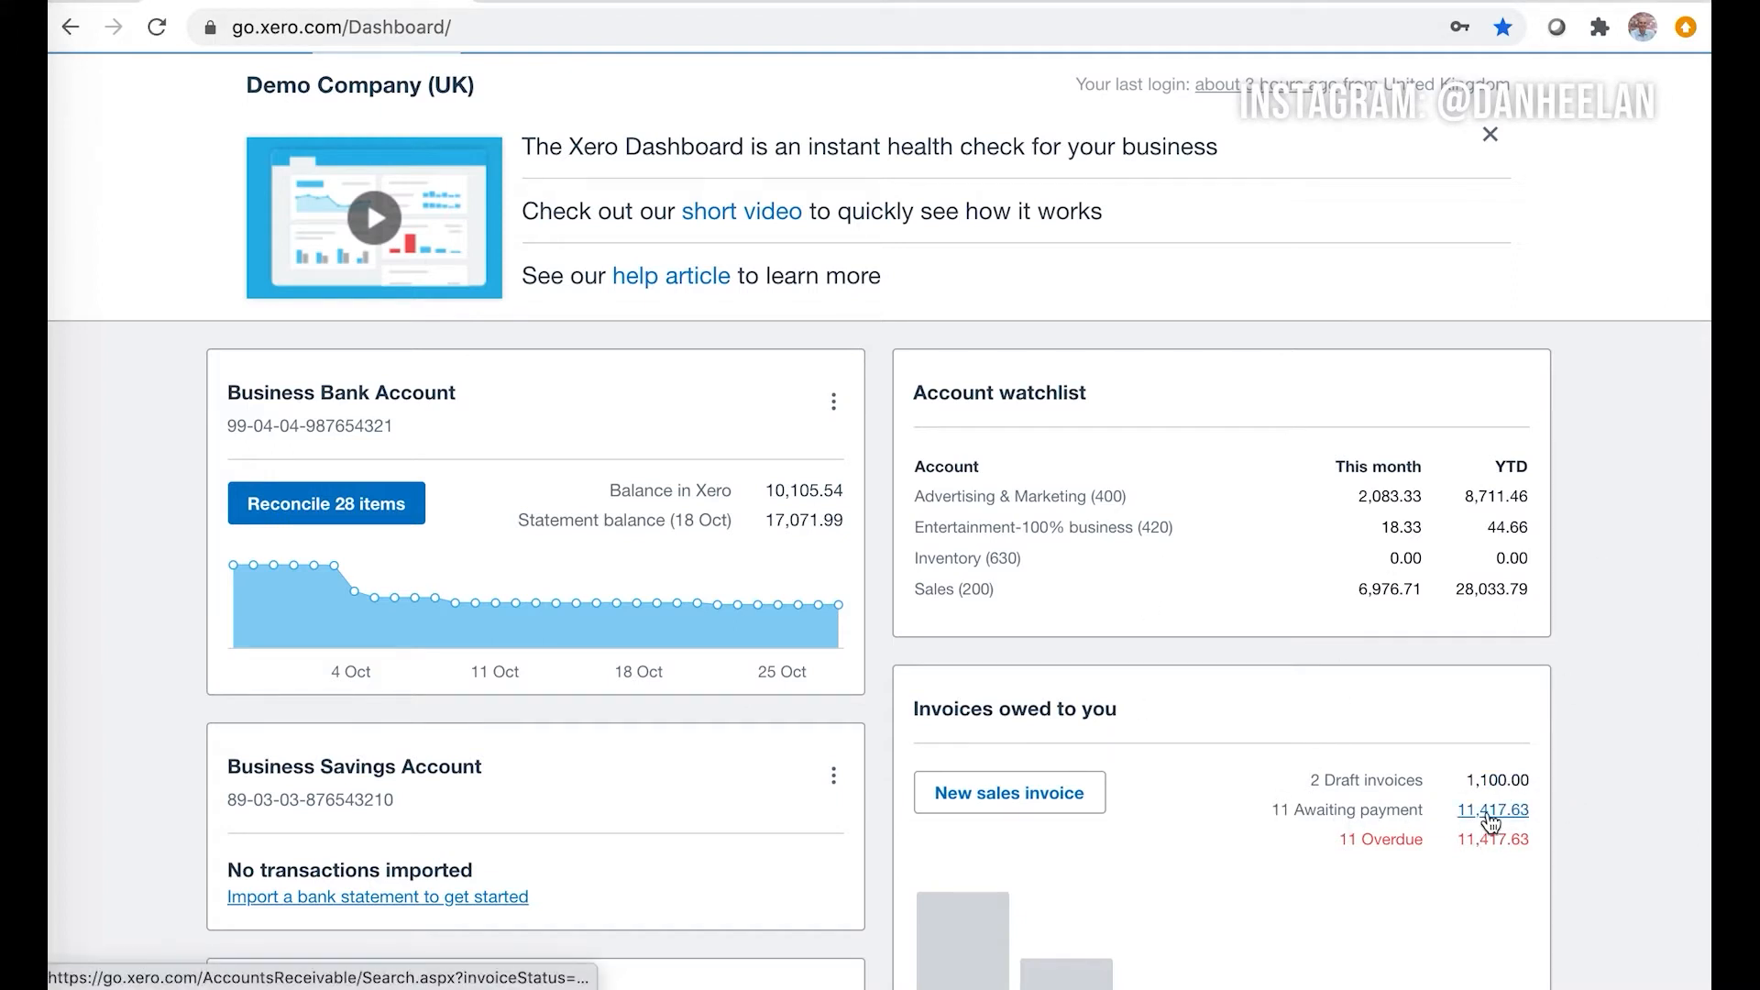
pyautogui.click(1492, 808)
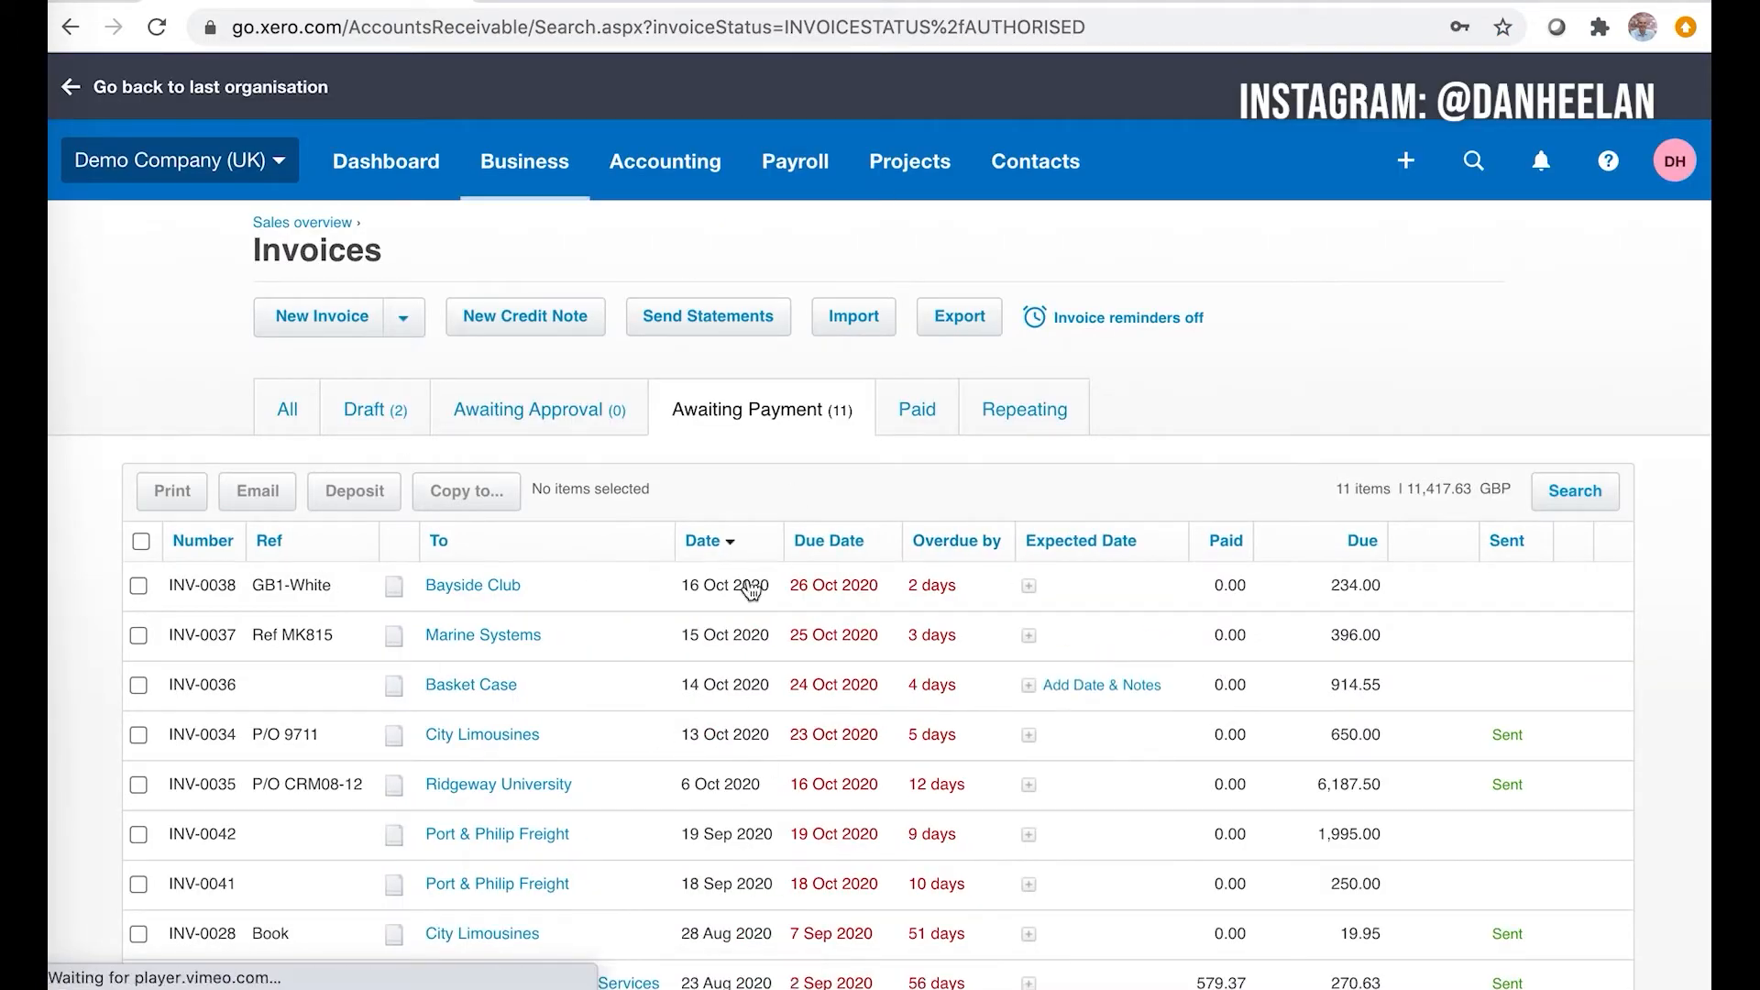
pyautogui.moveTo(621, 352)
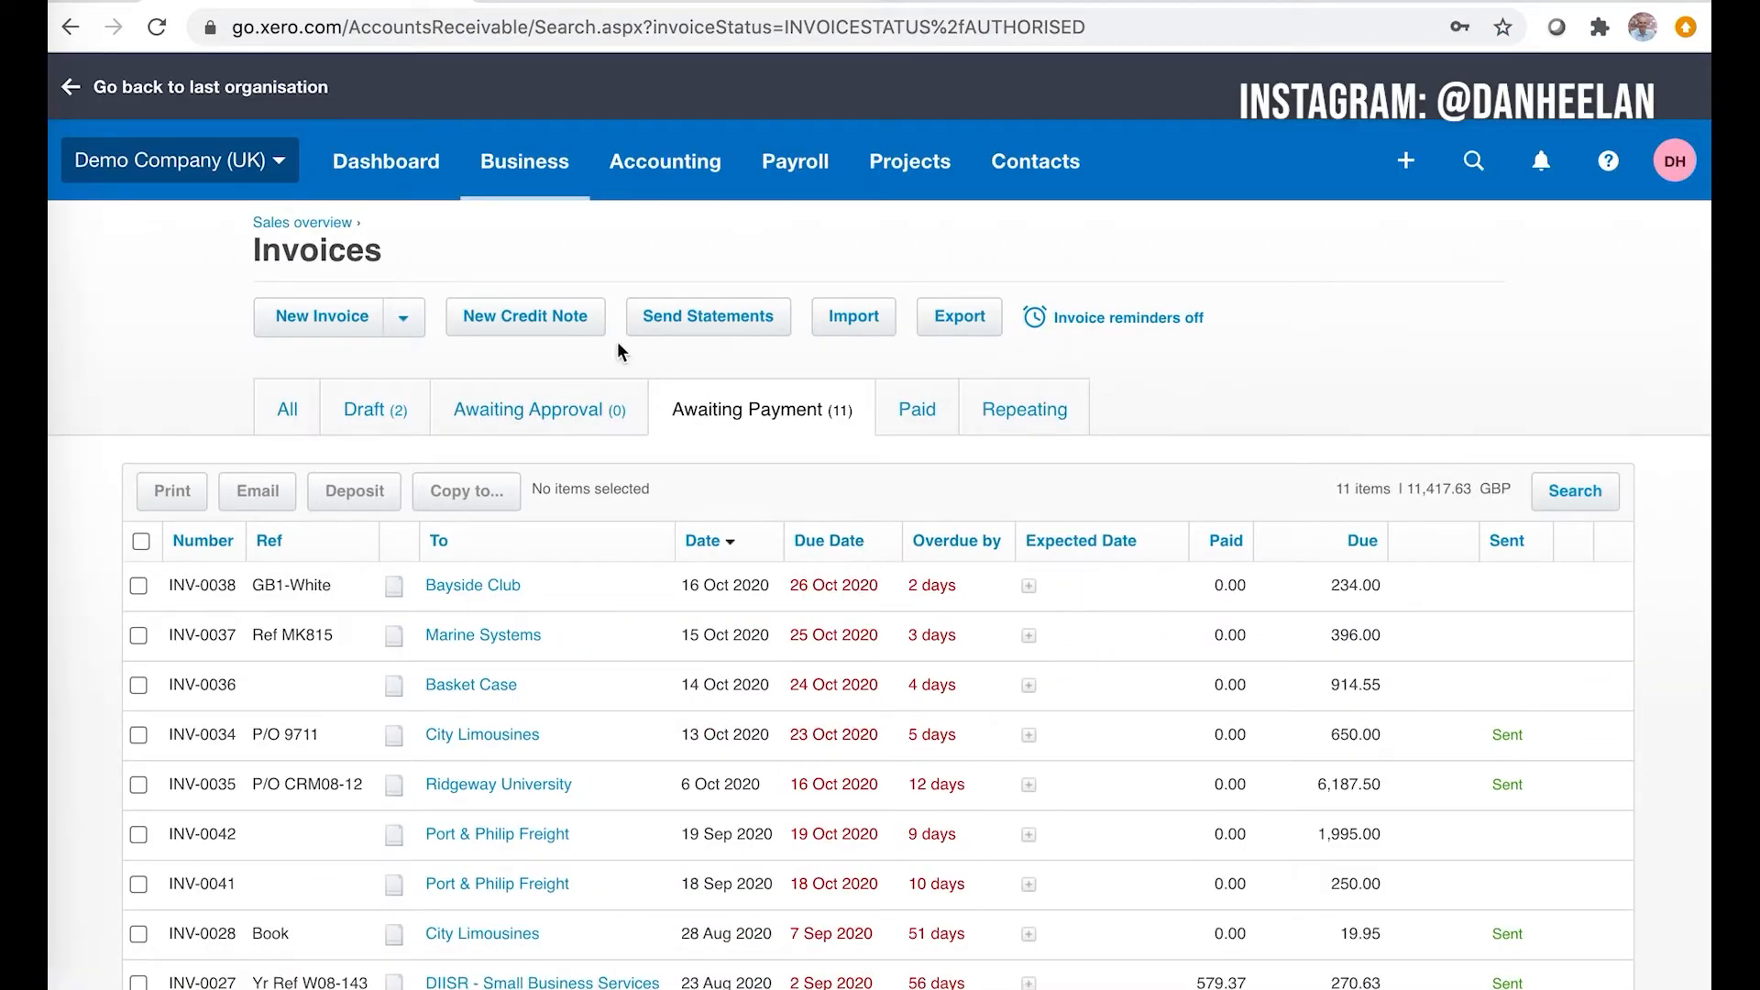
# - Start a new repeating invoice recurring every 1 month, due the 7th of the following month
pyautogui.click(401, 318)
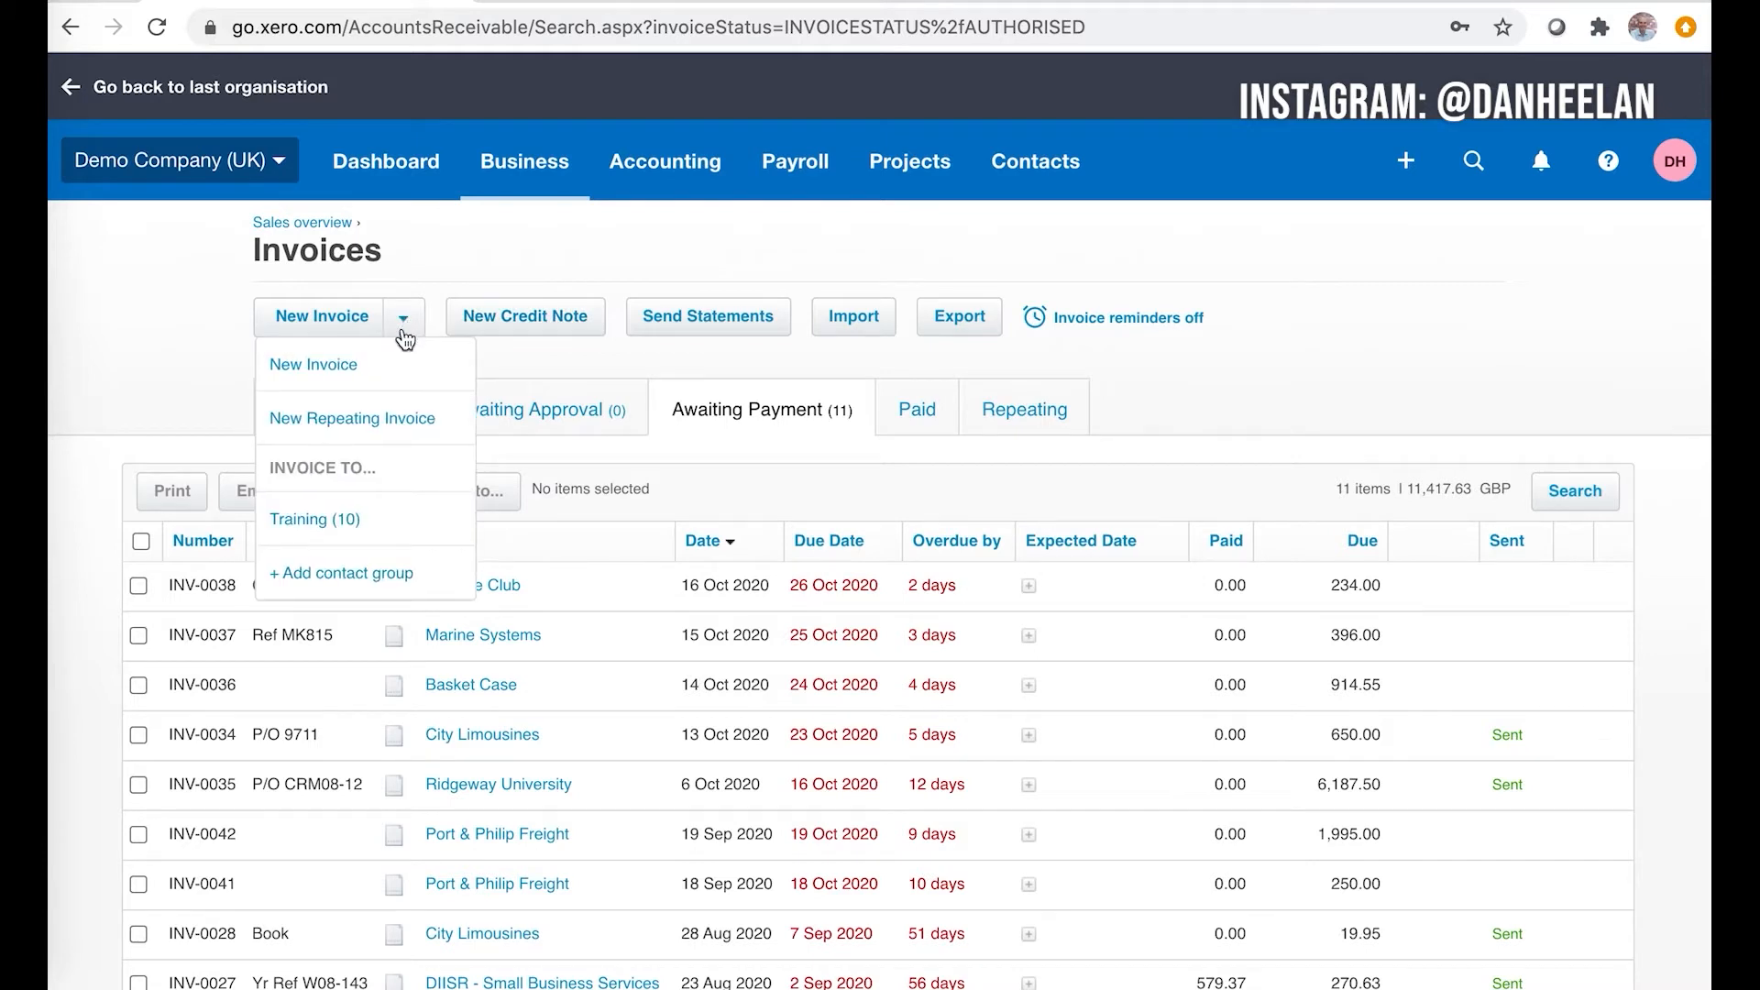
pyautogui.click(350, 418)
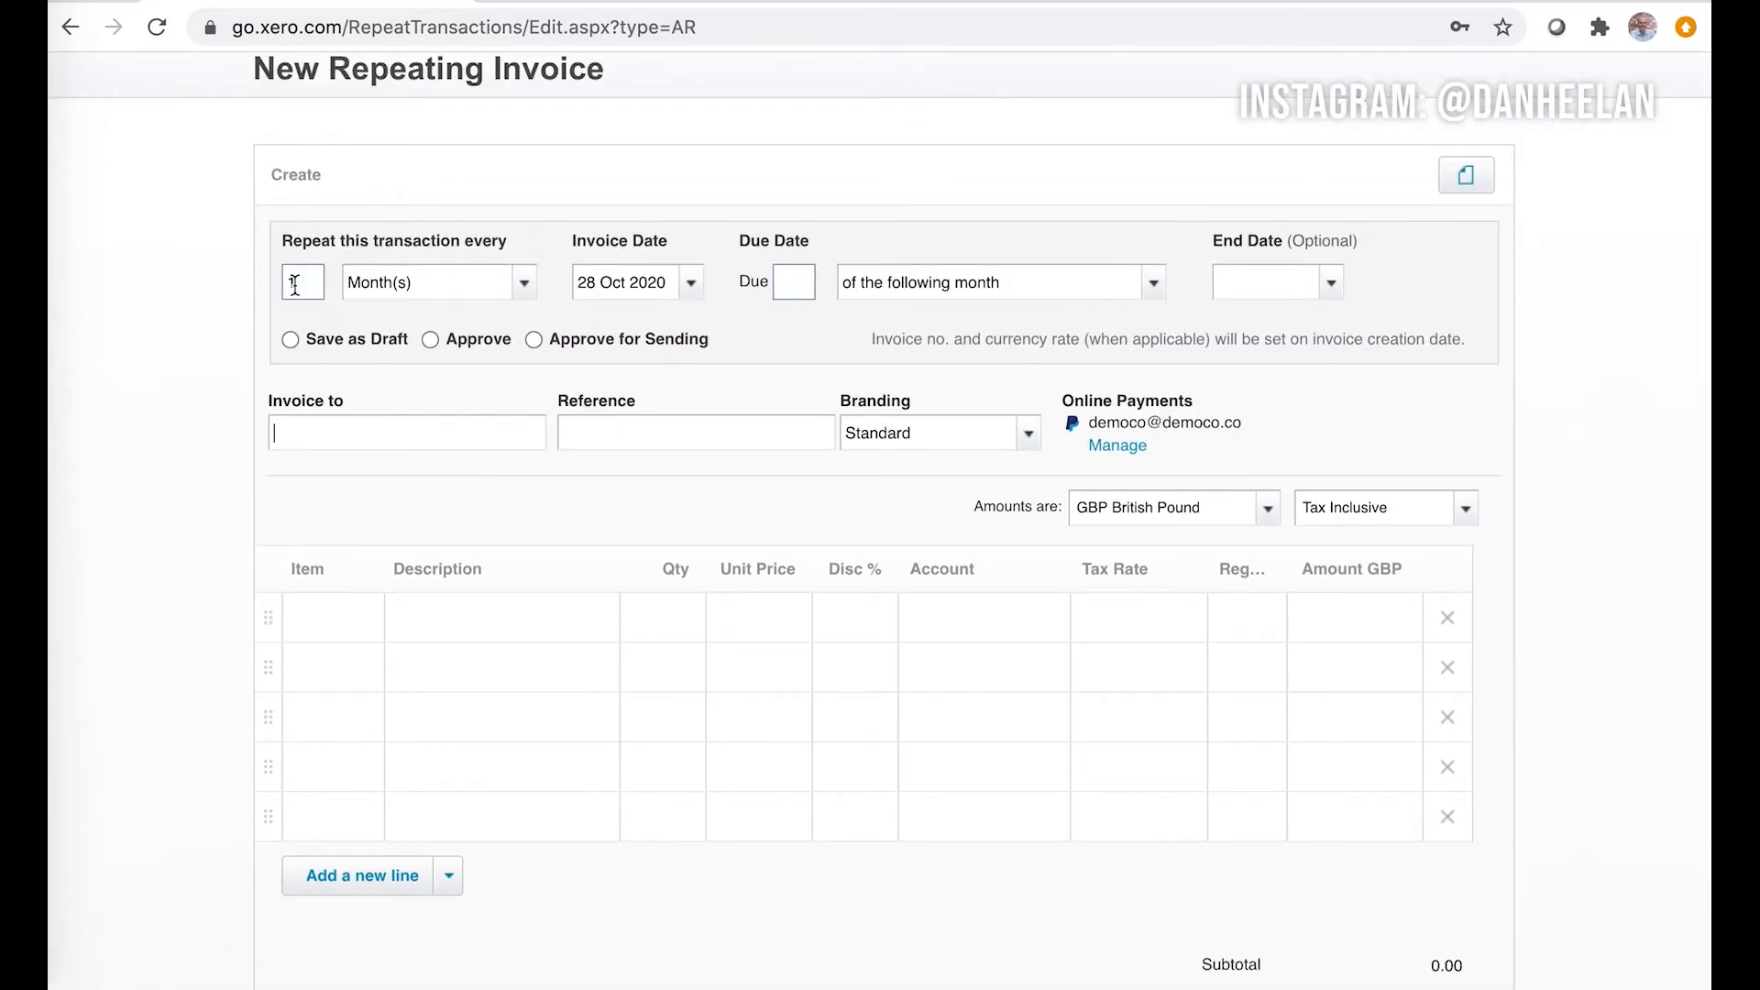
pyautogui.write('1')
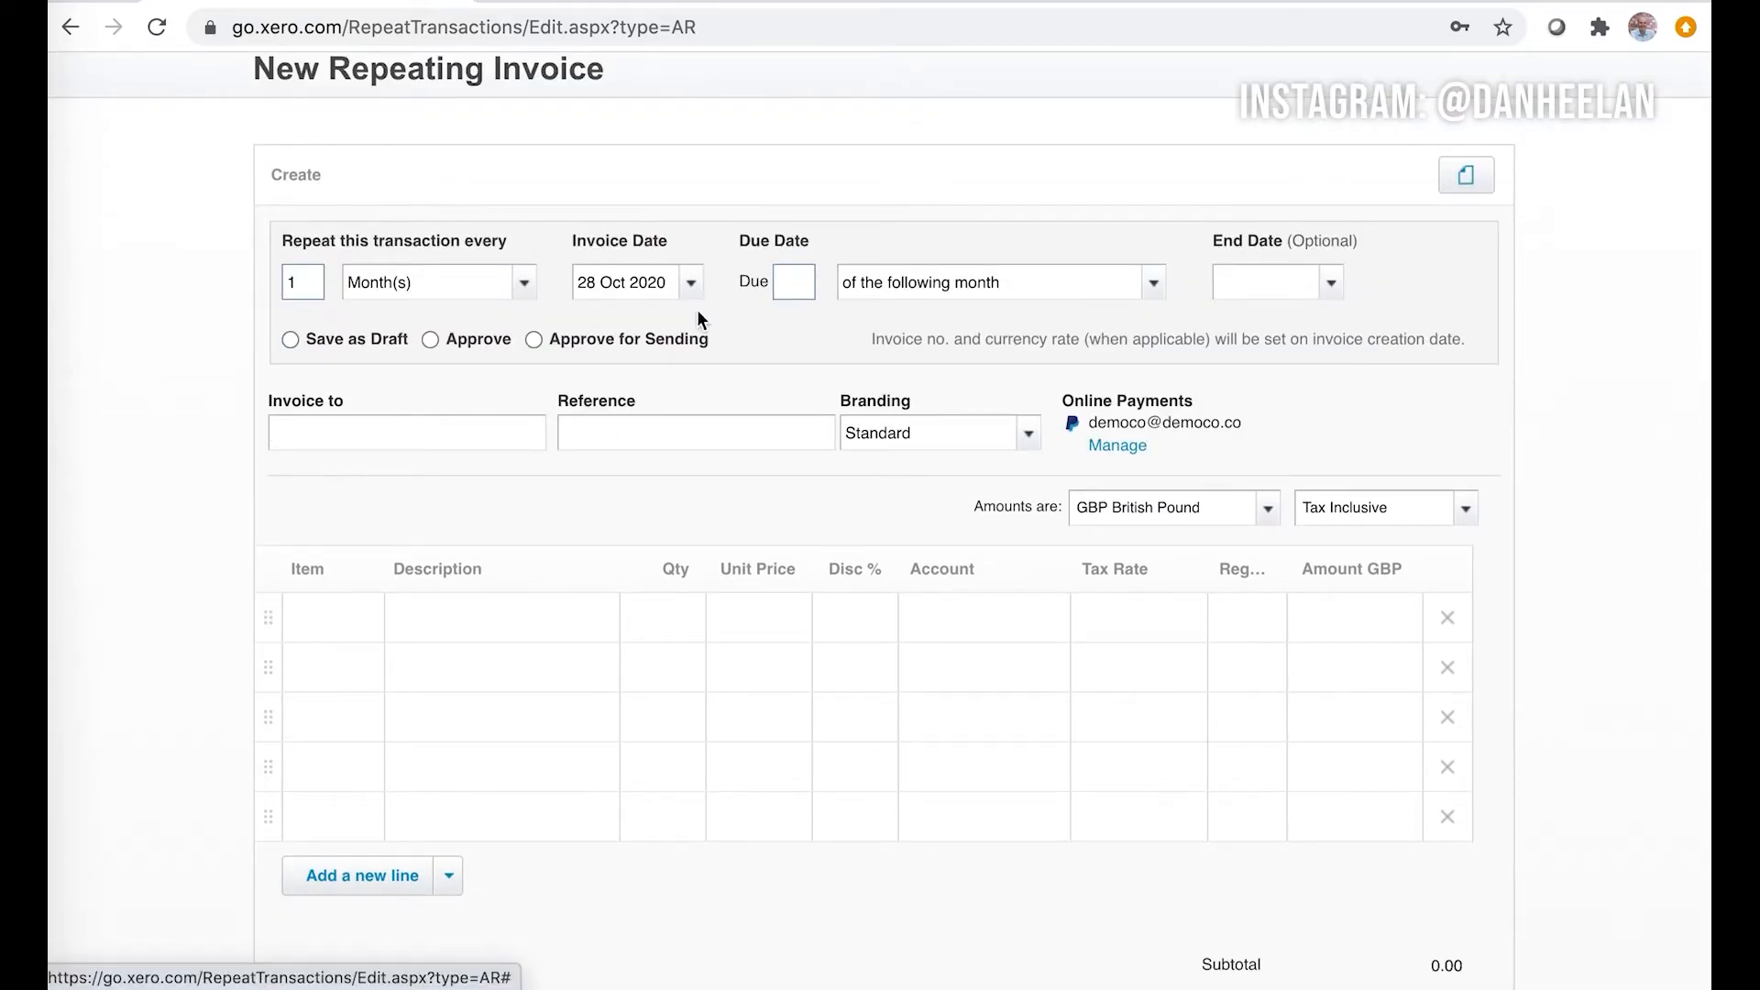
pyautogui.click(794, 282)
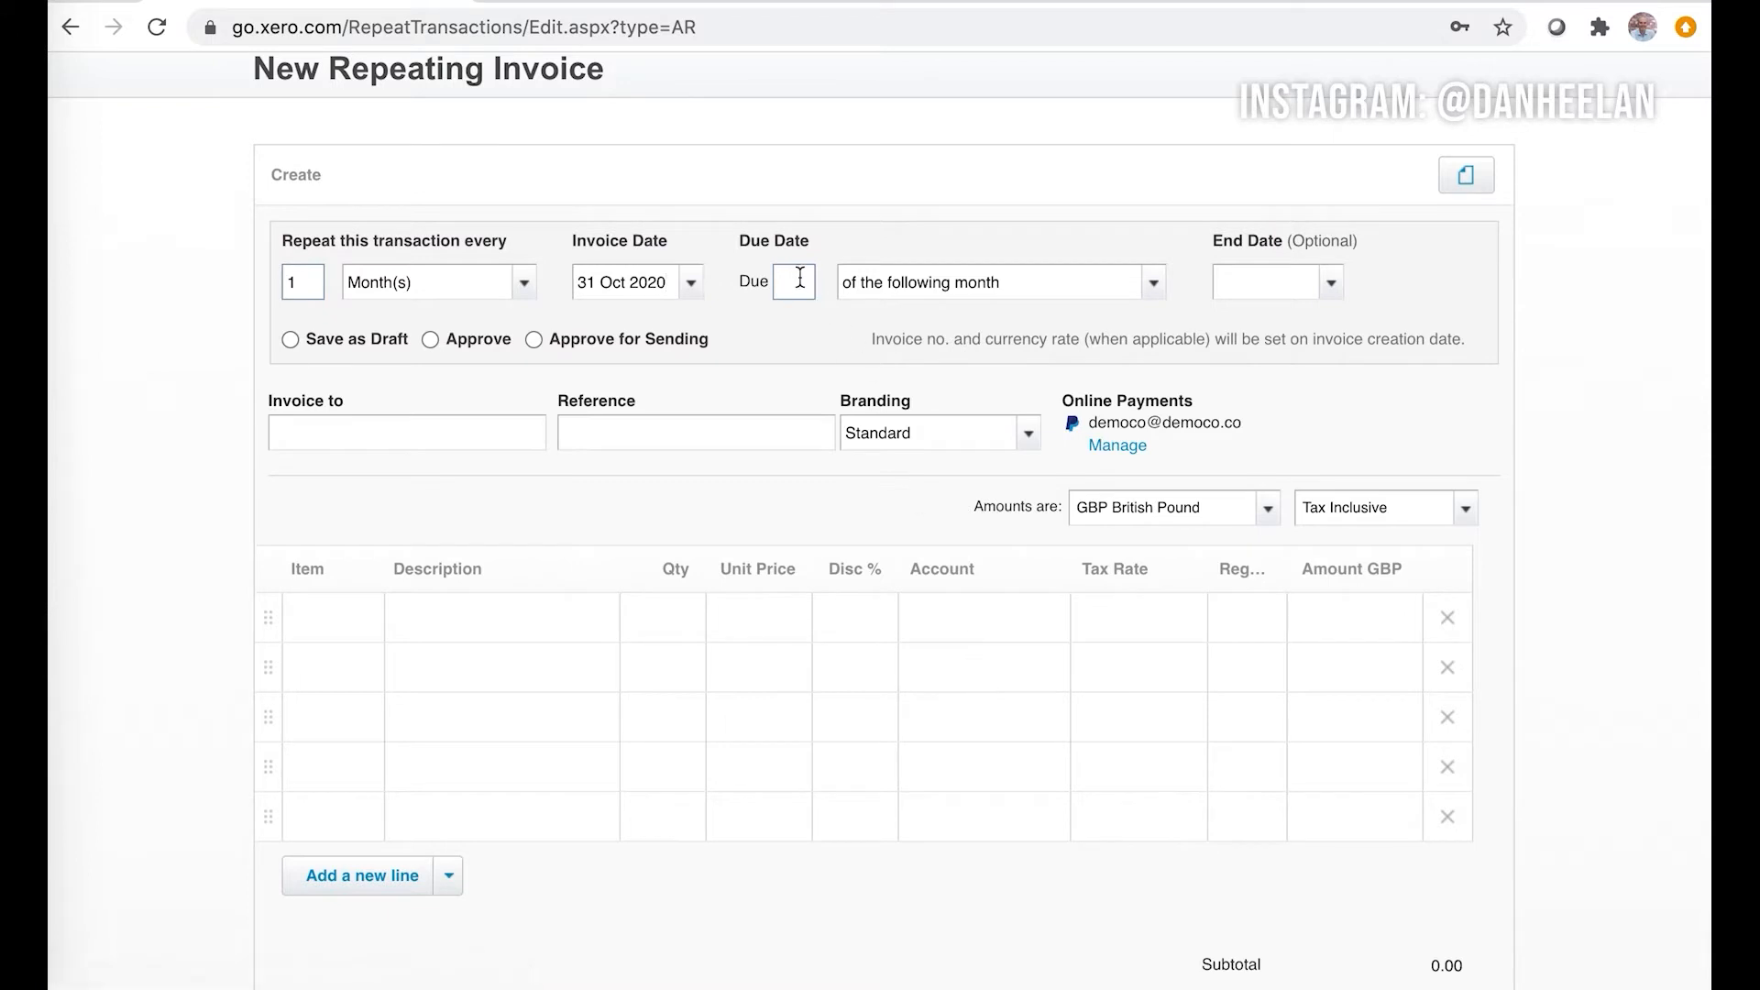
pyautogui.write('7')
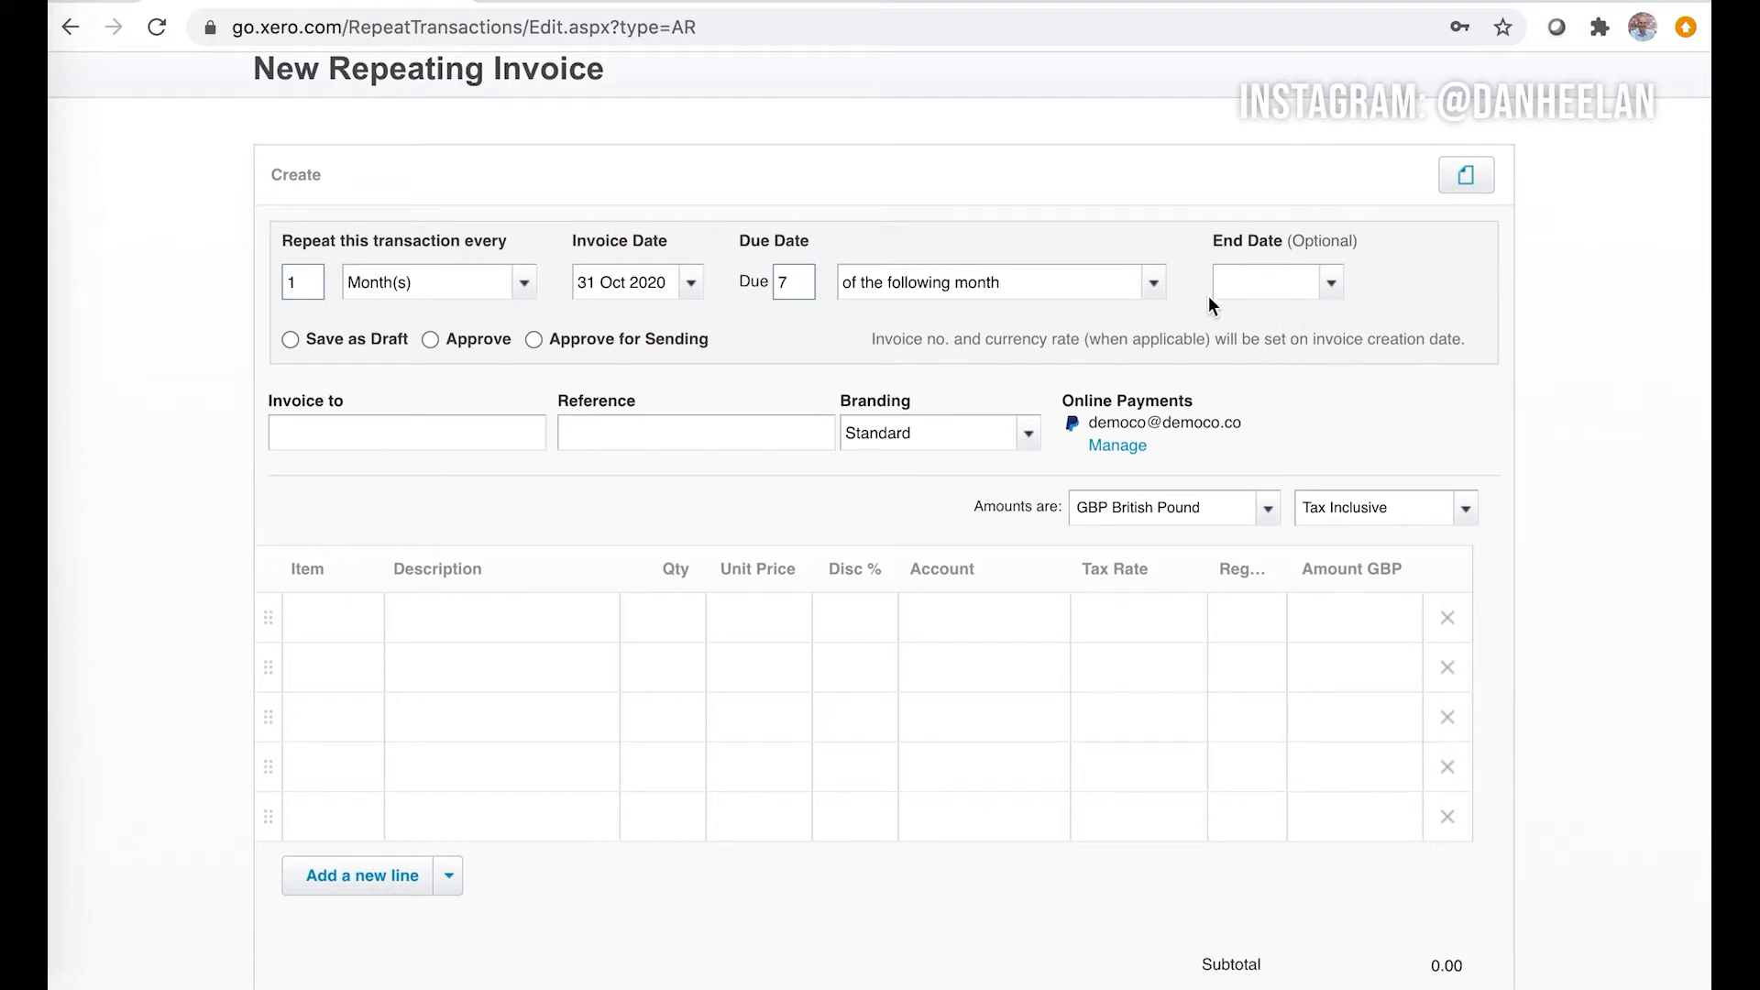
# - Begin entering the contact to invoice by searching 'dan'
pyautogui.click(405, 432)
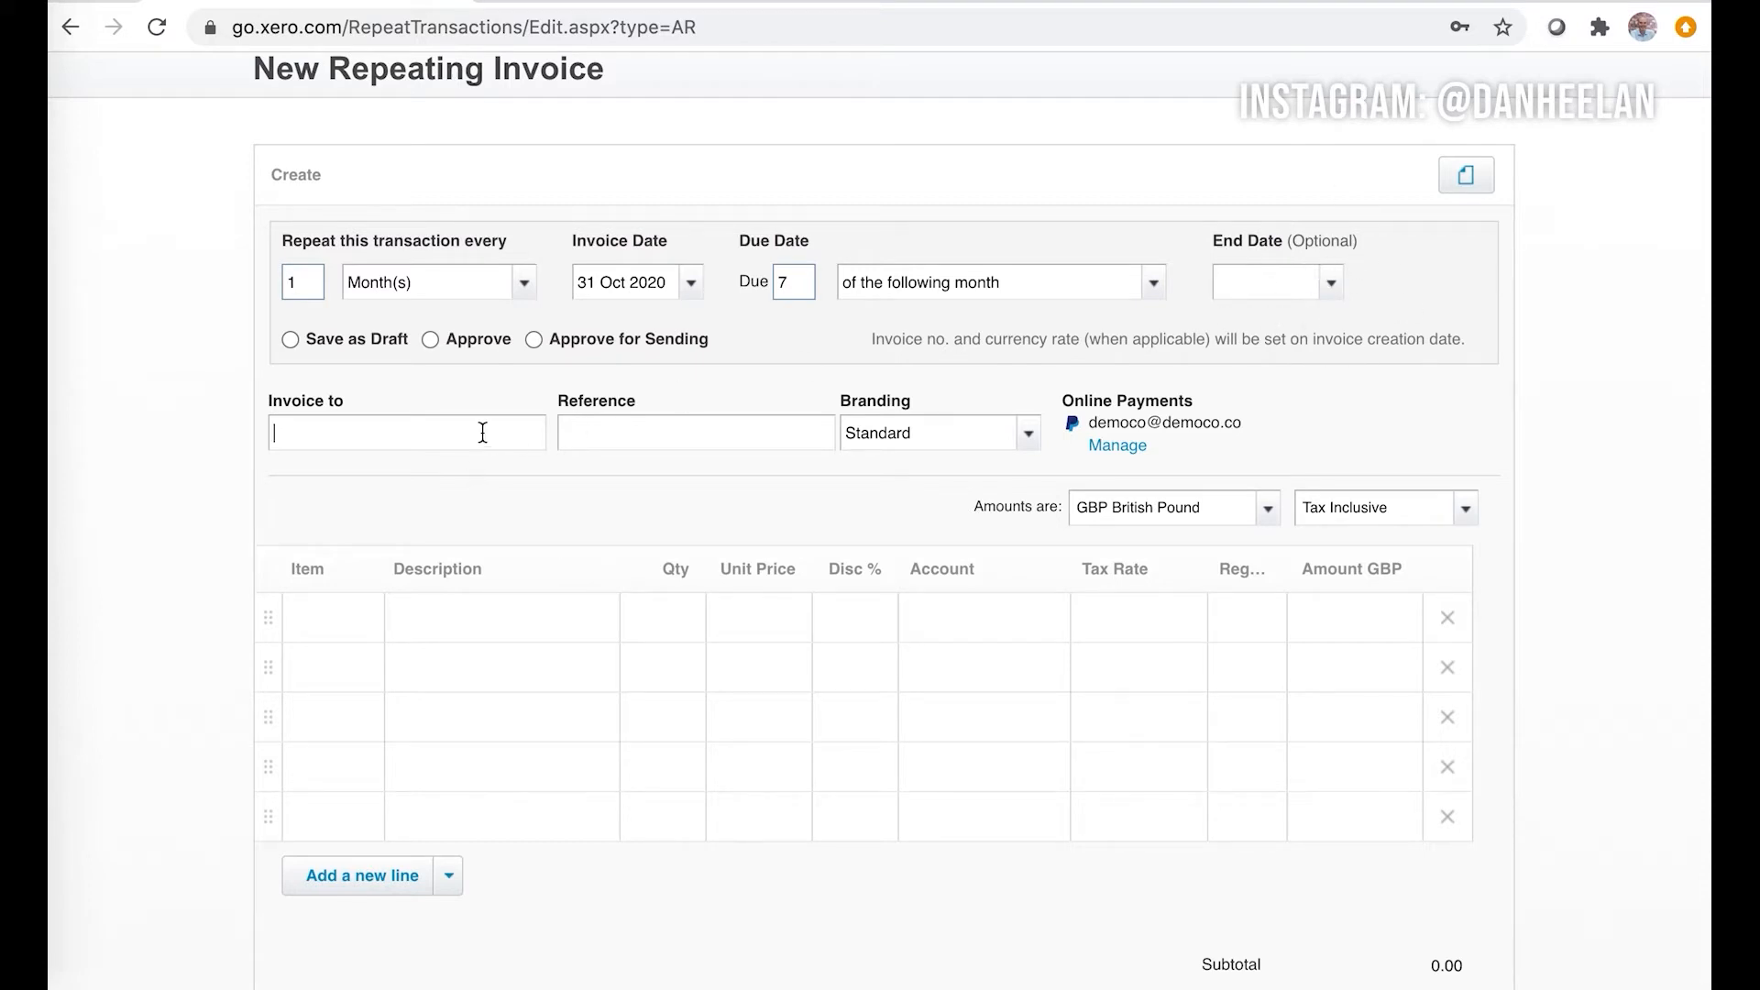
pyautogui.write('dan')
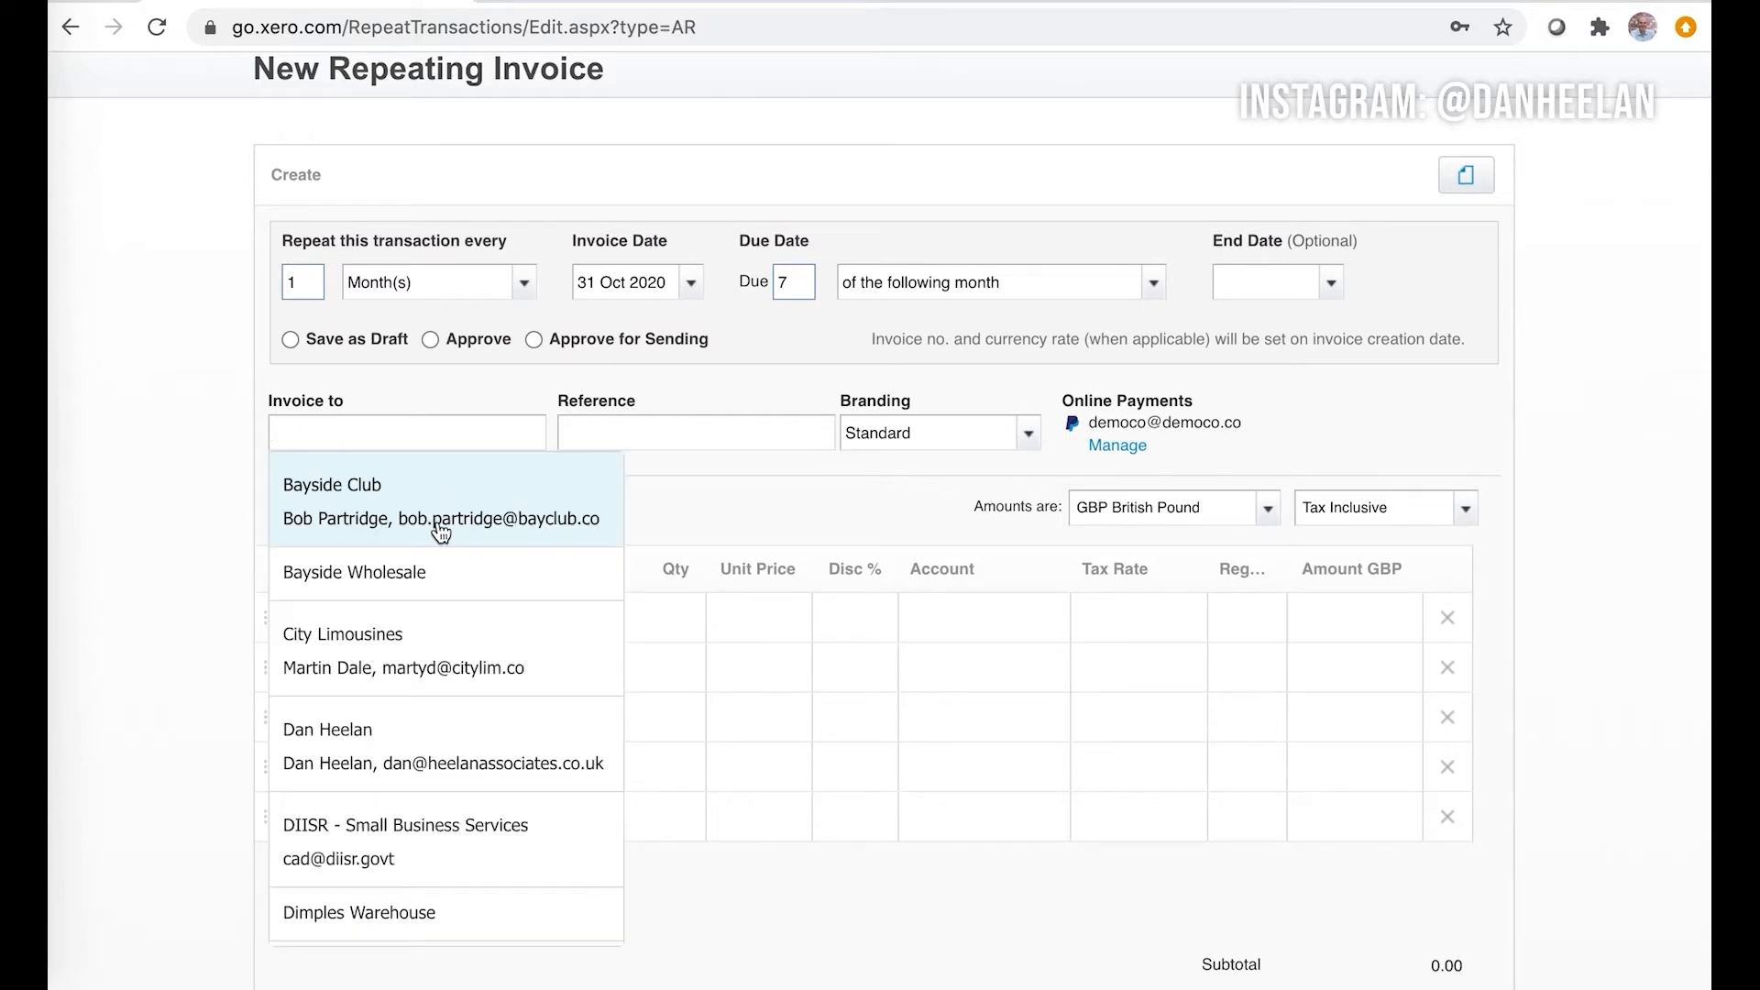
# - Address the repeating invoice to Bayside Club with reference 'Monthly Services'
pyautogui.click(332, 484)
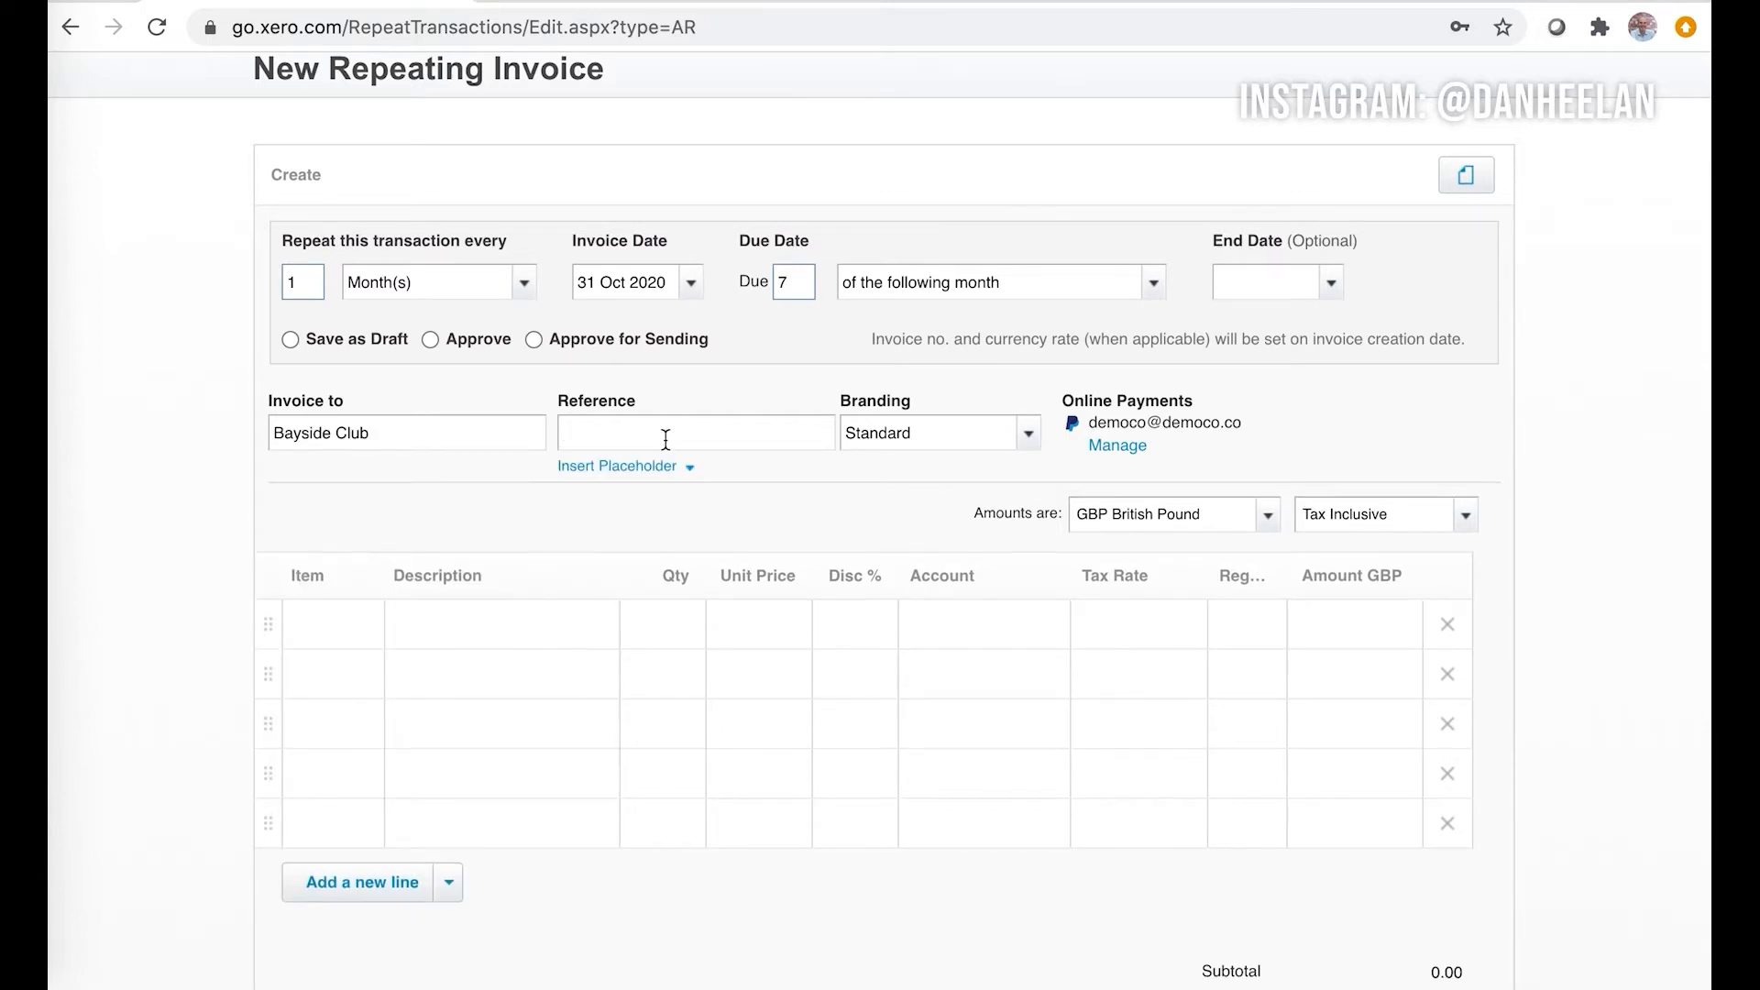
pyautogui.write('Monthly Services')
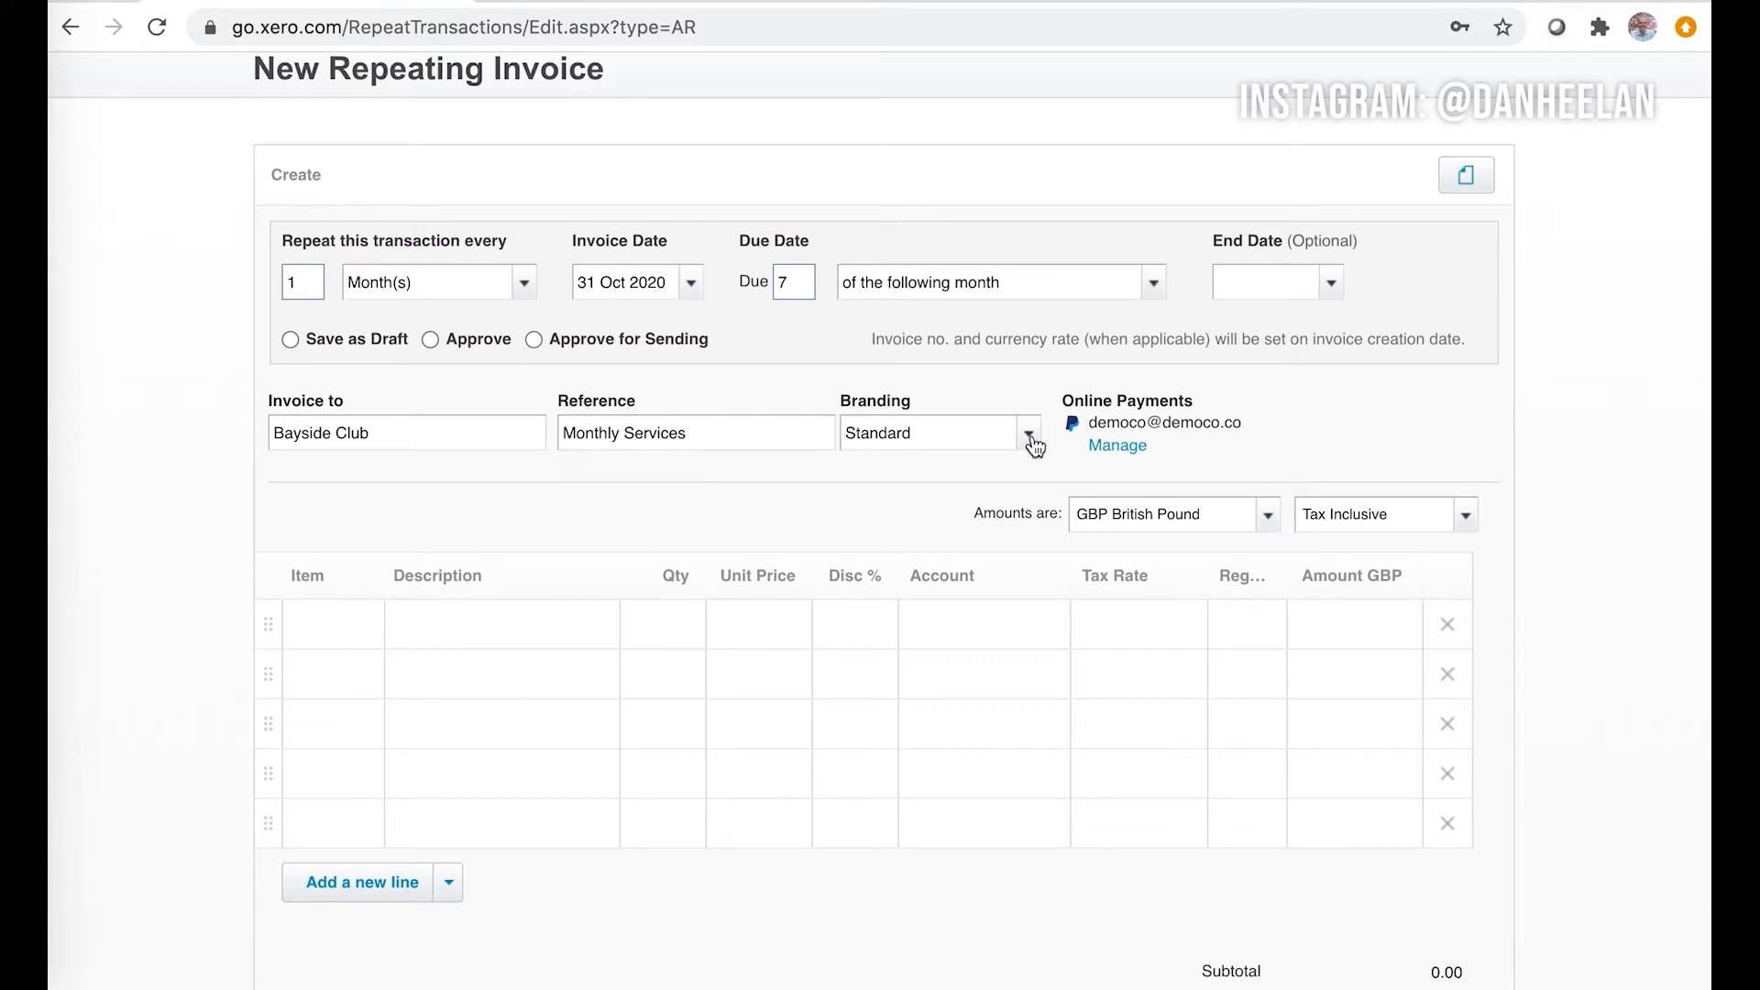
pyautogui.click(1023, 433)
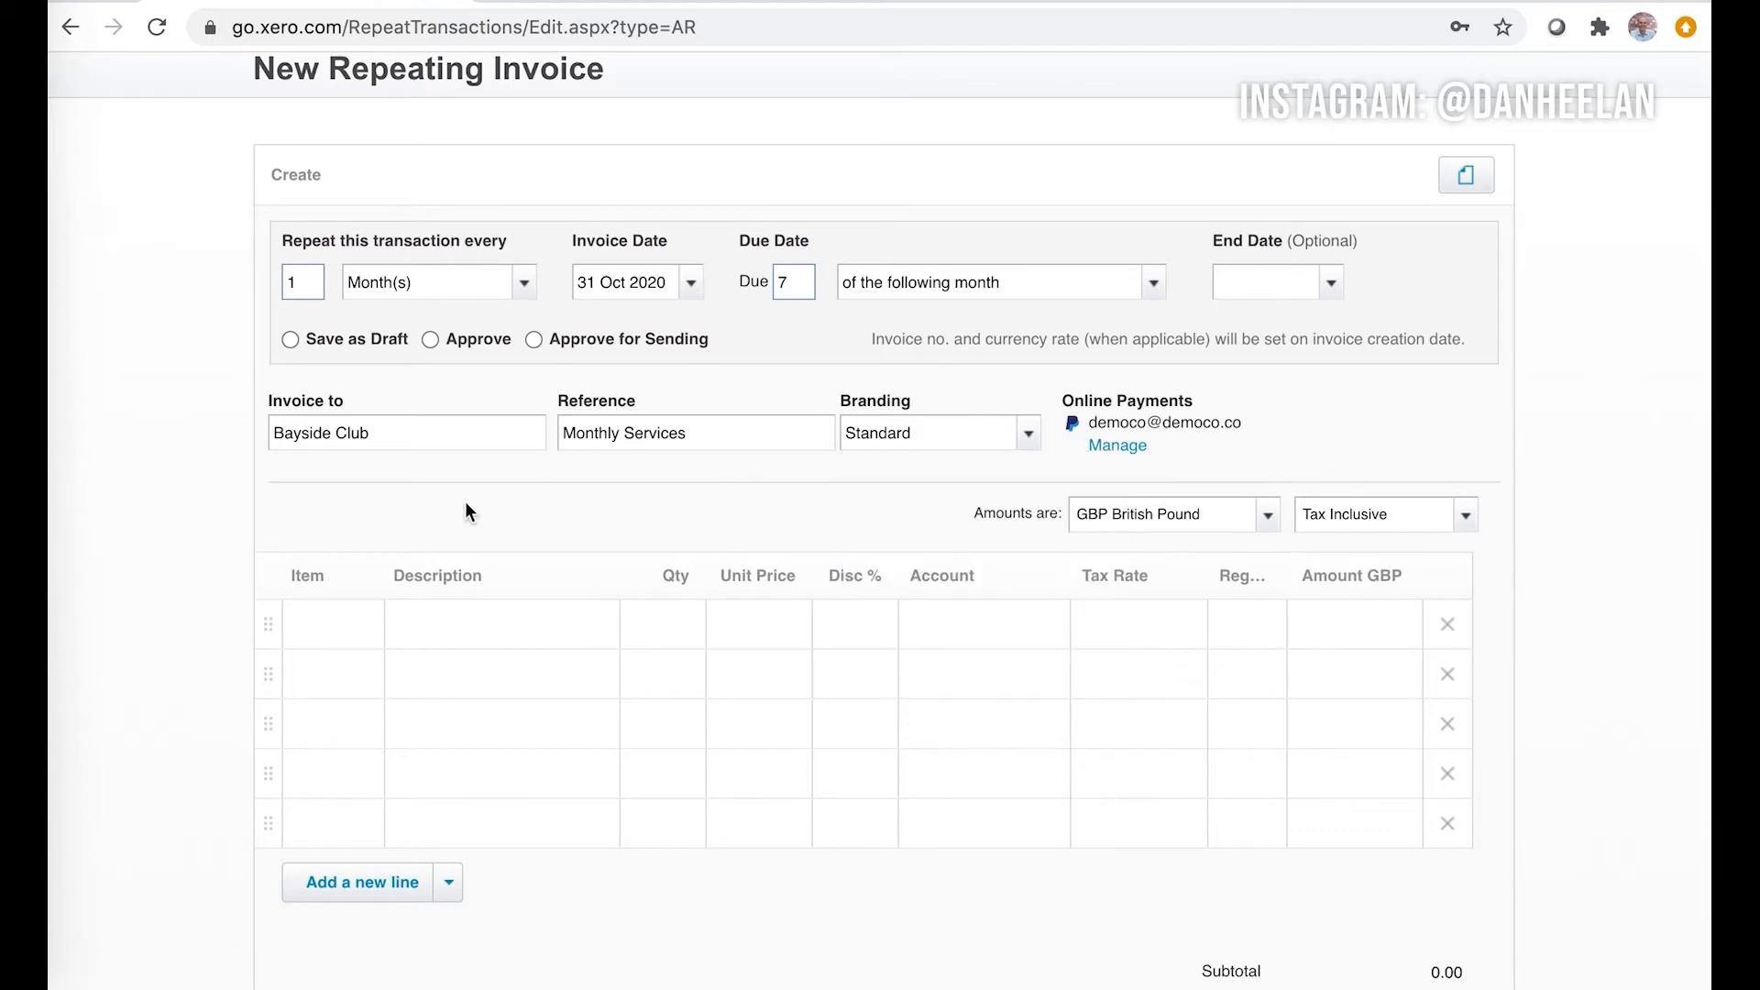
pyautogui.moveTo(1338, 492)
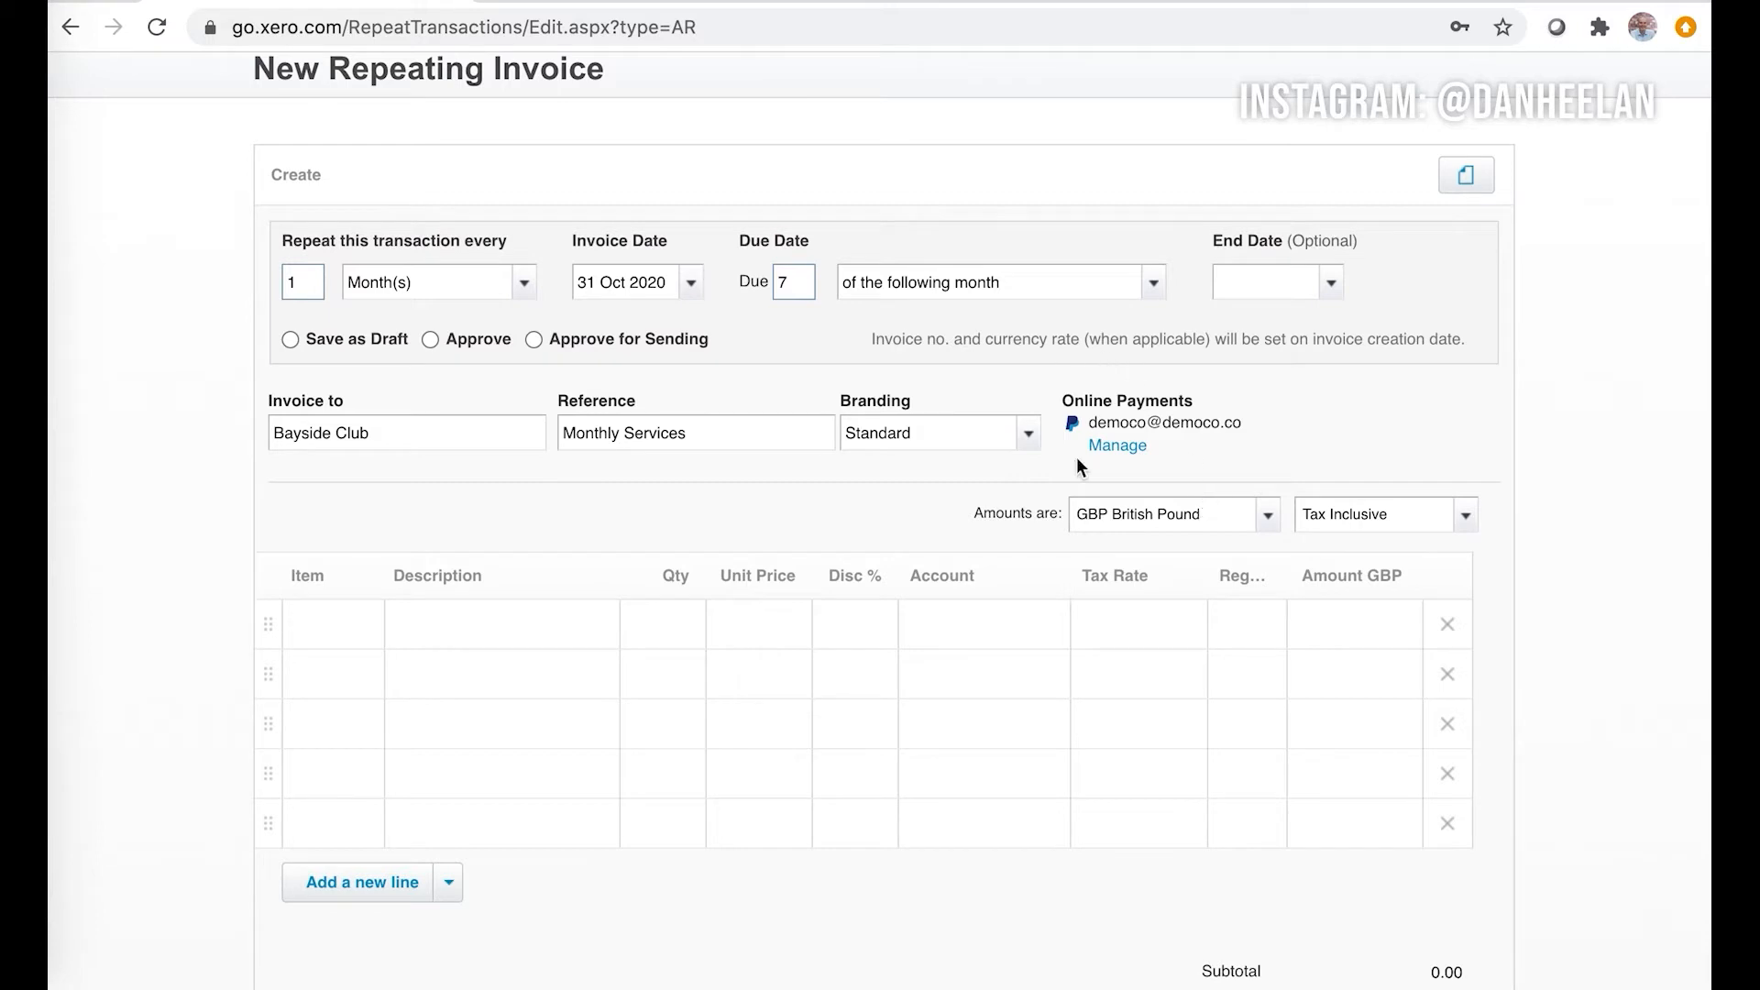
pyautogui.moveTo(1117, 446)
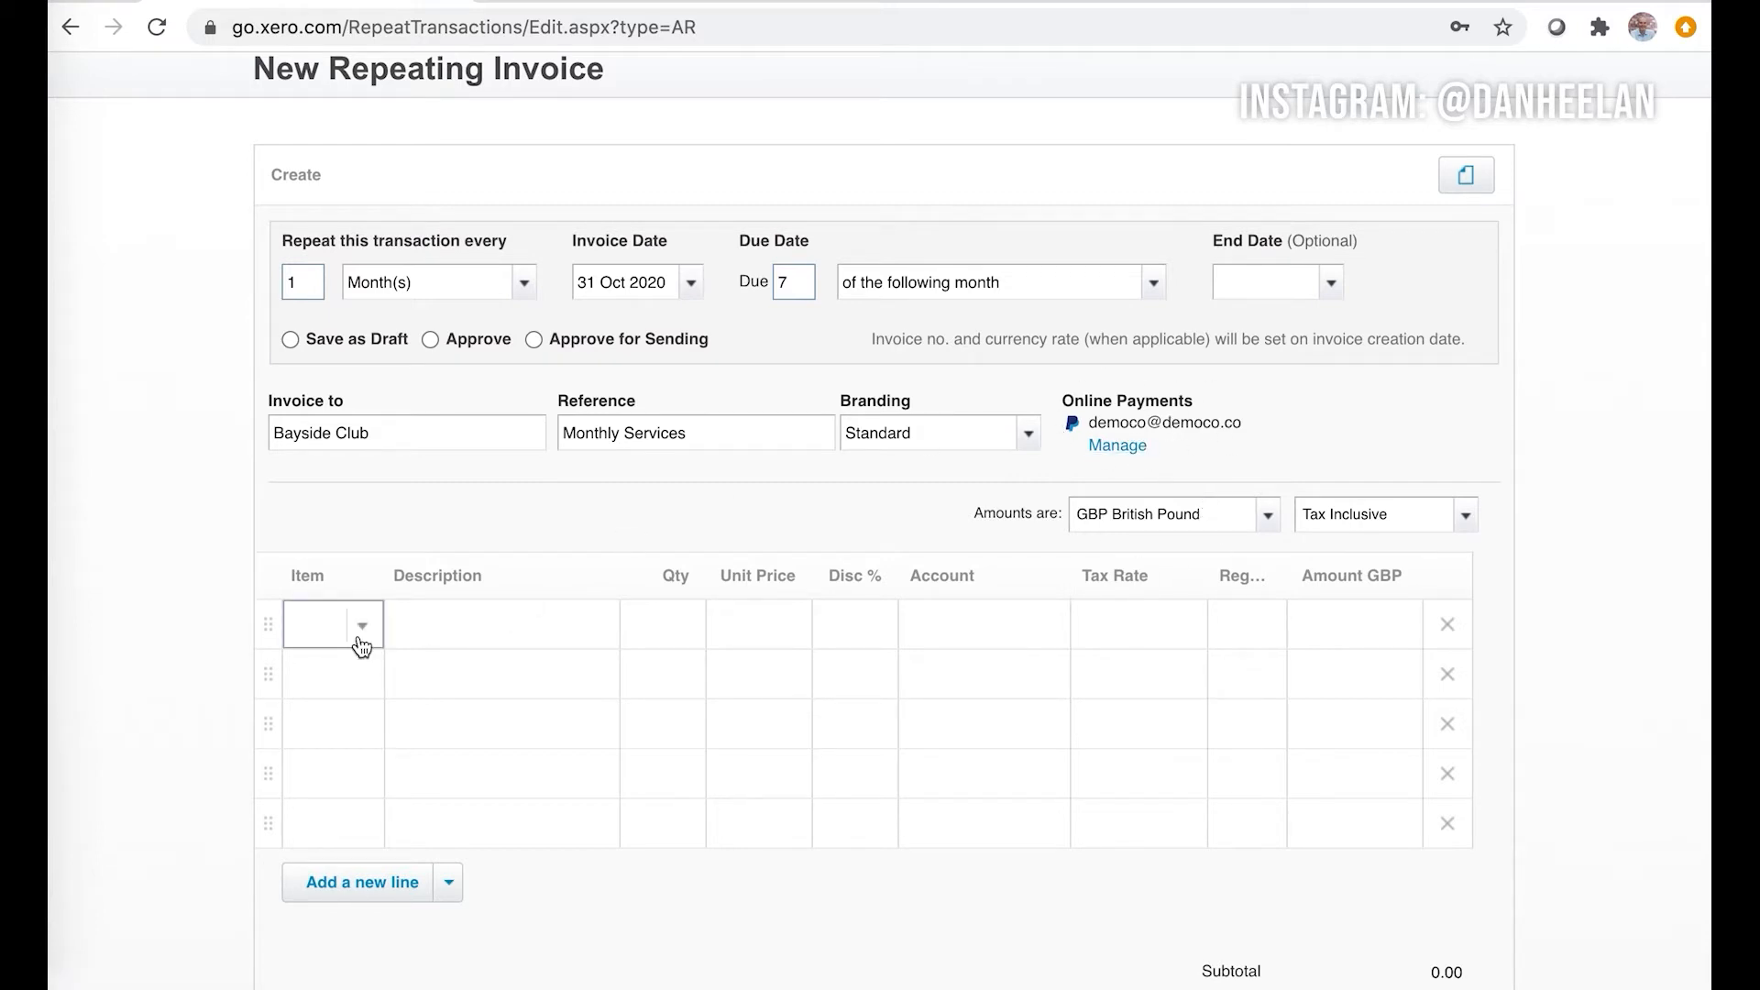
# - Add a line of 10 GB1-White golf balls at 5.60 and set reference 'Monthly Subscription'
pyautogui.click(332, 623)
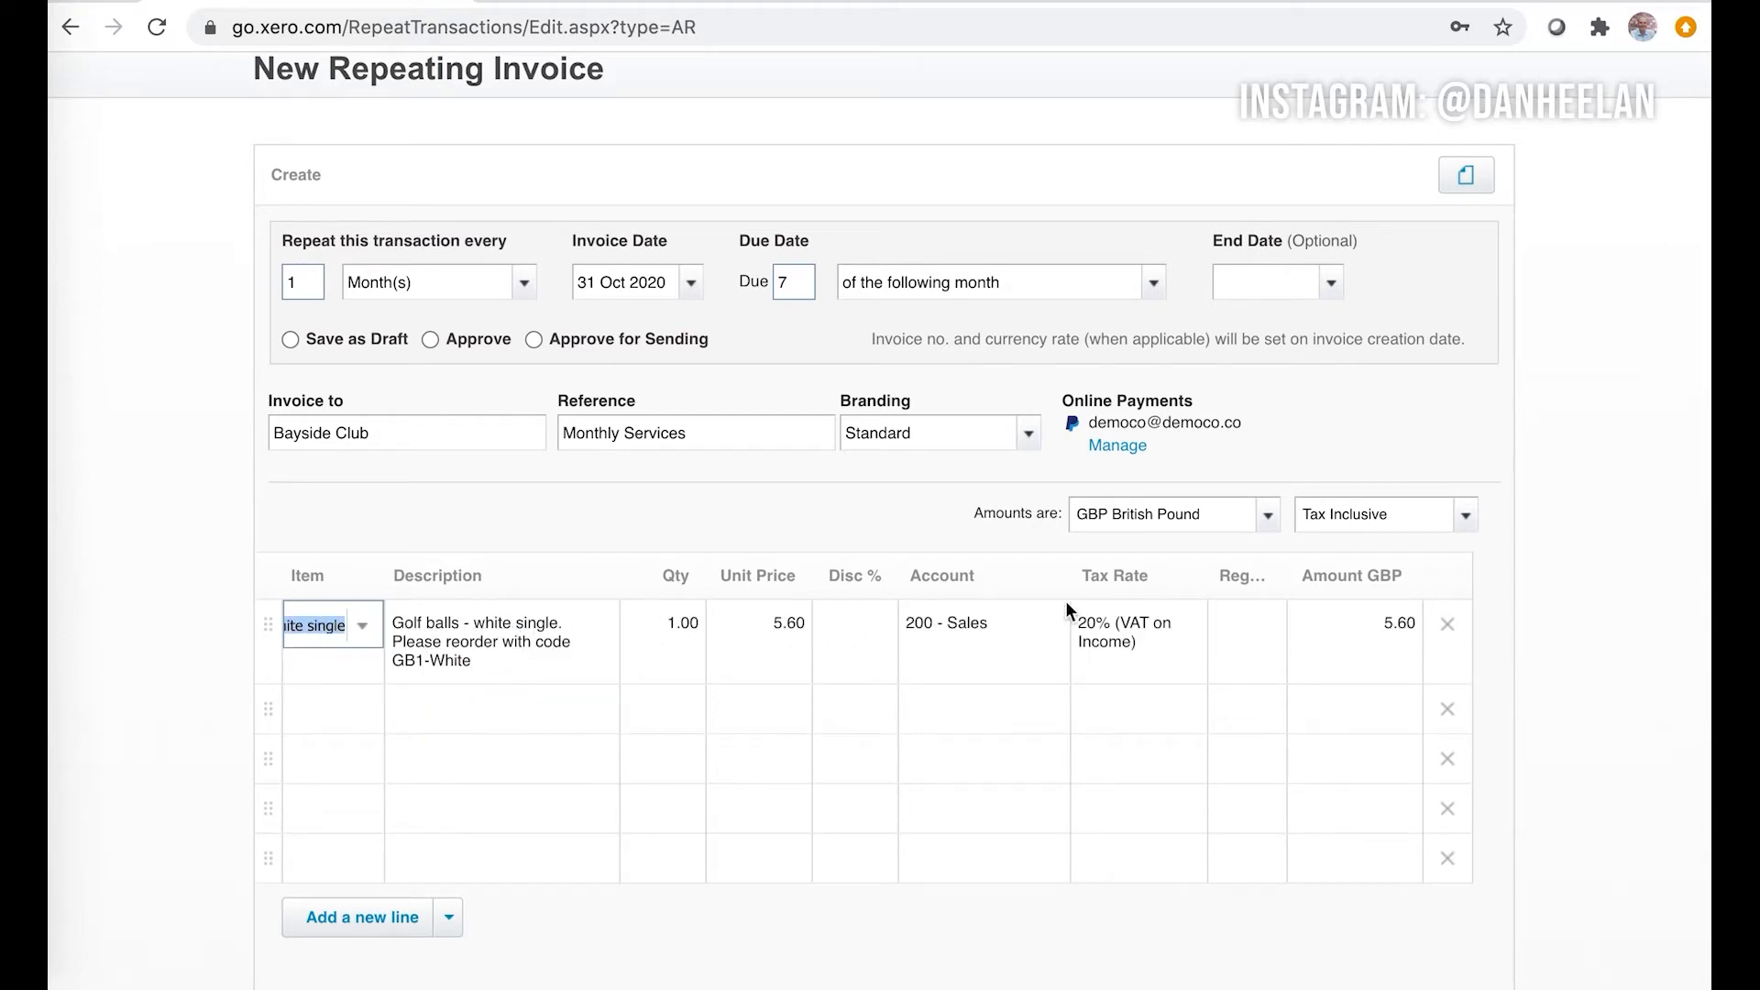
pyautogui.click(662, 624)
pyautogui.write('10')
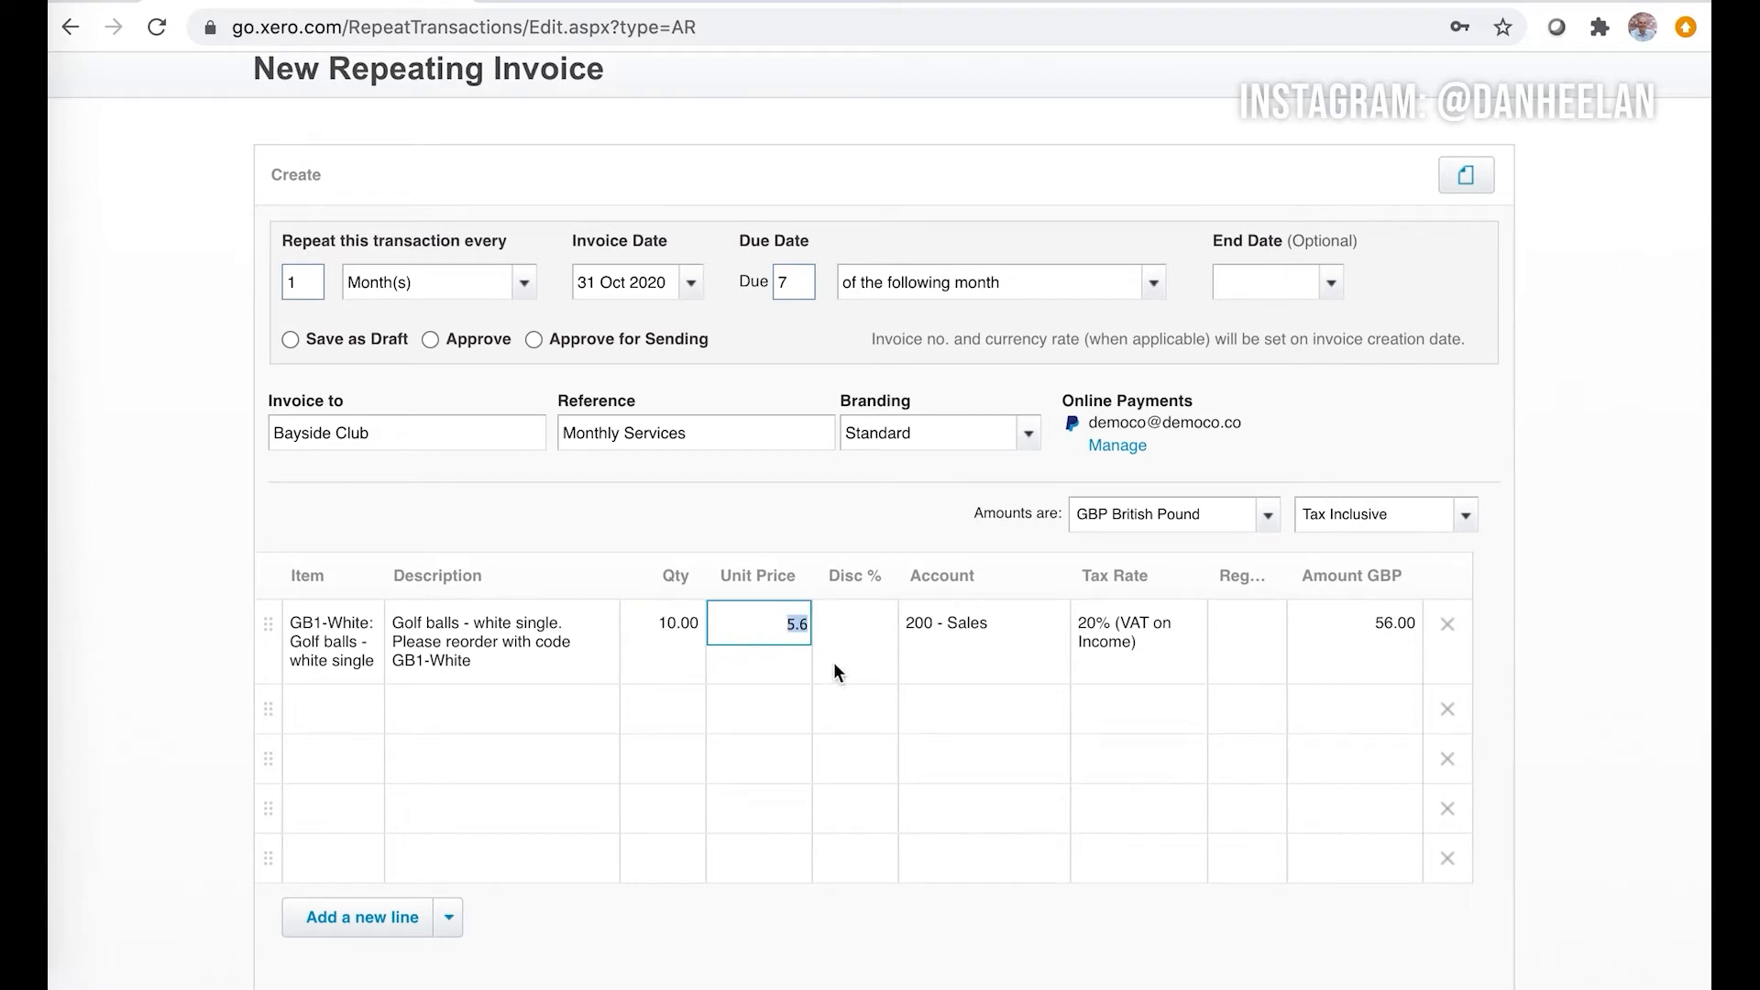
pyautogui.moveTo(948, 719)
pyautogui.write('ubsc')
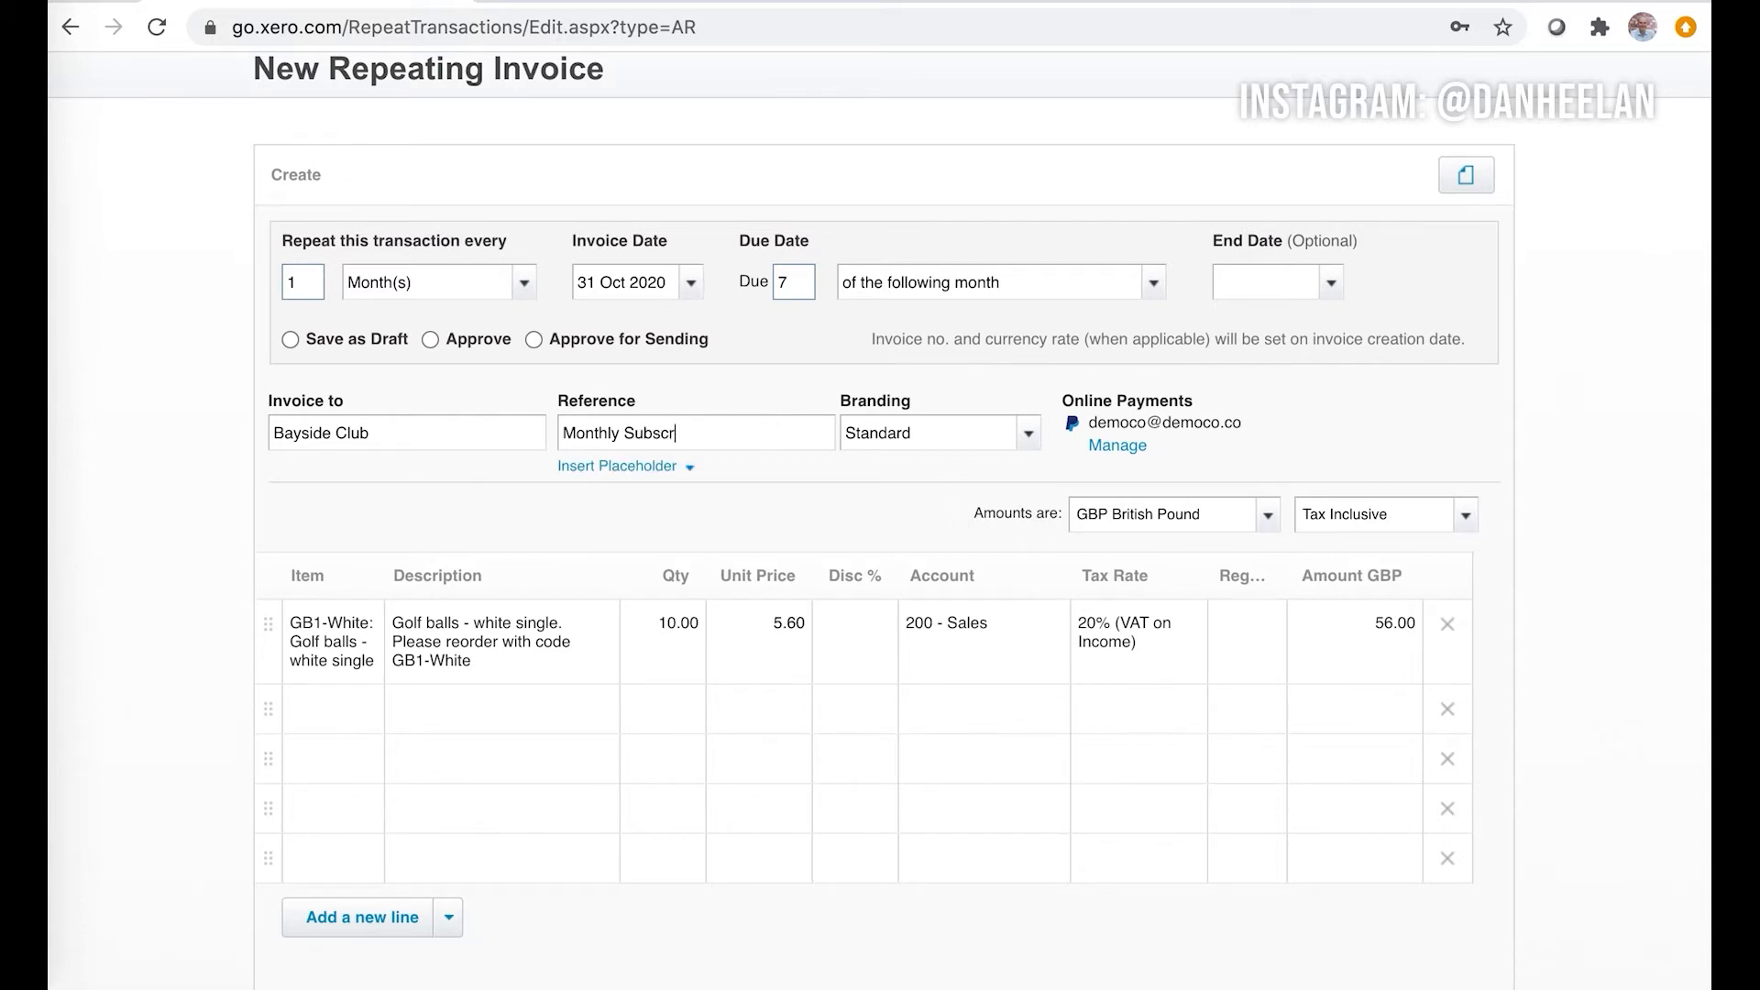
pyautogui.scroll(-3)
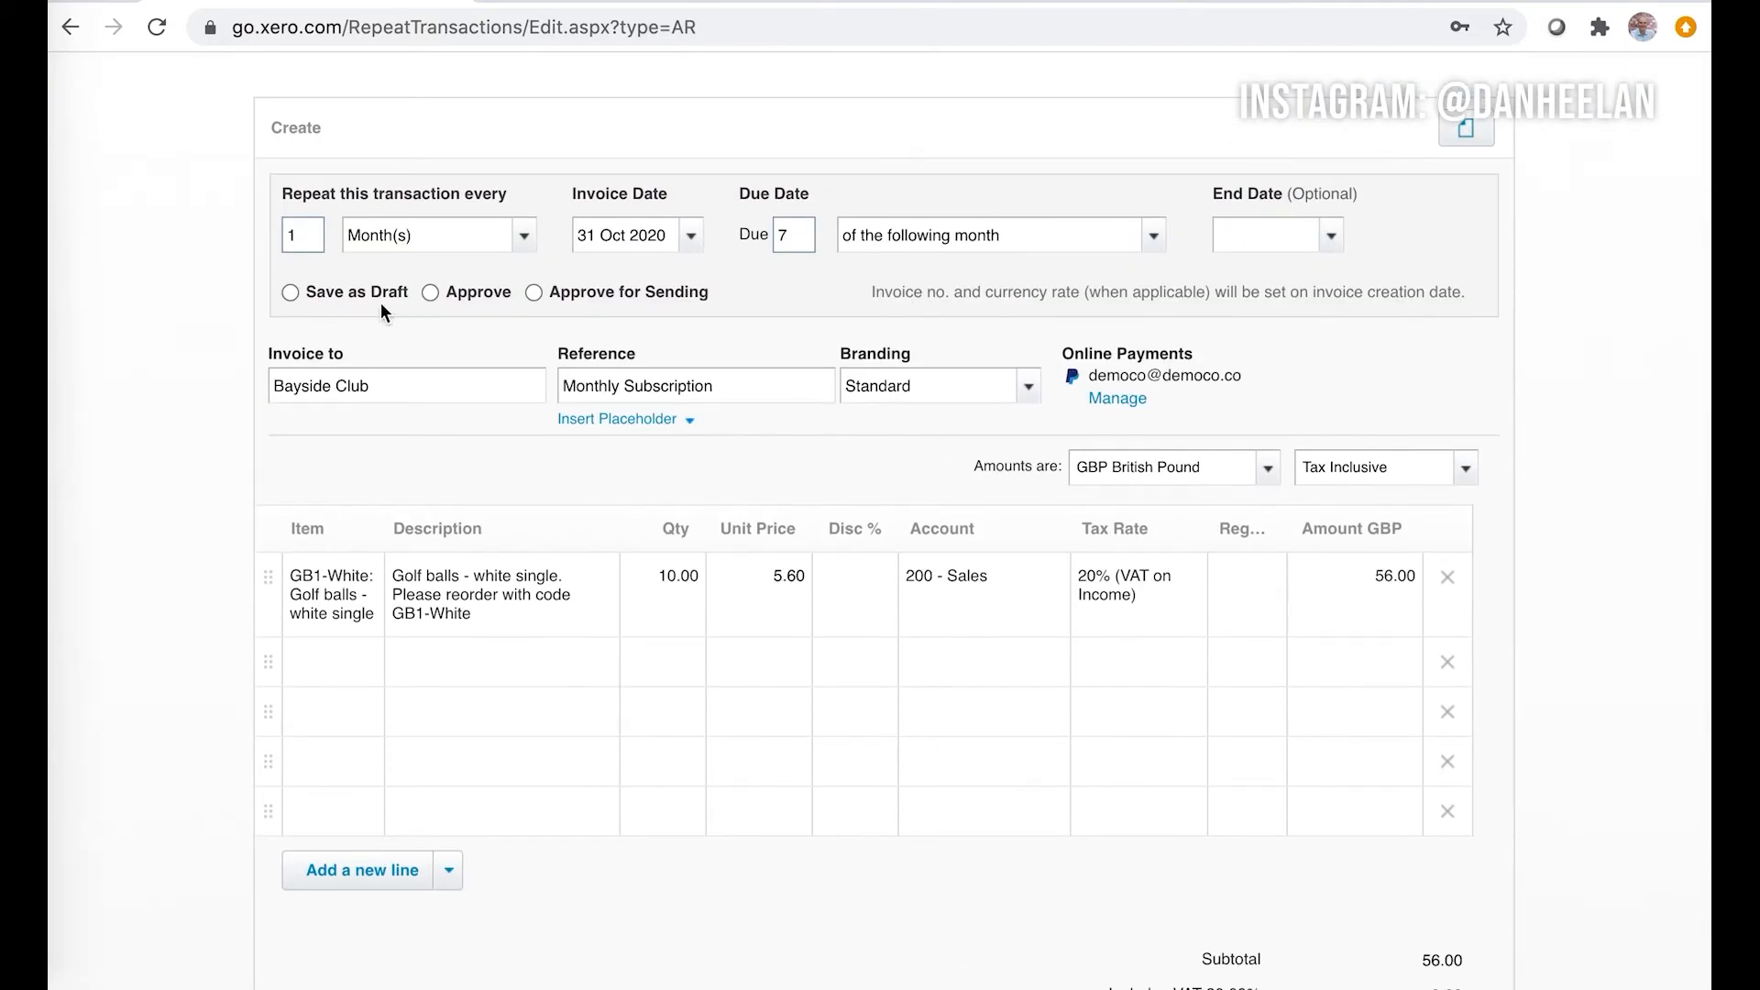
pyautogui.moveTo(616, 348)
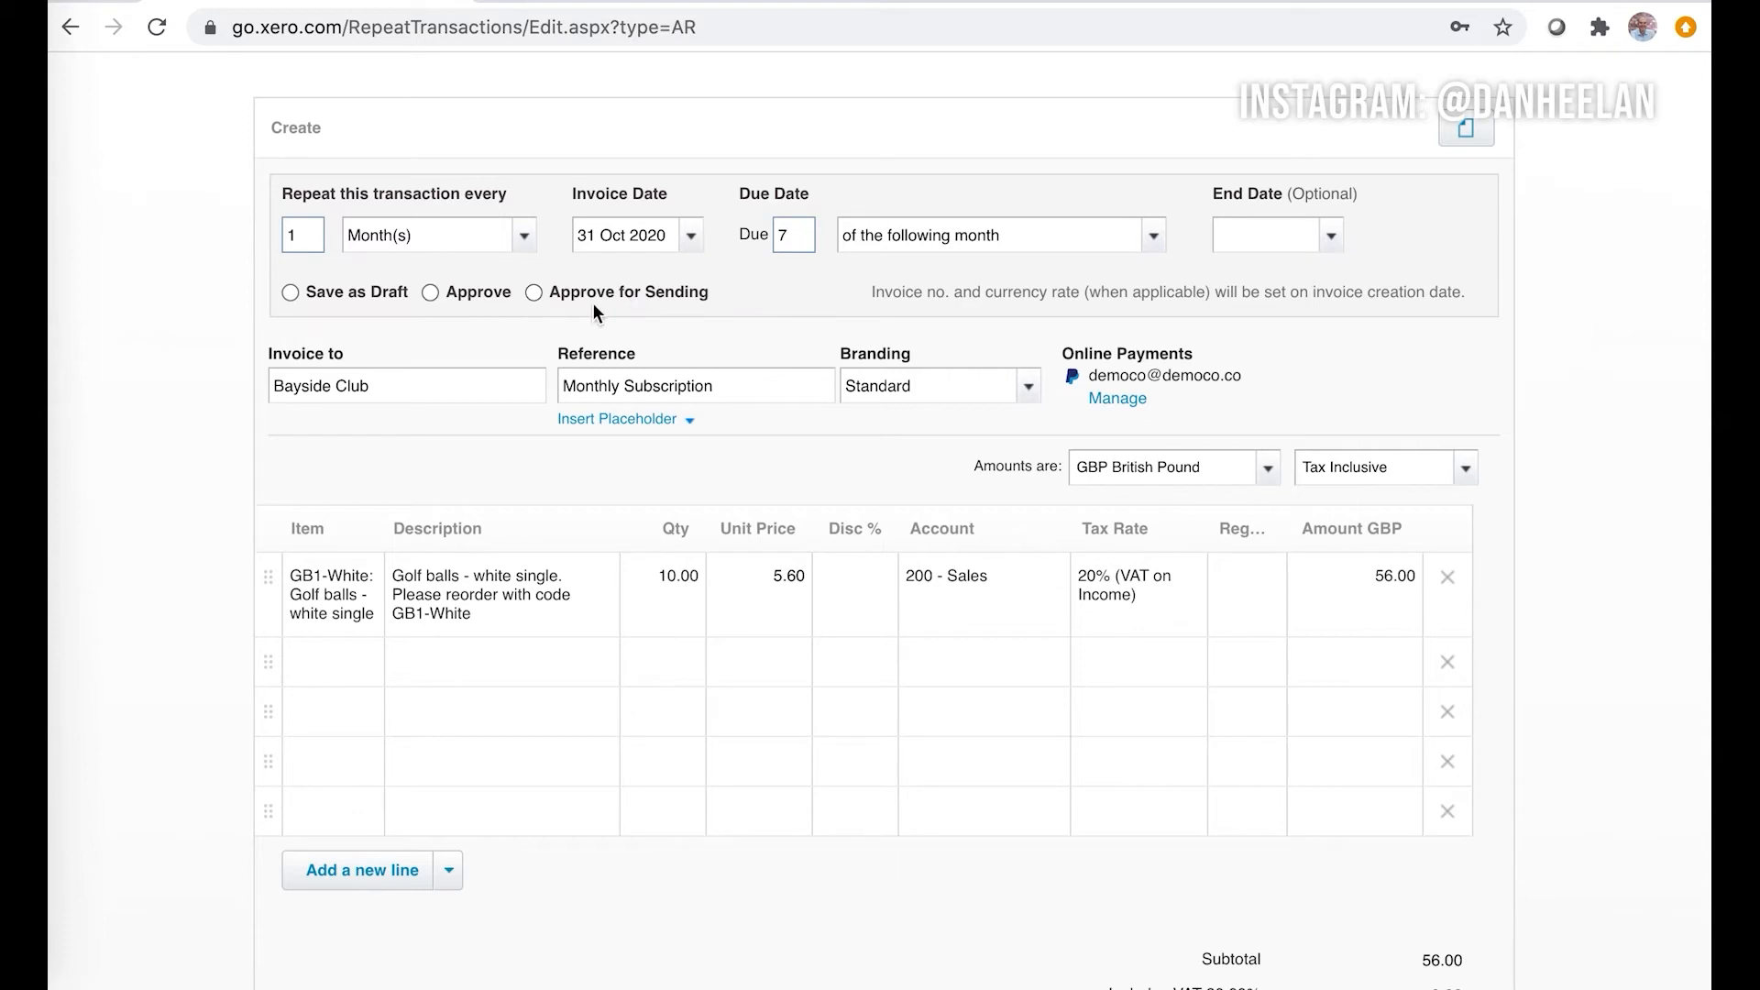
# - Set generated invoices to be created as Approved, totals 56.00 including 9.33 VAT
pyautogui.click(429, 291)
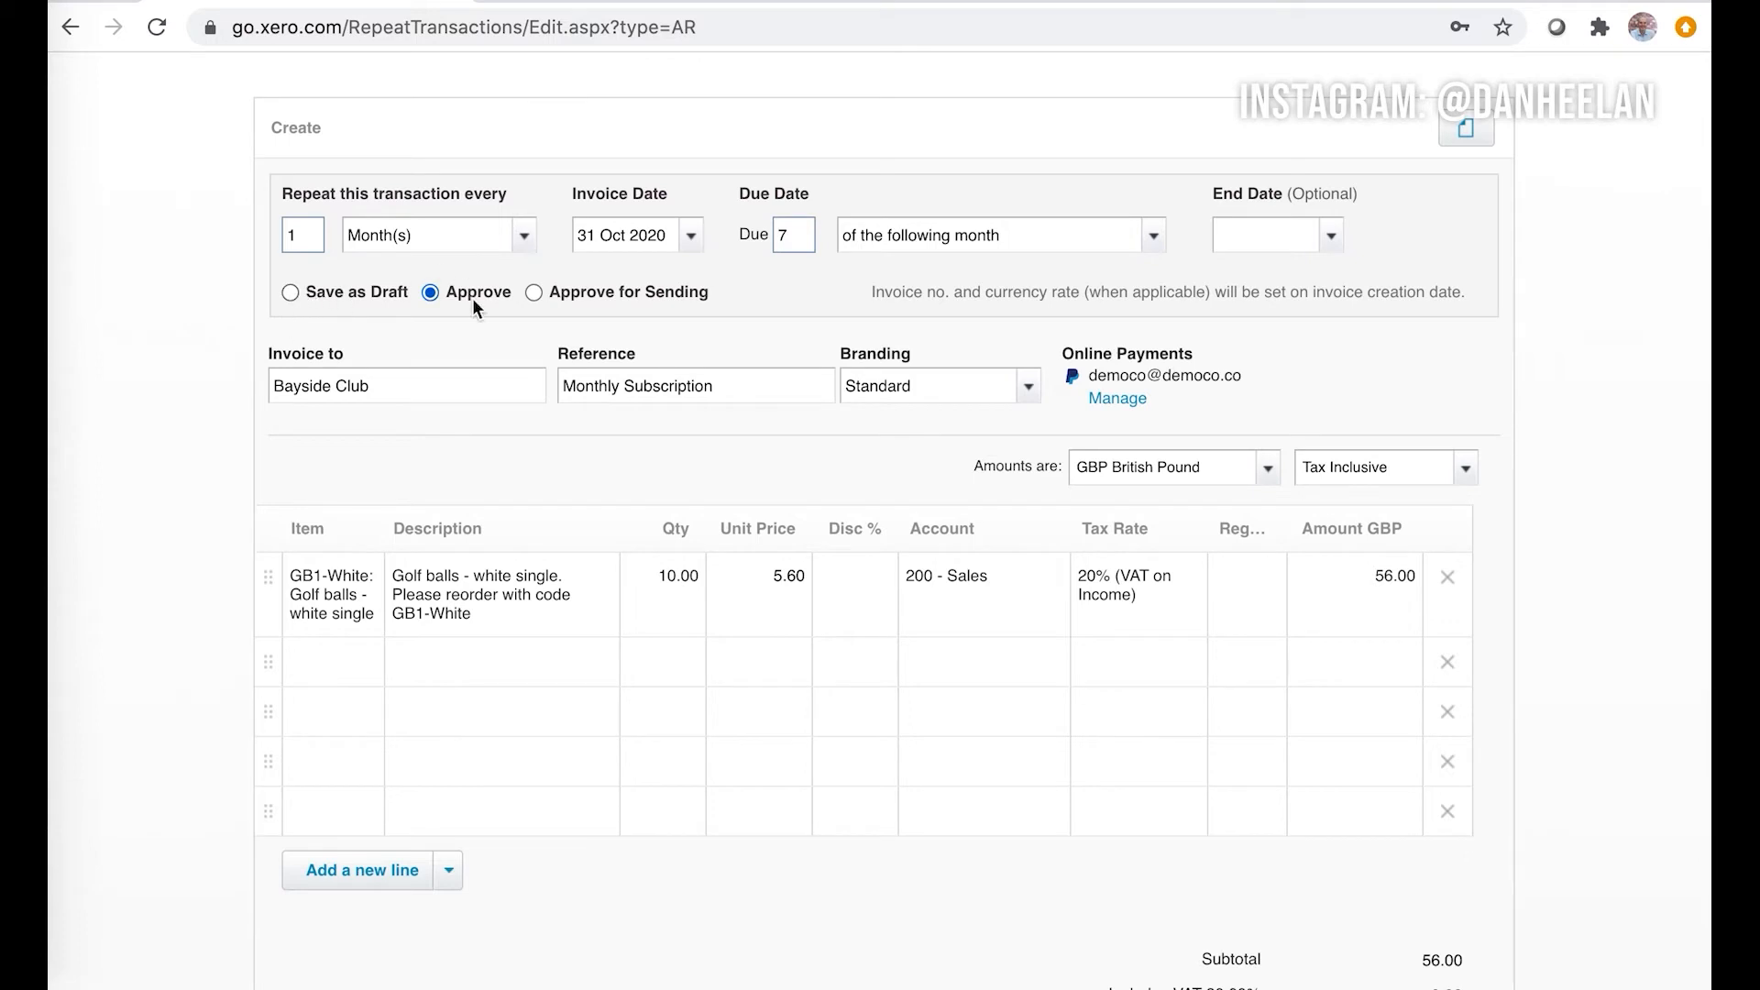
pyautogui.scroll(-3)
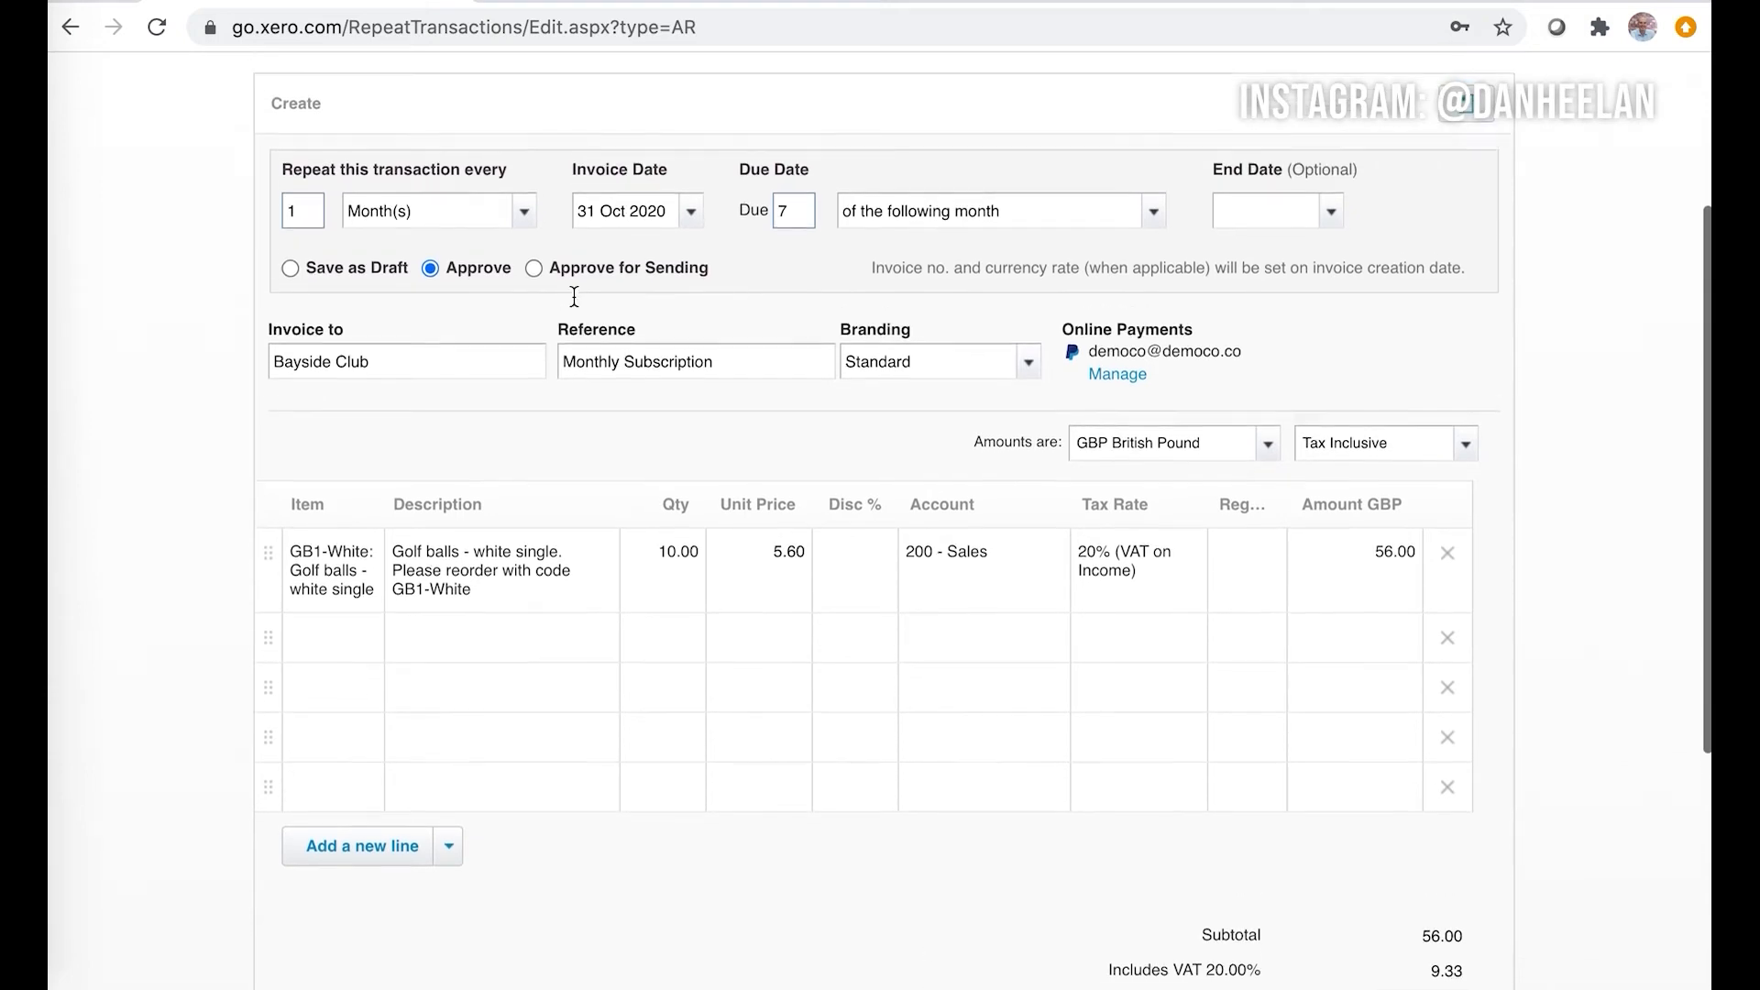
pyautogui.scroll(-3)
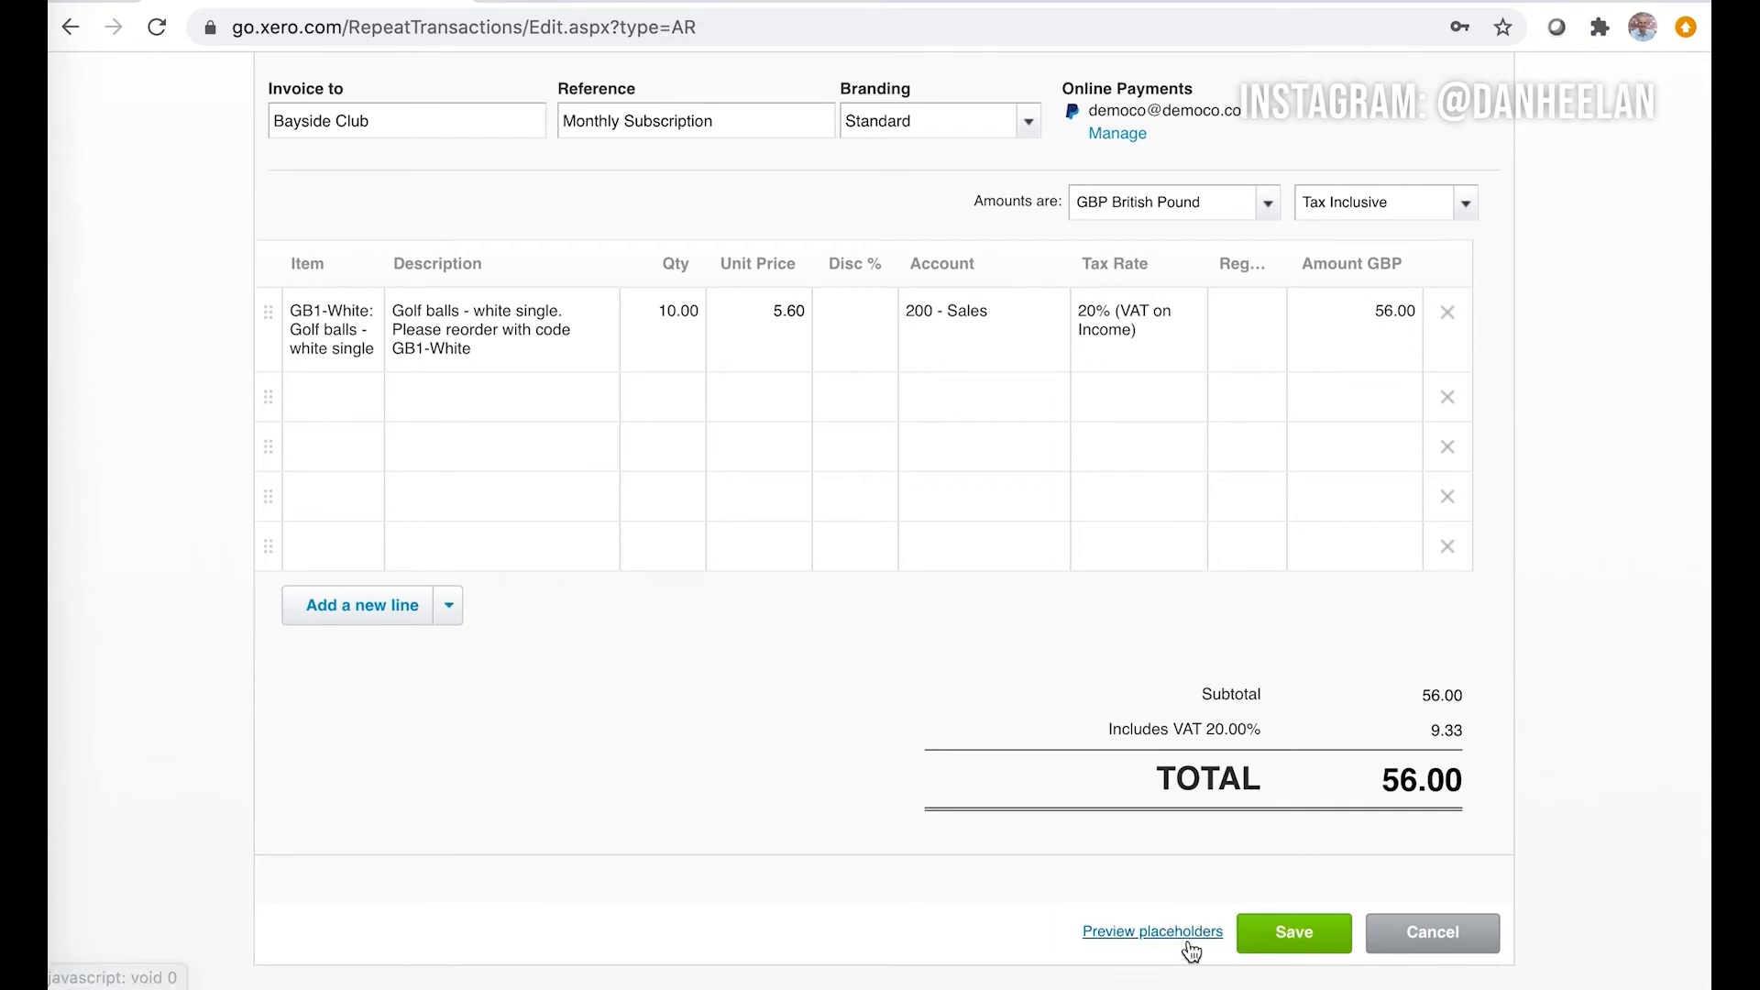
# - Save the Bayside Club repeating template: 56.00 every month from 31 Oct 2020
pyautogui.click(1293, 932)
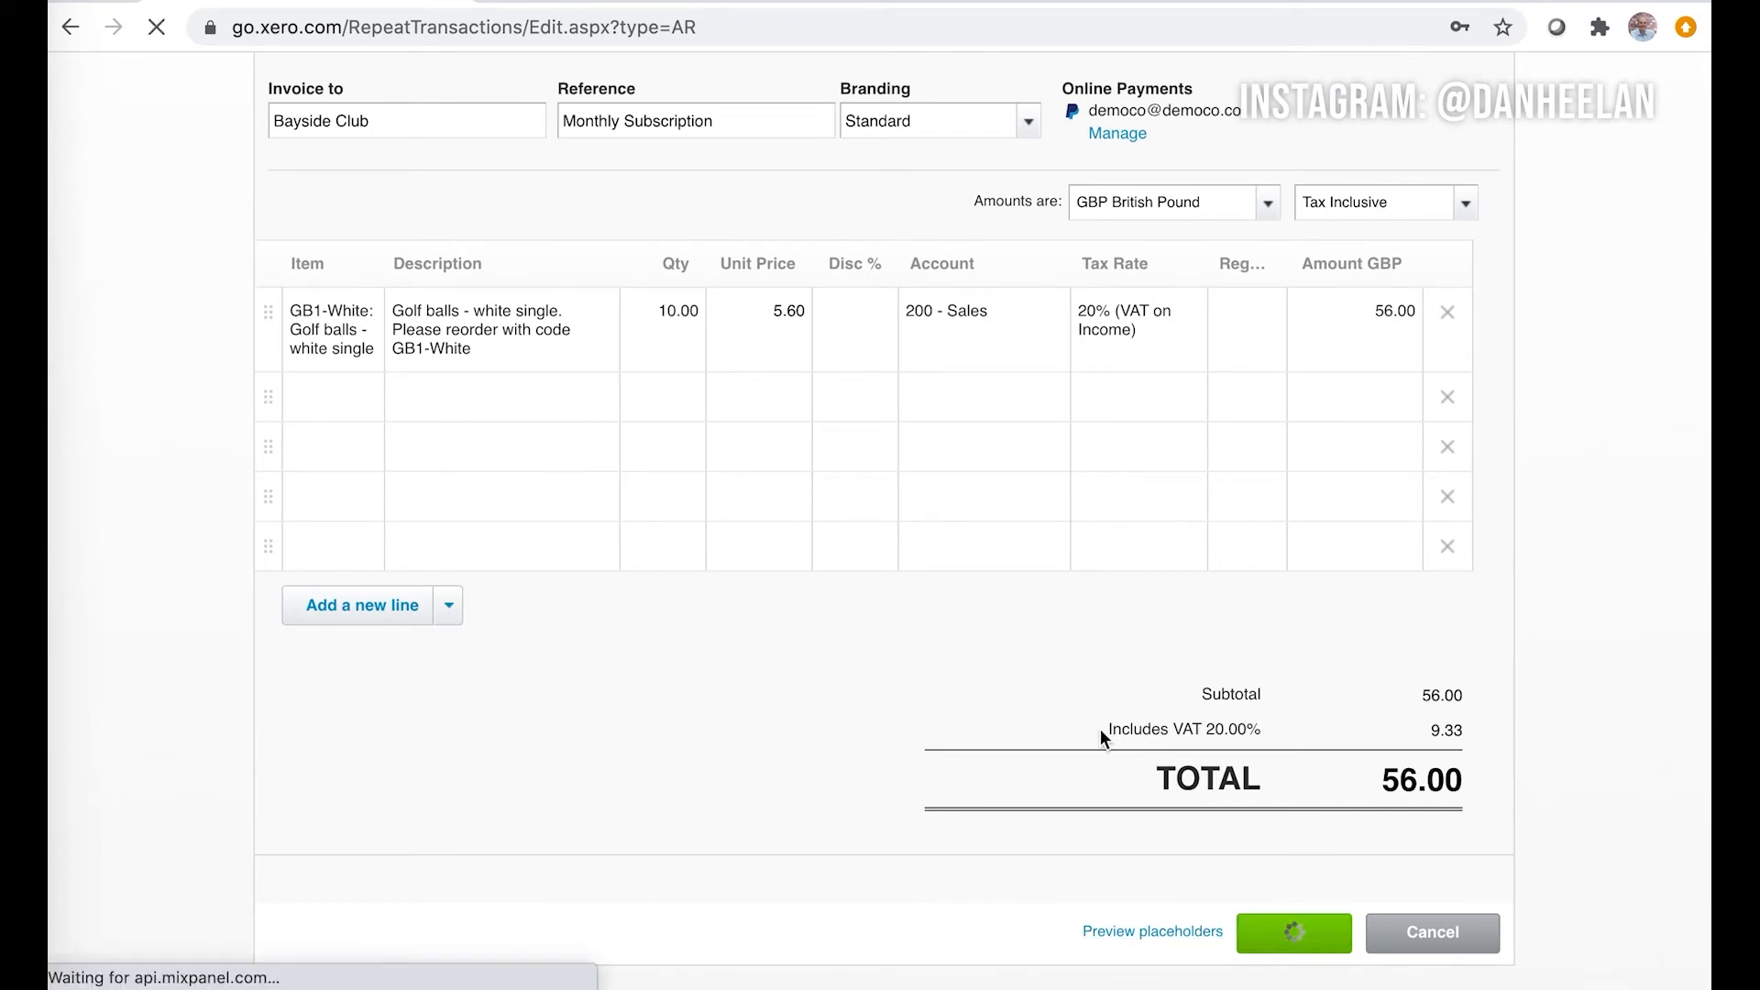
pyautogui.click(1293, 933)
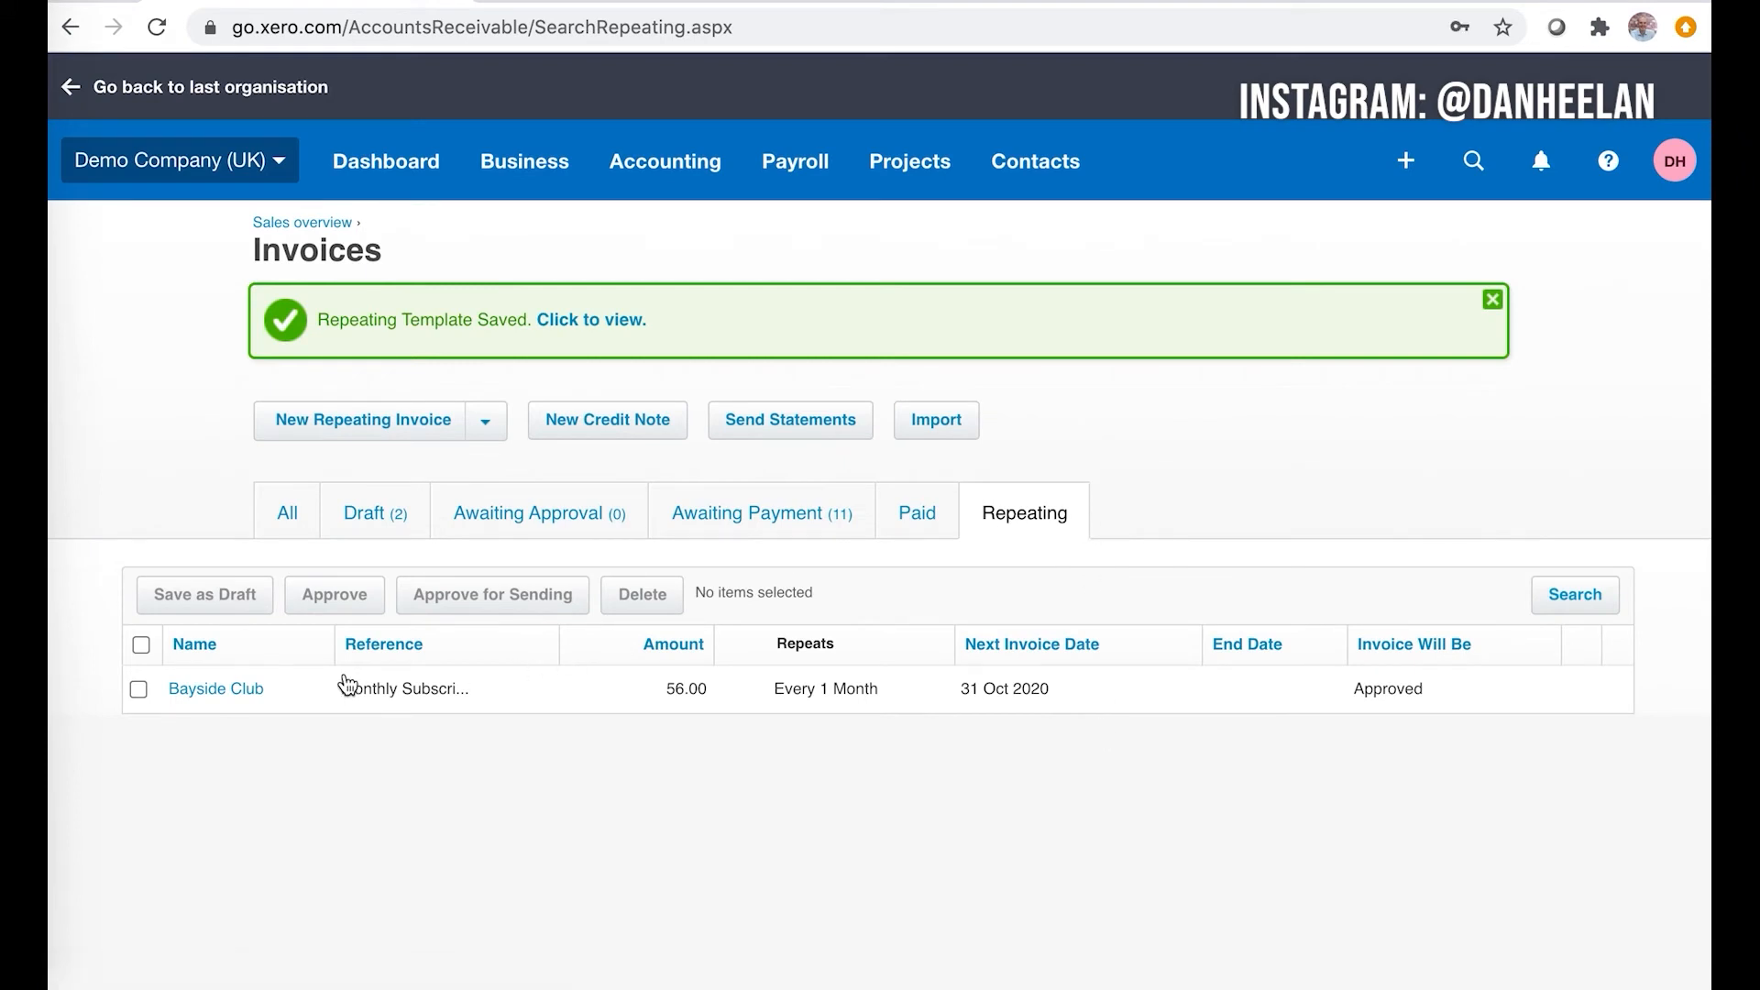
pyautogui.moveTo(217, 688)
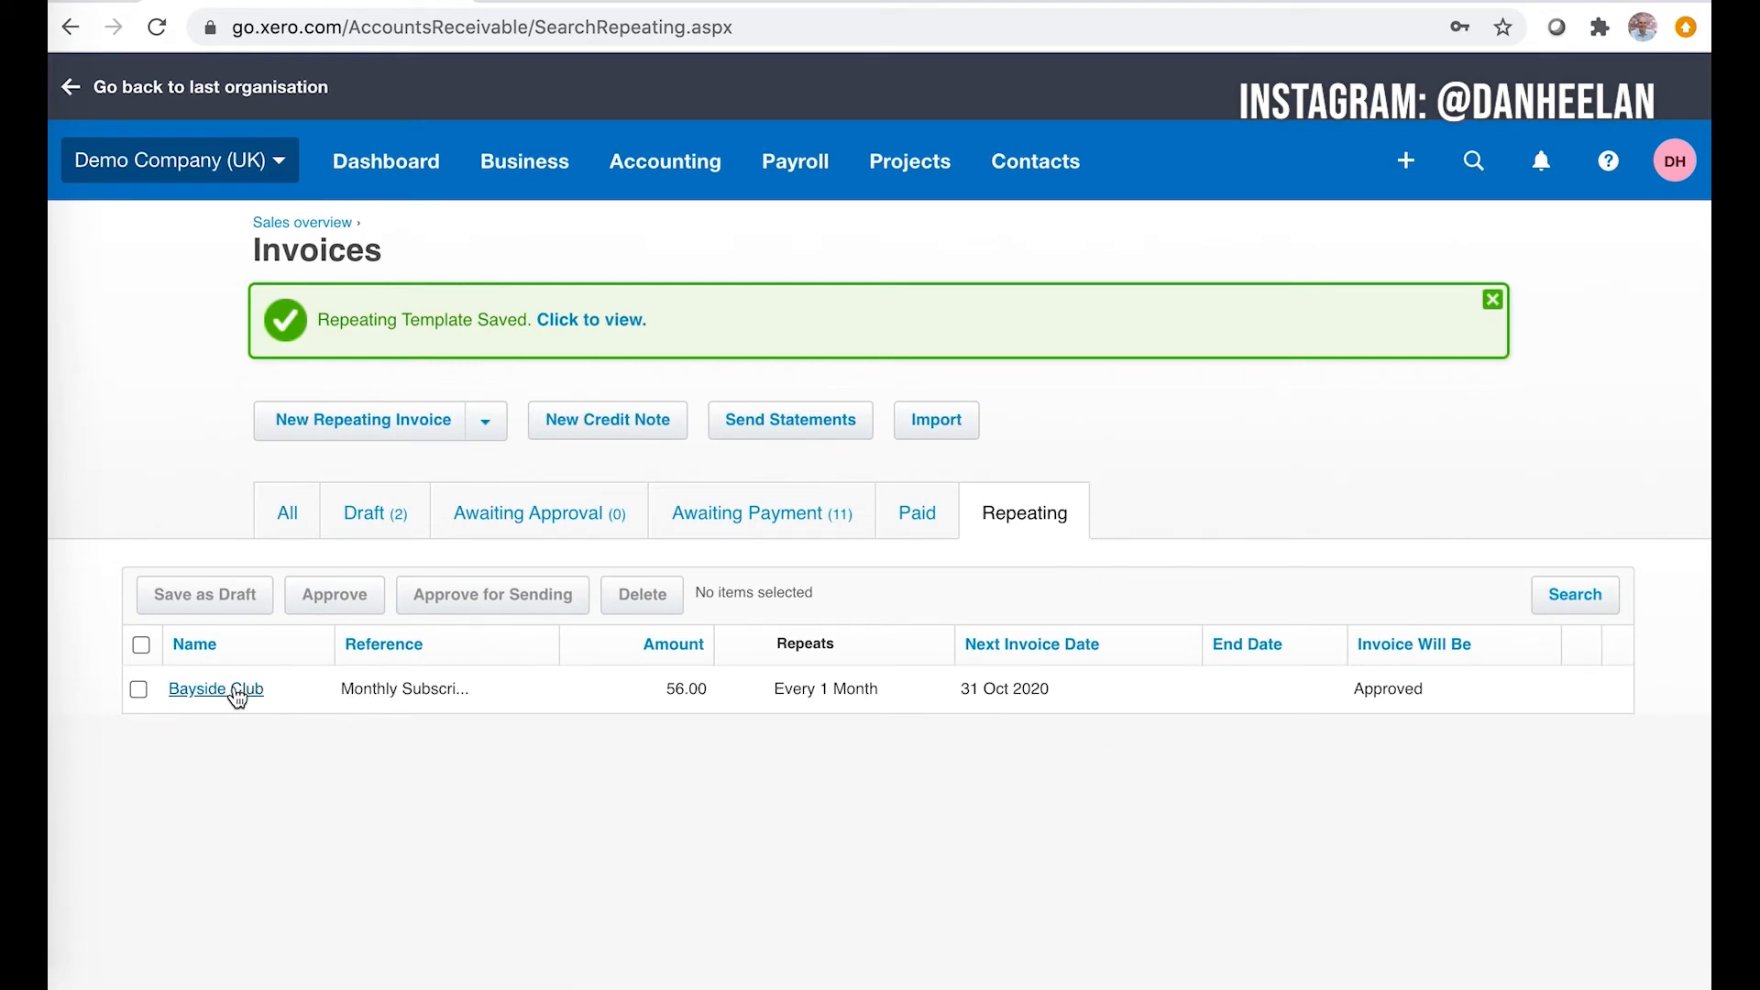
pyautogui.moveTo(488, 667)
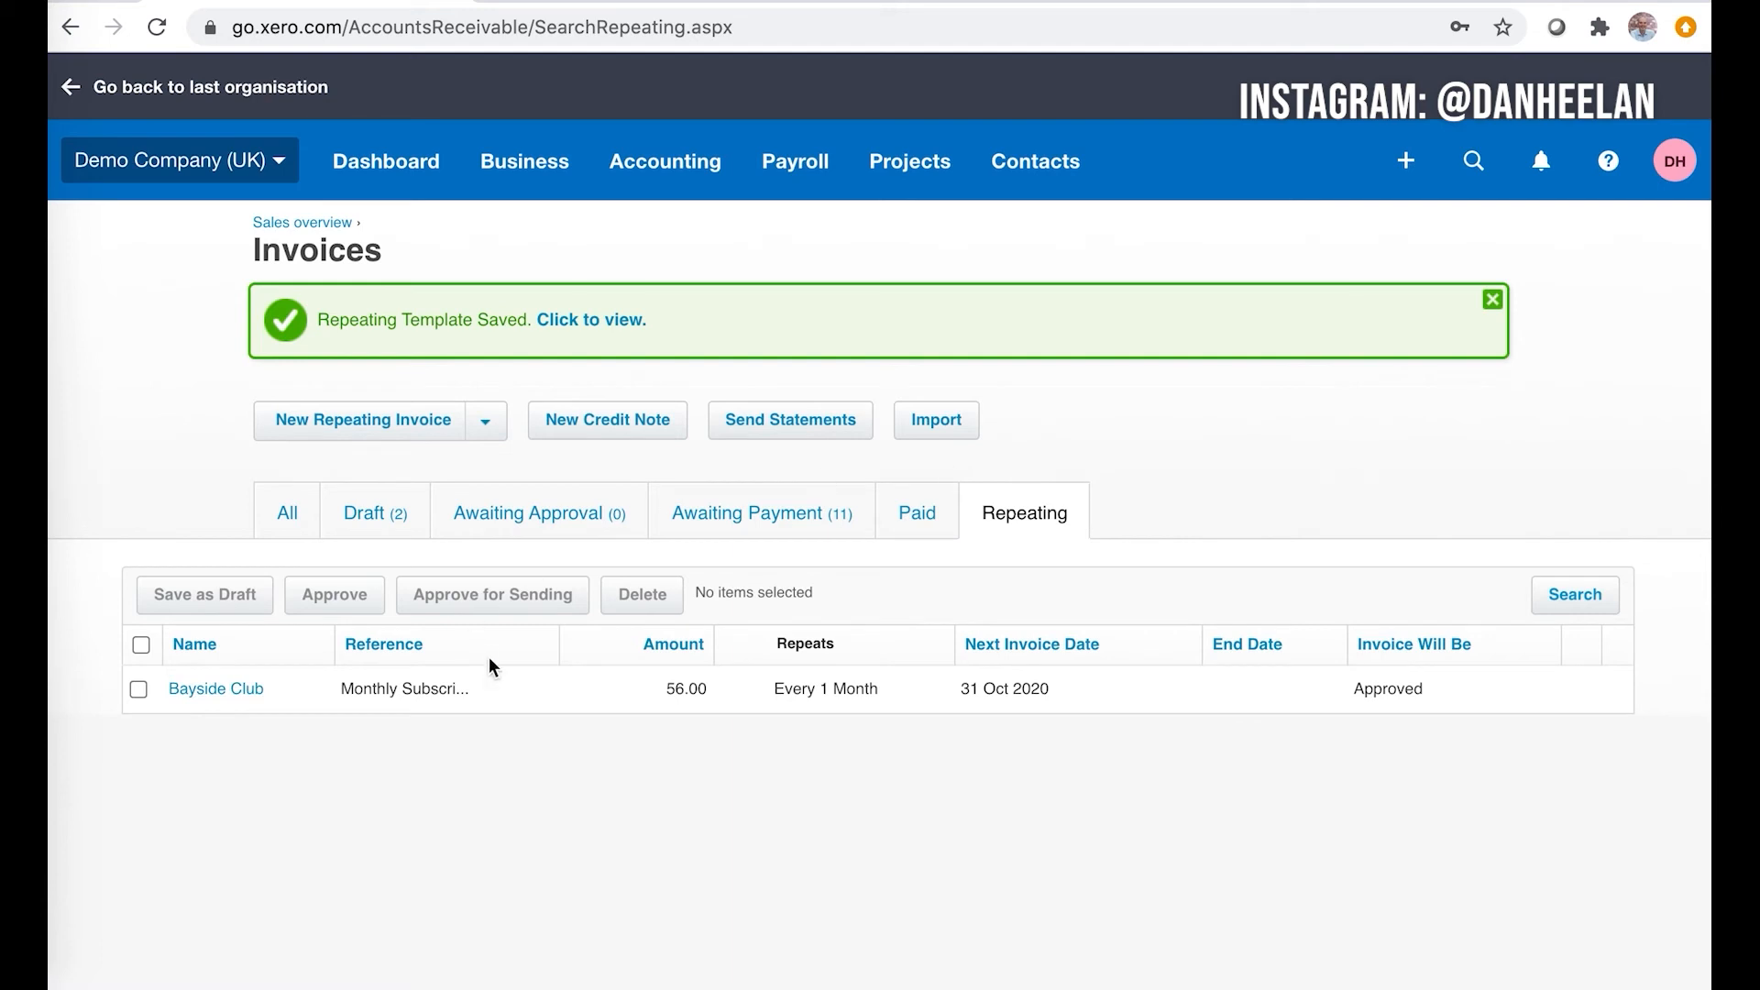
pyautogui.moveTo(371, 512)
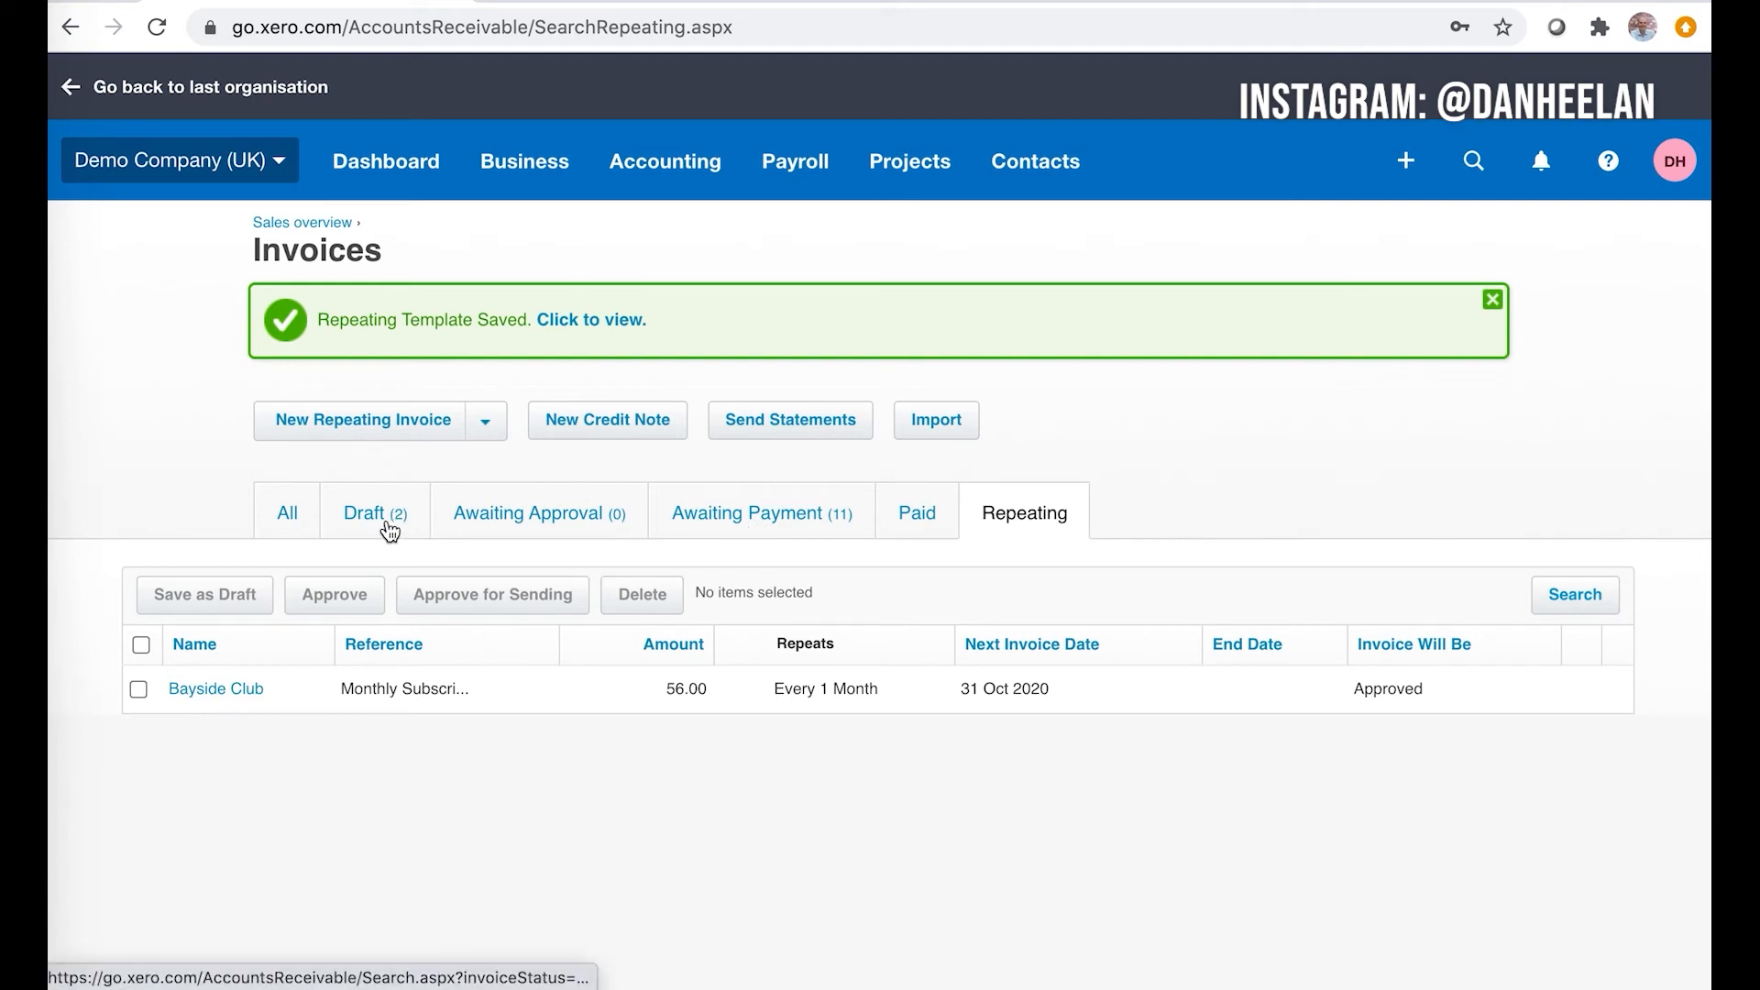
pyautogui.moveTo(550, 530)
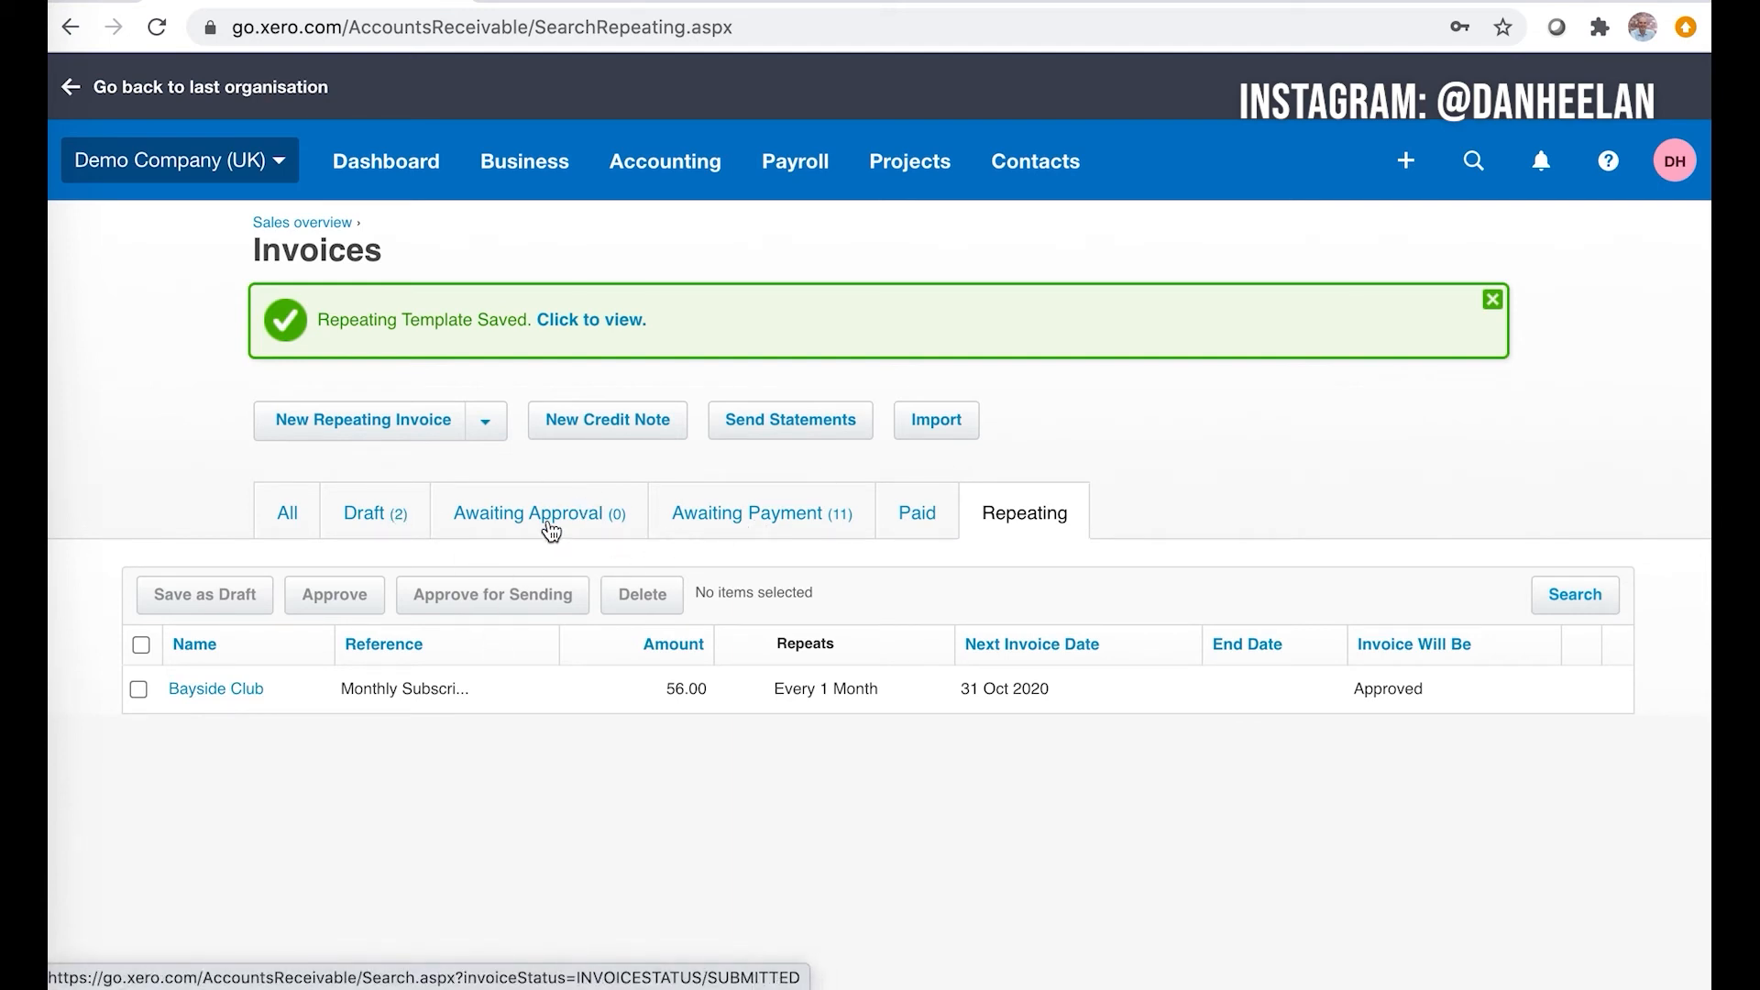
pyautogui.moveTo(917, 512)
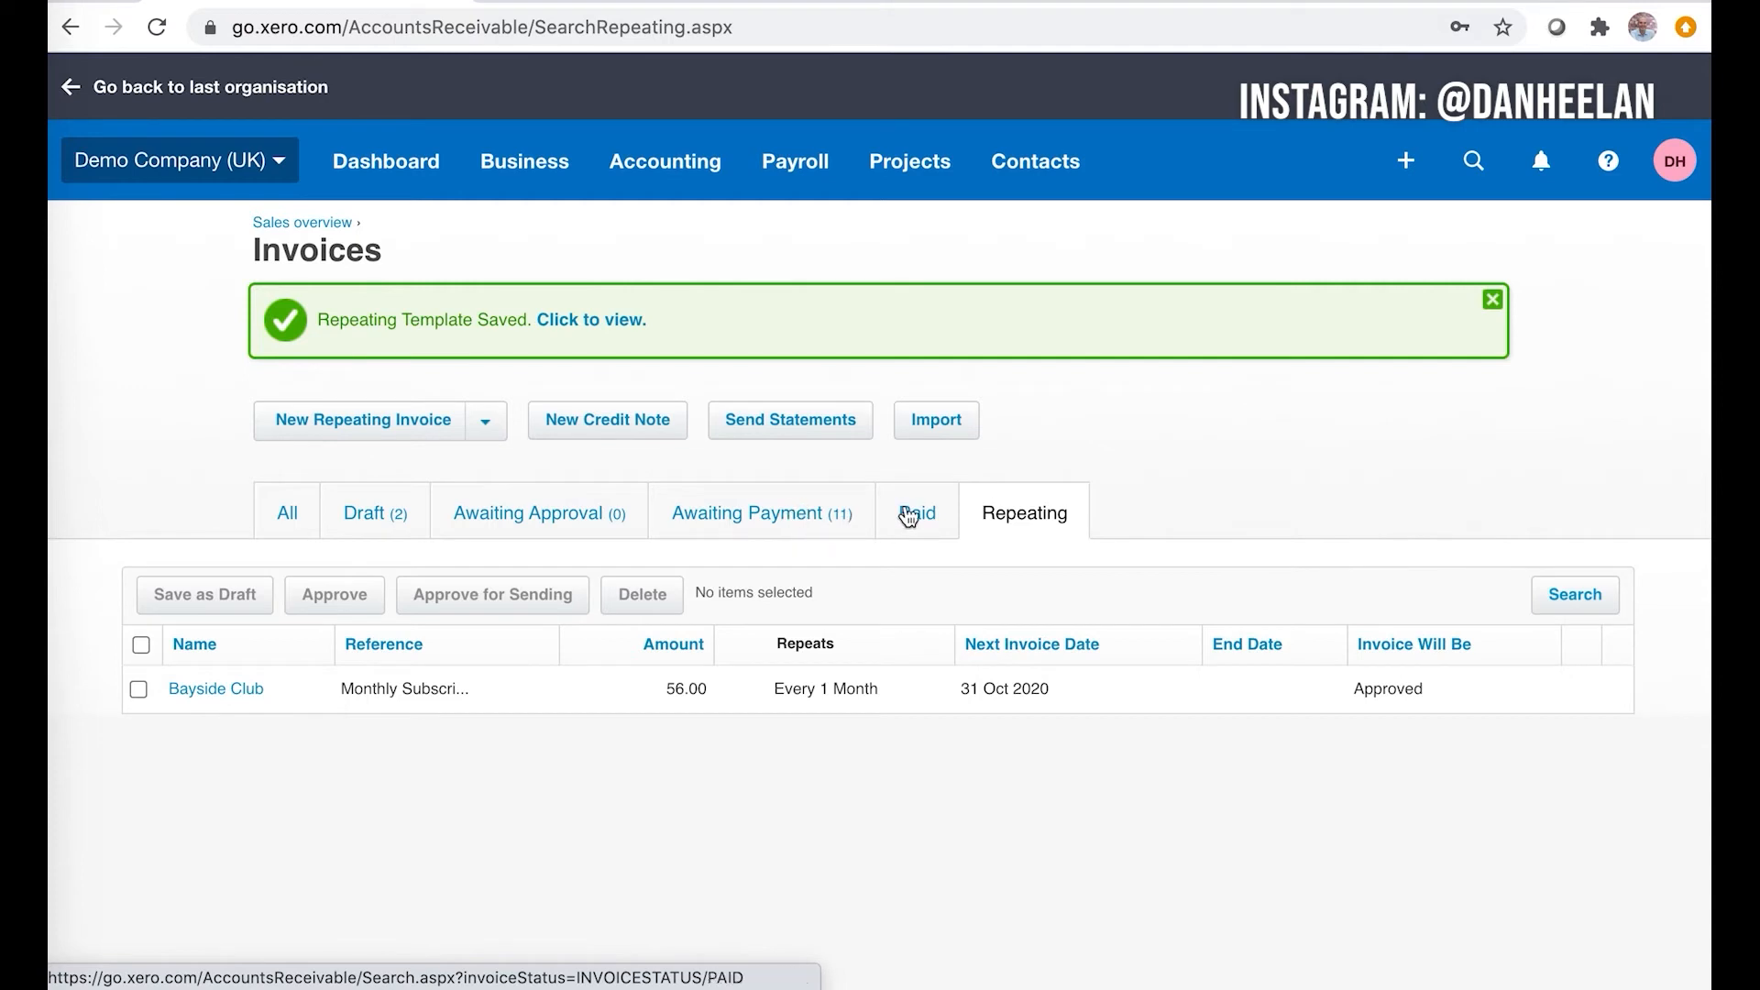
pyautogui.moveTo(811, 519)
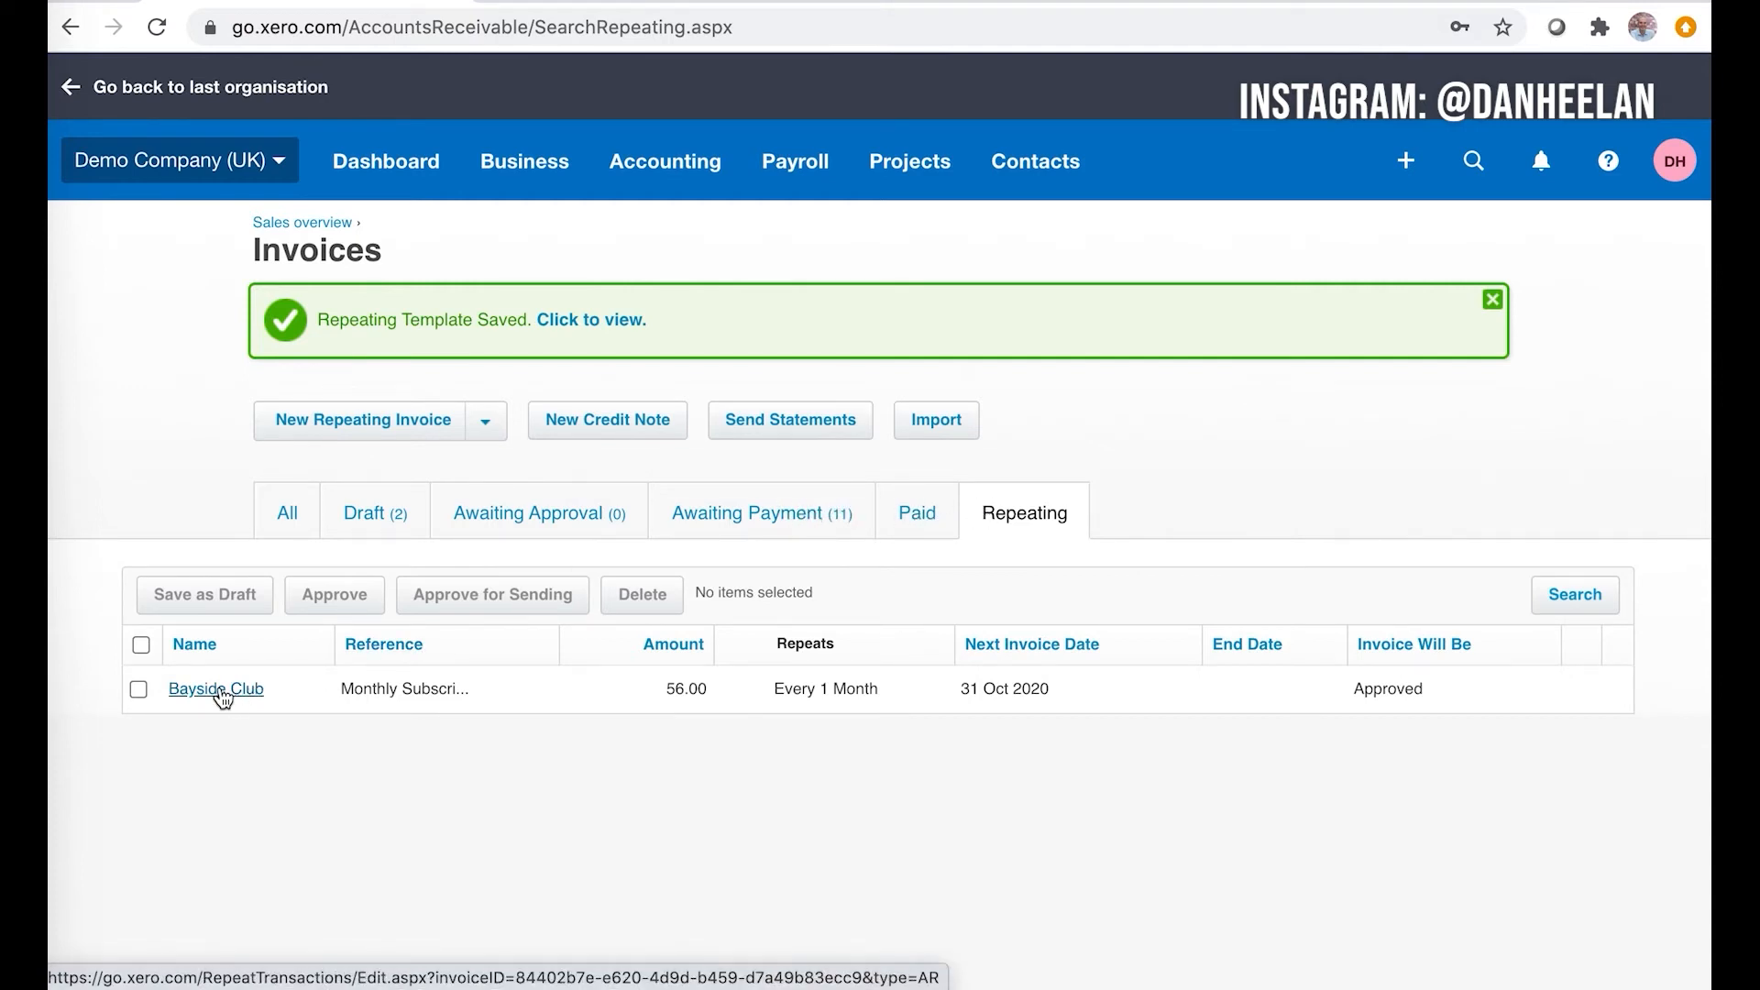
# - Backdate the Bayside Club template to 30 Sep 2020 and re-save, generating the overdue invoice
pyautogui.click(216, 688)
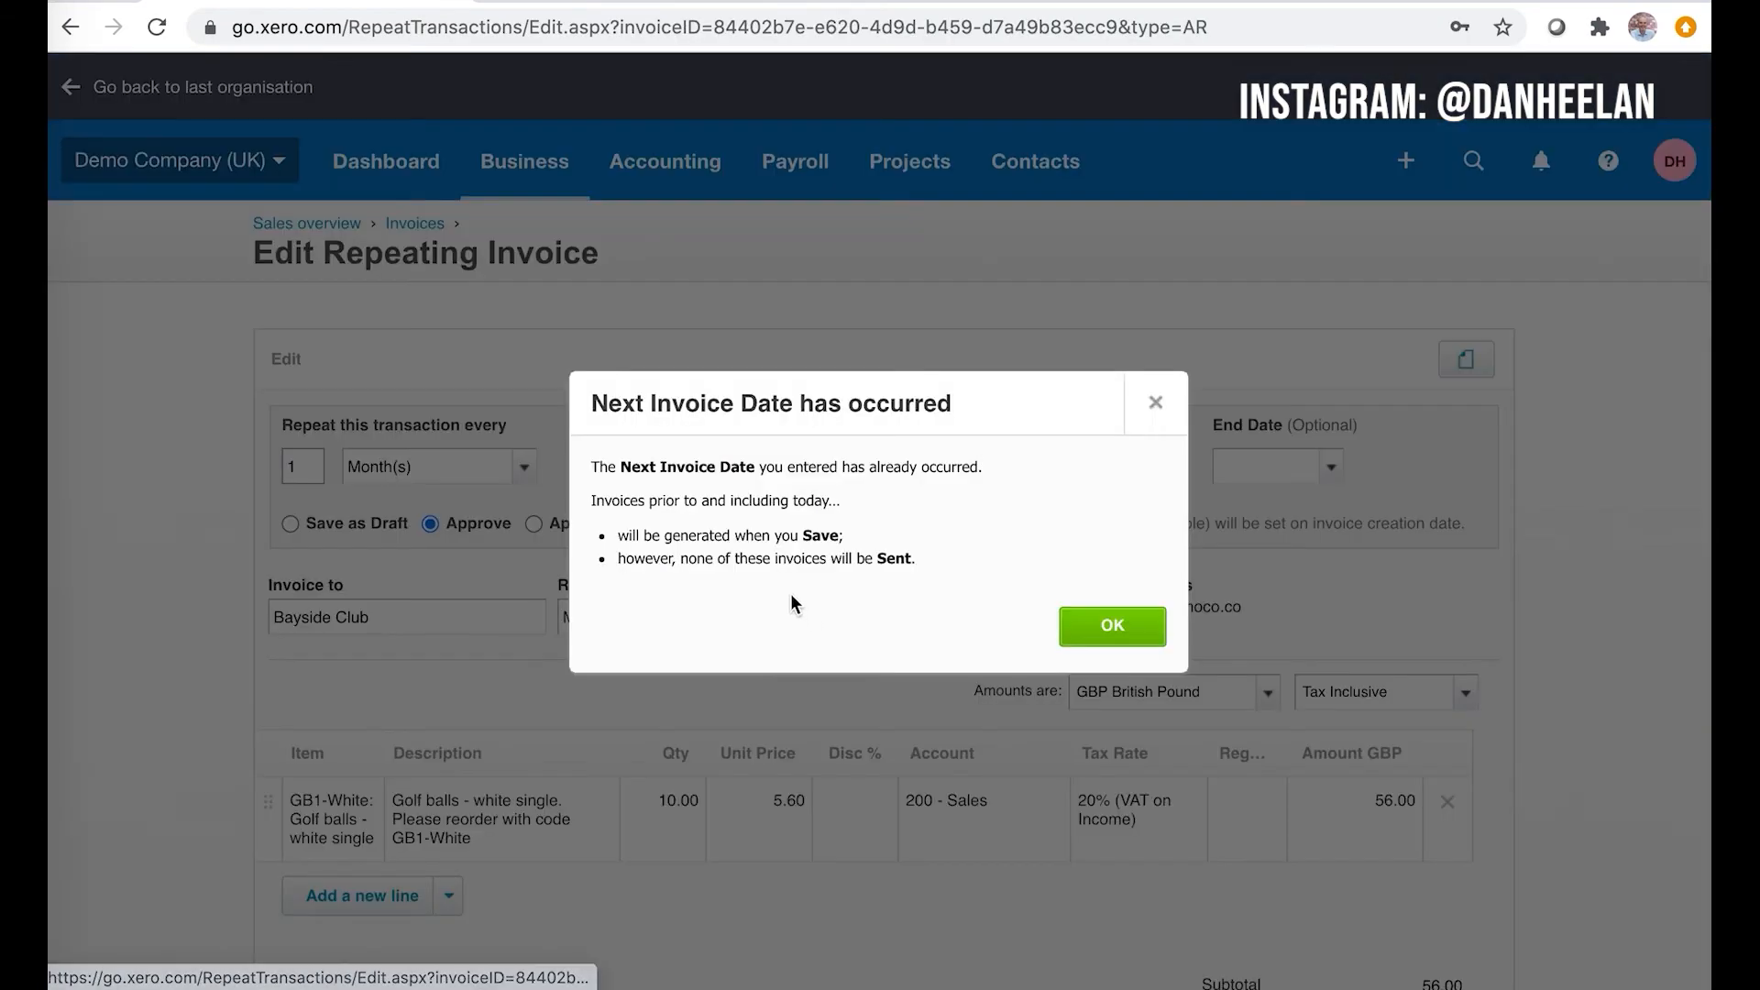
pyautogui.moveTo(587, 641)
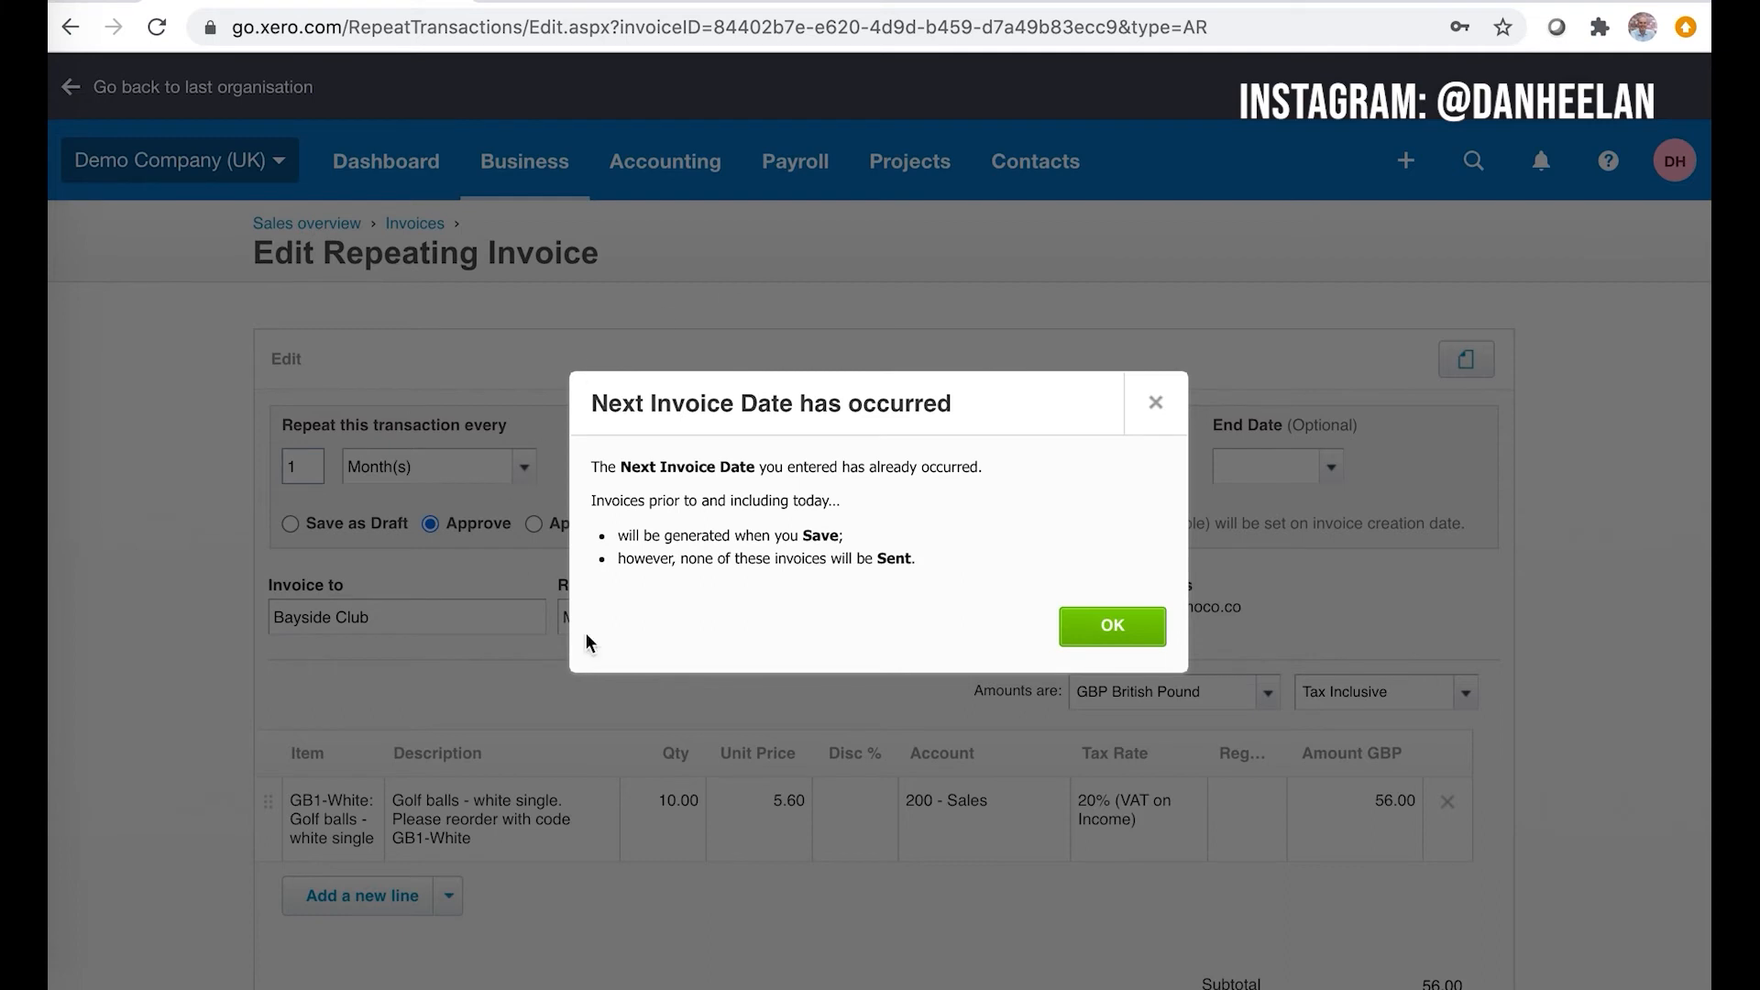
pyautogui.moveTo(982, 647)
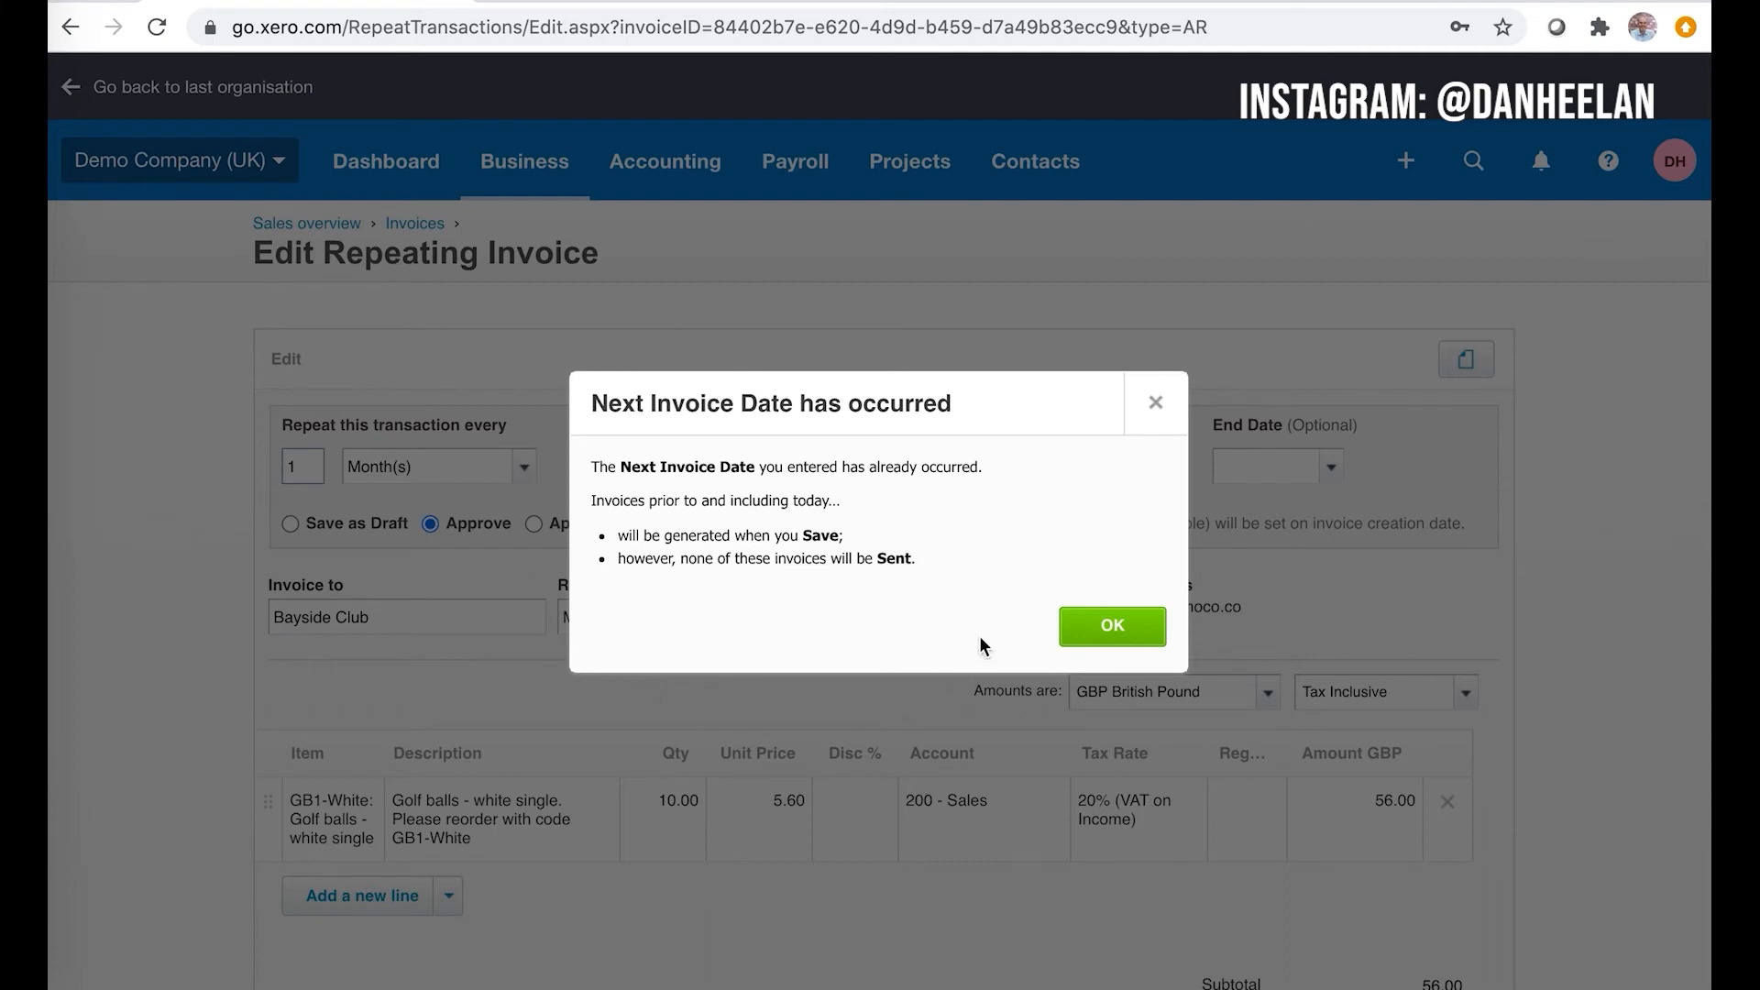
pyautogui.moveTo(1111, 625)
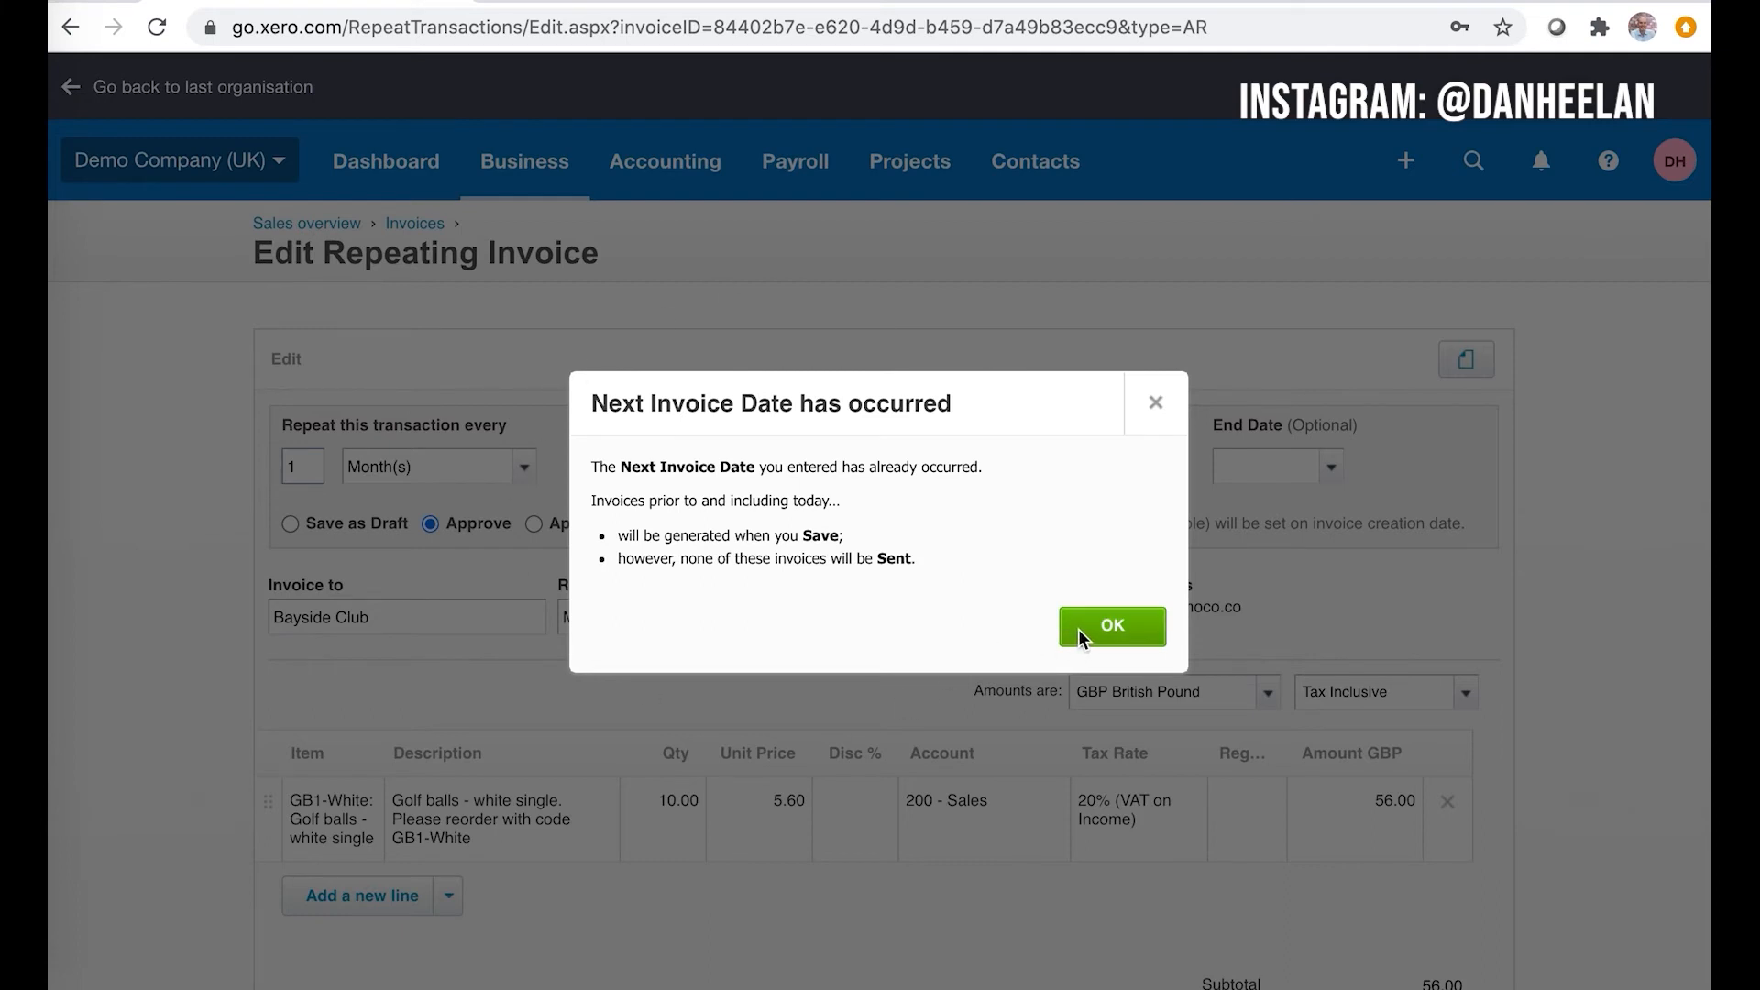
pyautogui.click(1111, 625)
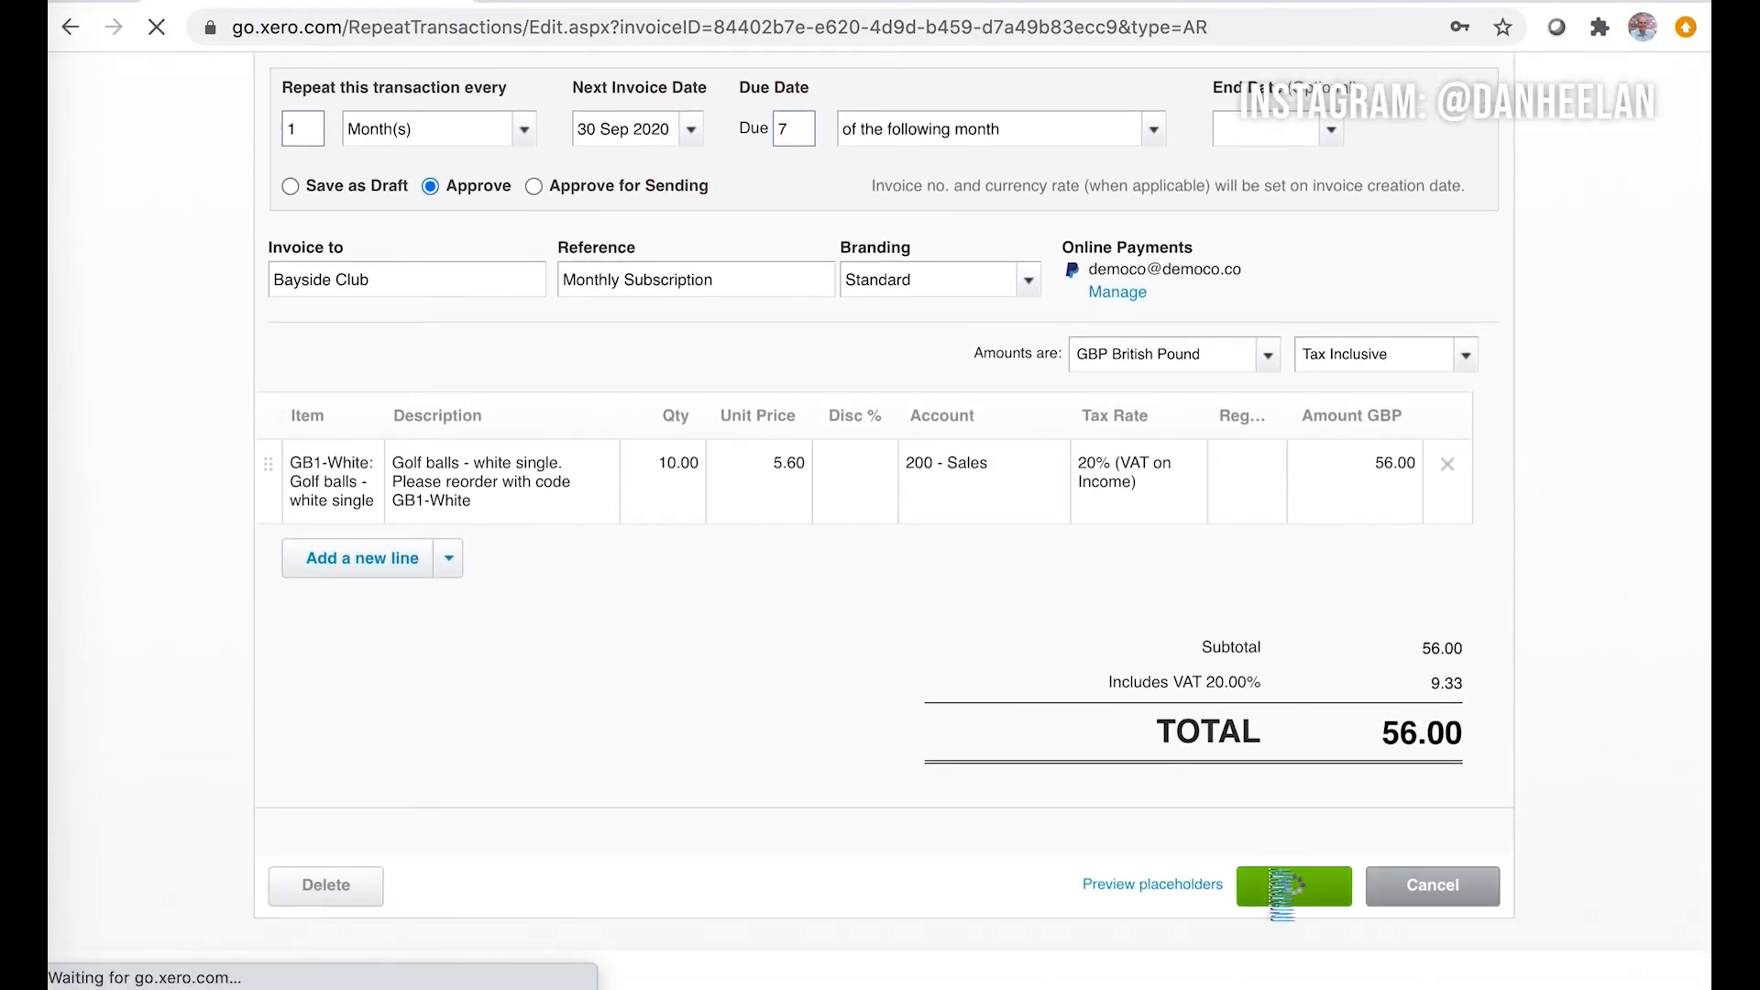
pyautogui.click(1293, 886)
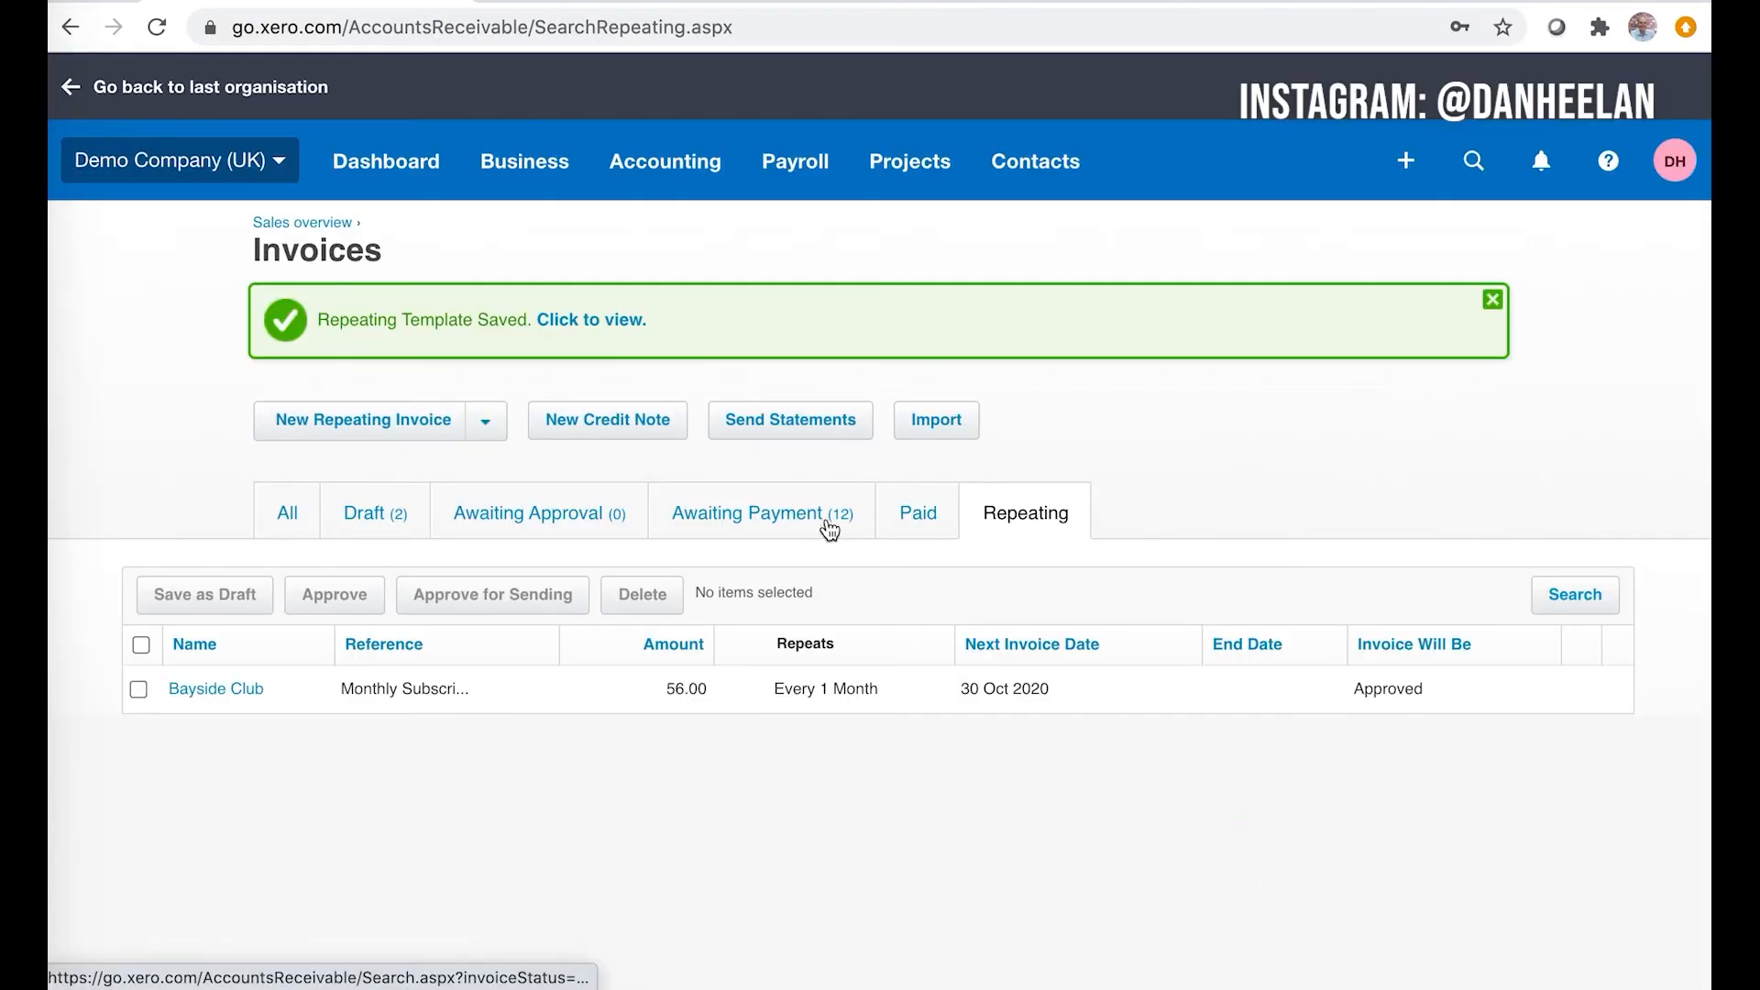
pyautogui.click(746, 514)
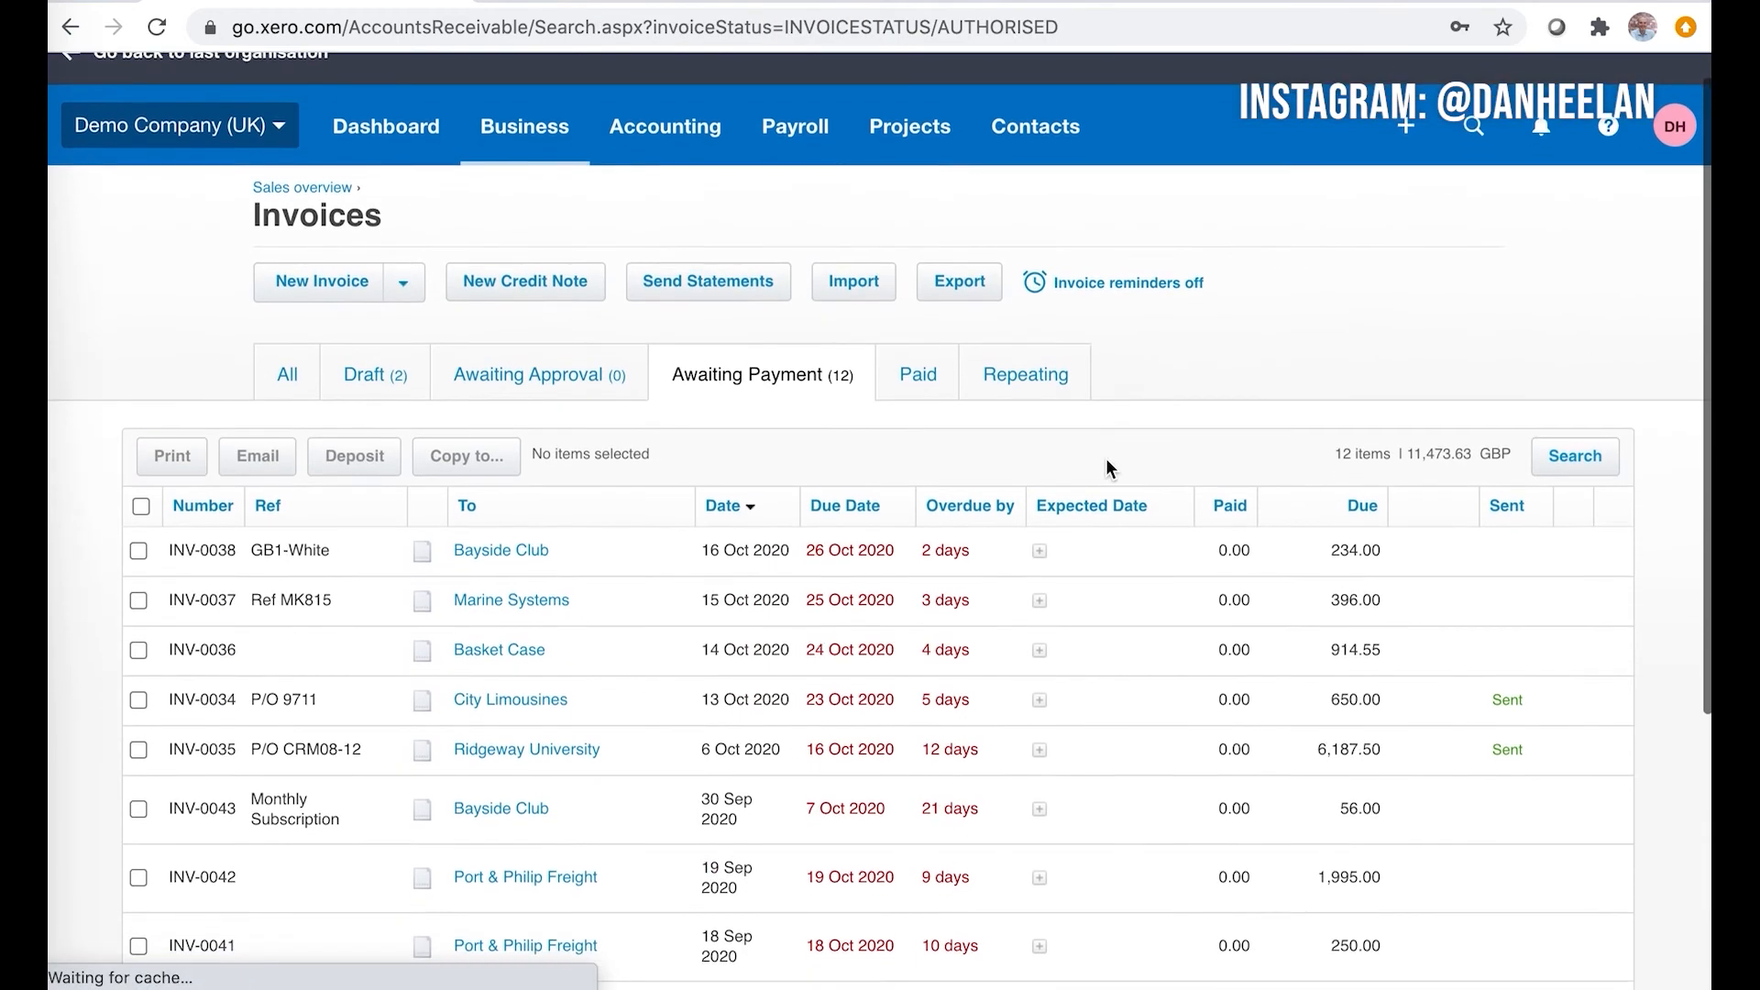
pyautogui.scroll(-3)
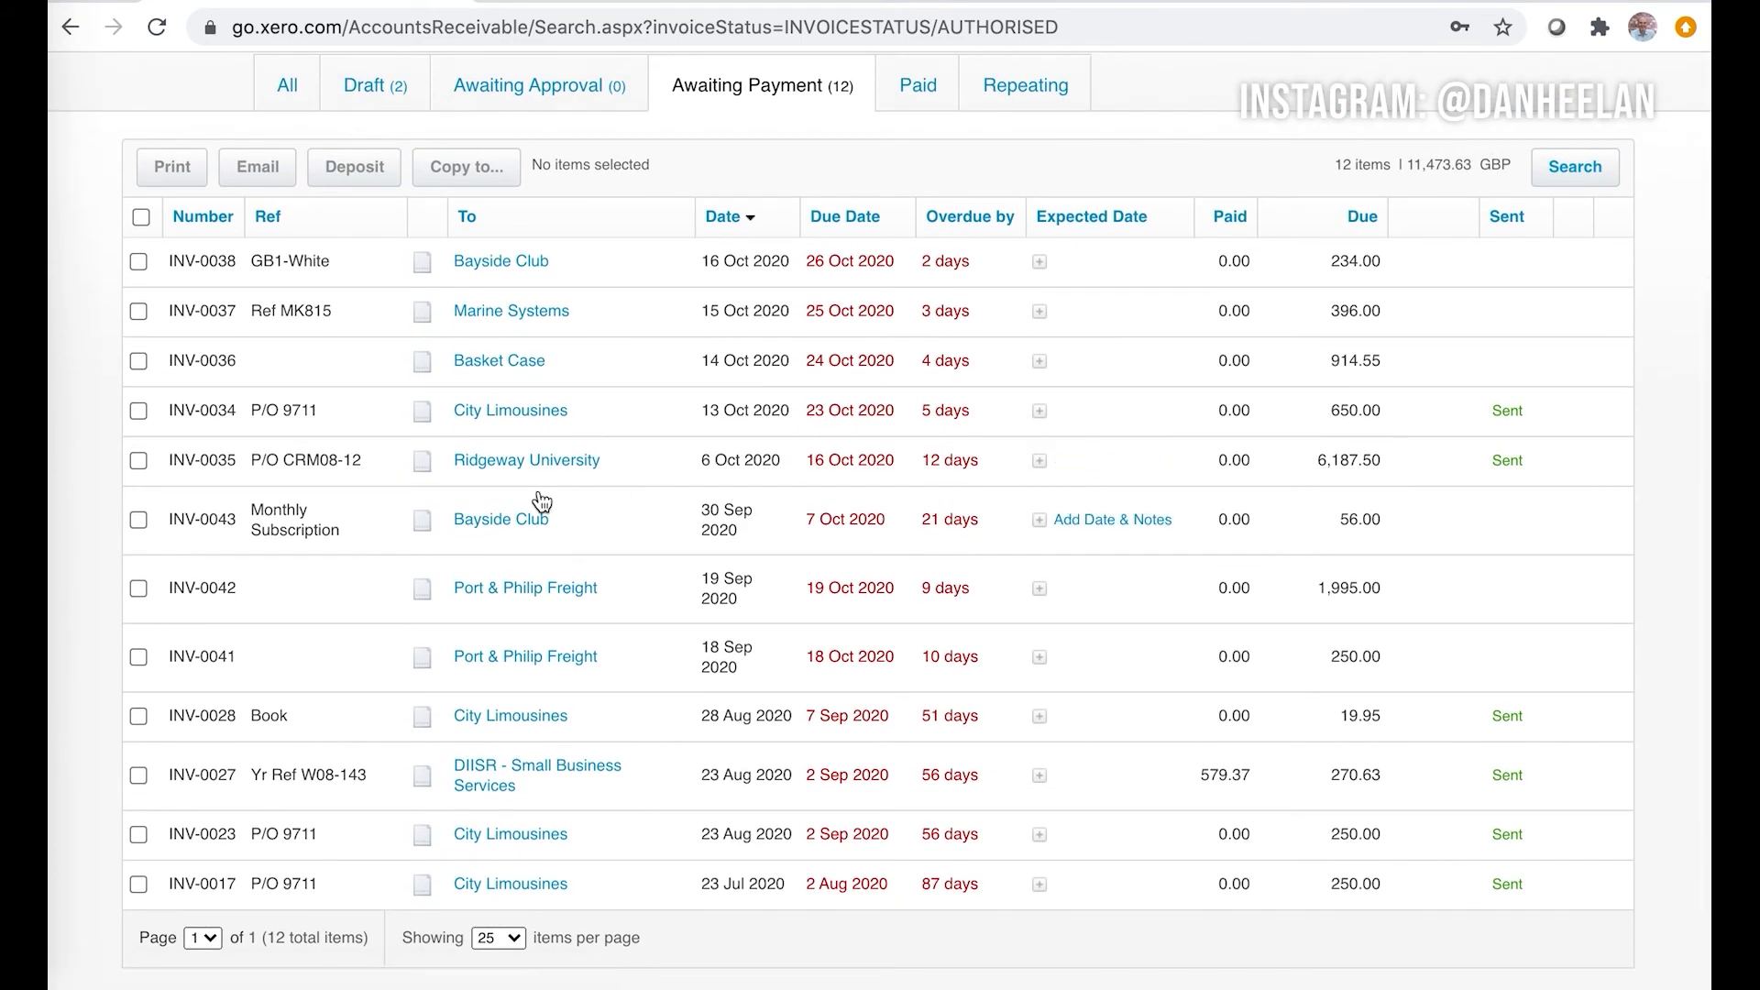
pyautogui.moveTo(583, 525)
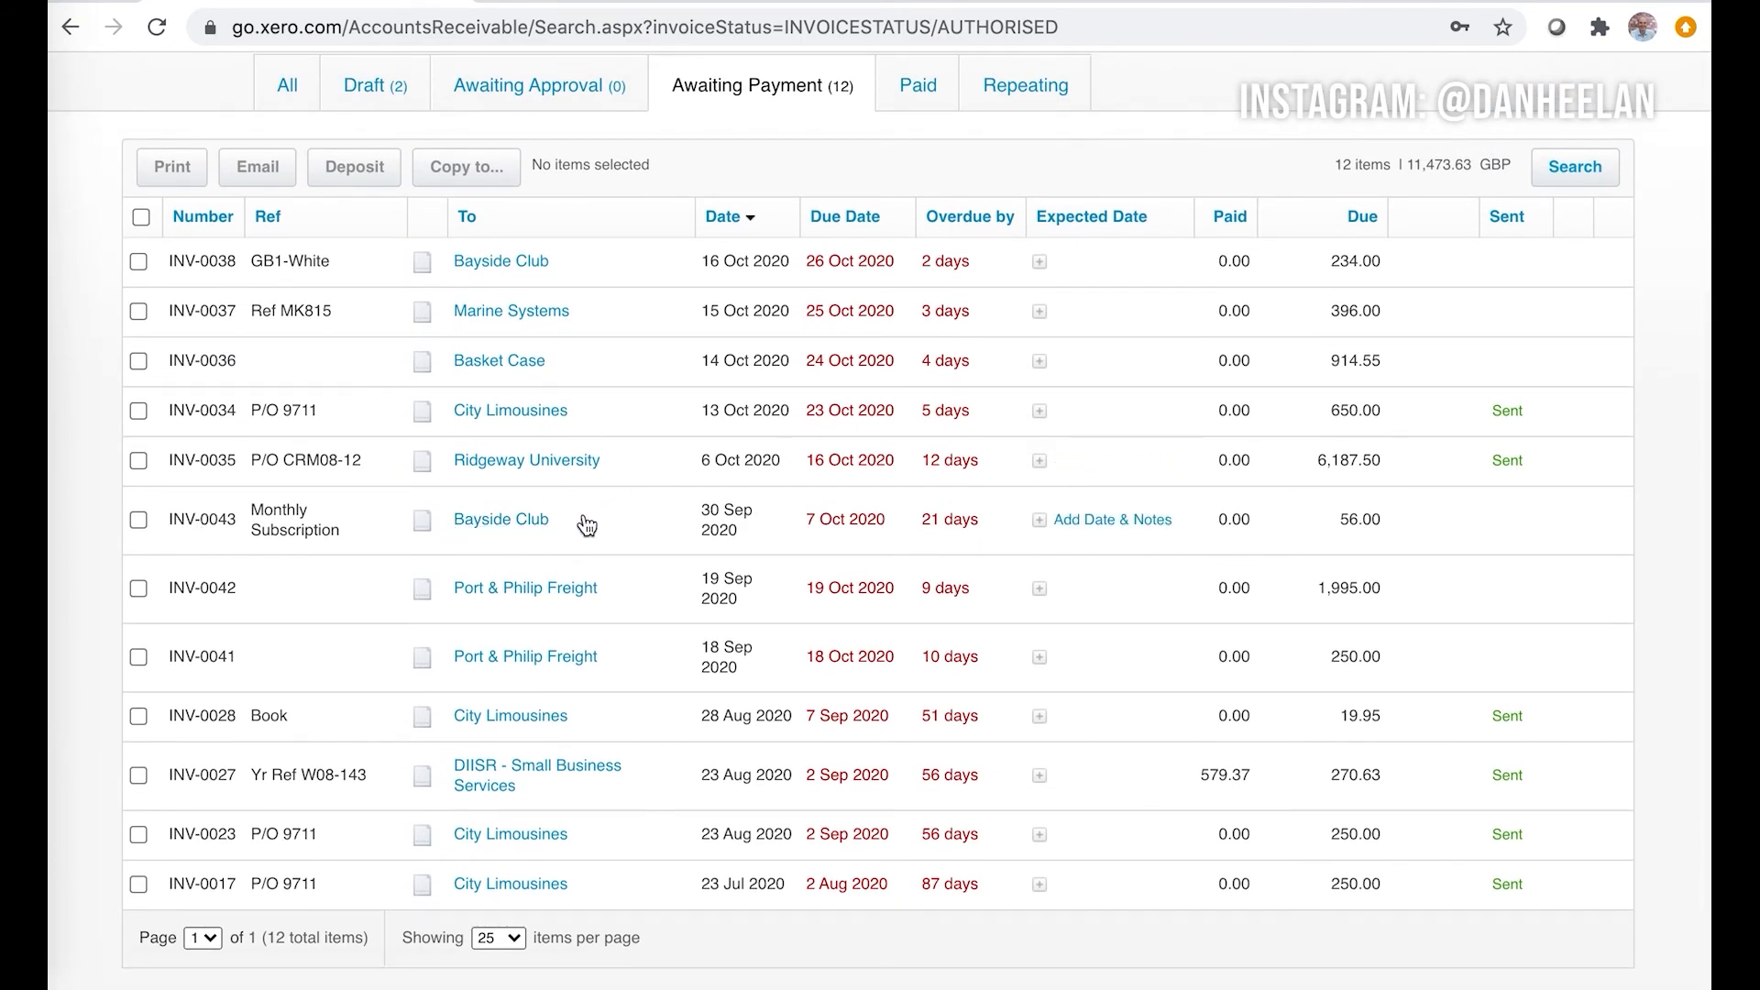
pyautogui.moveTo(840, 541)
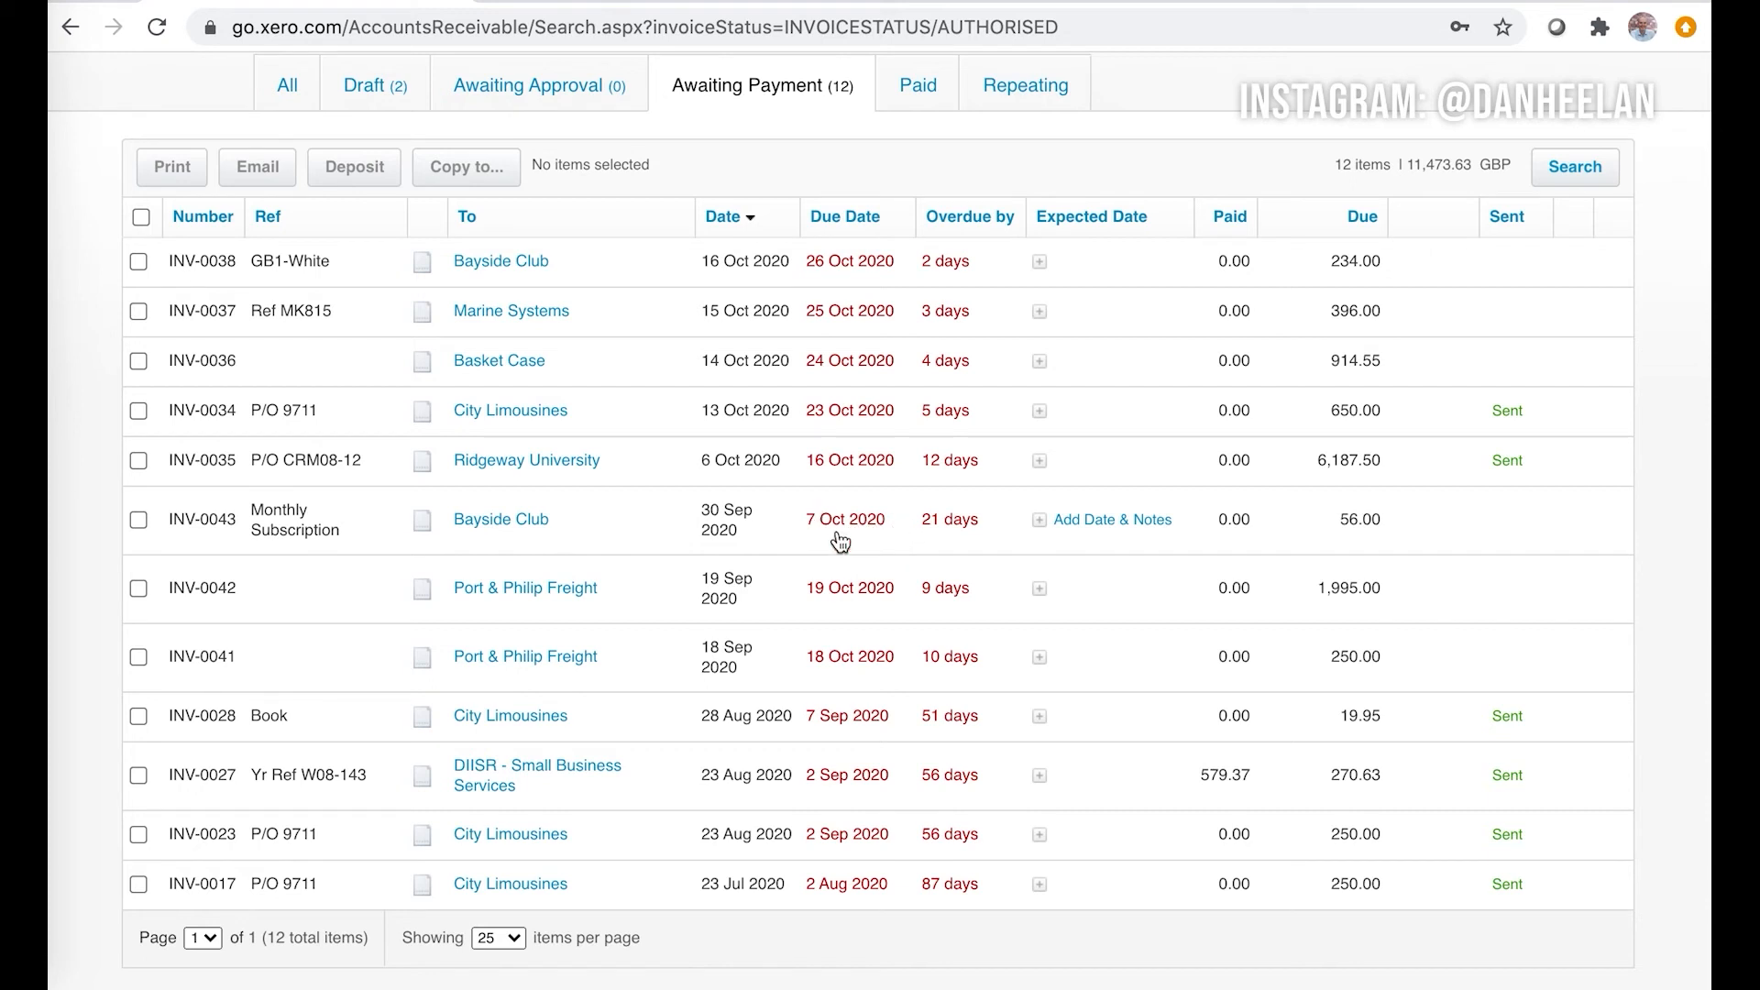
pyautogui.moveTo(653, 496)
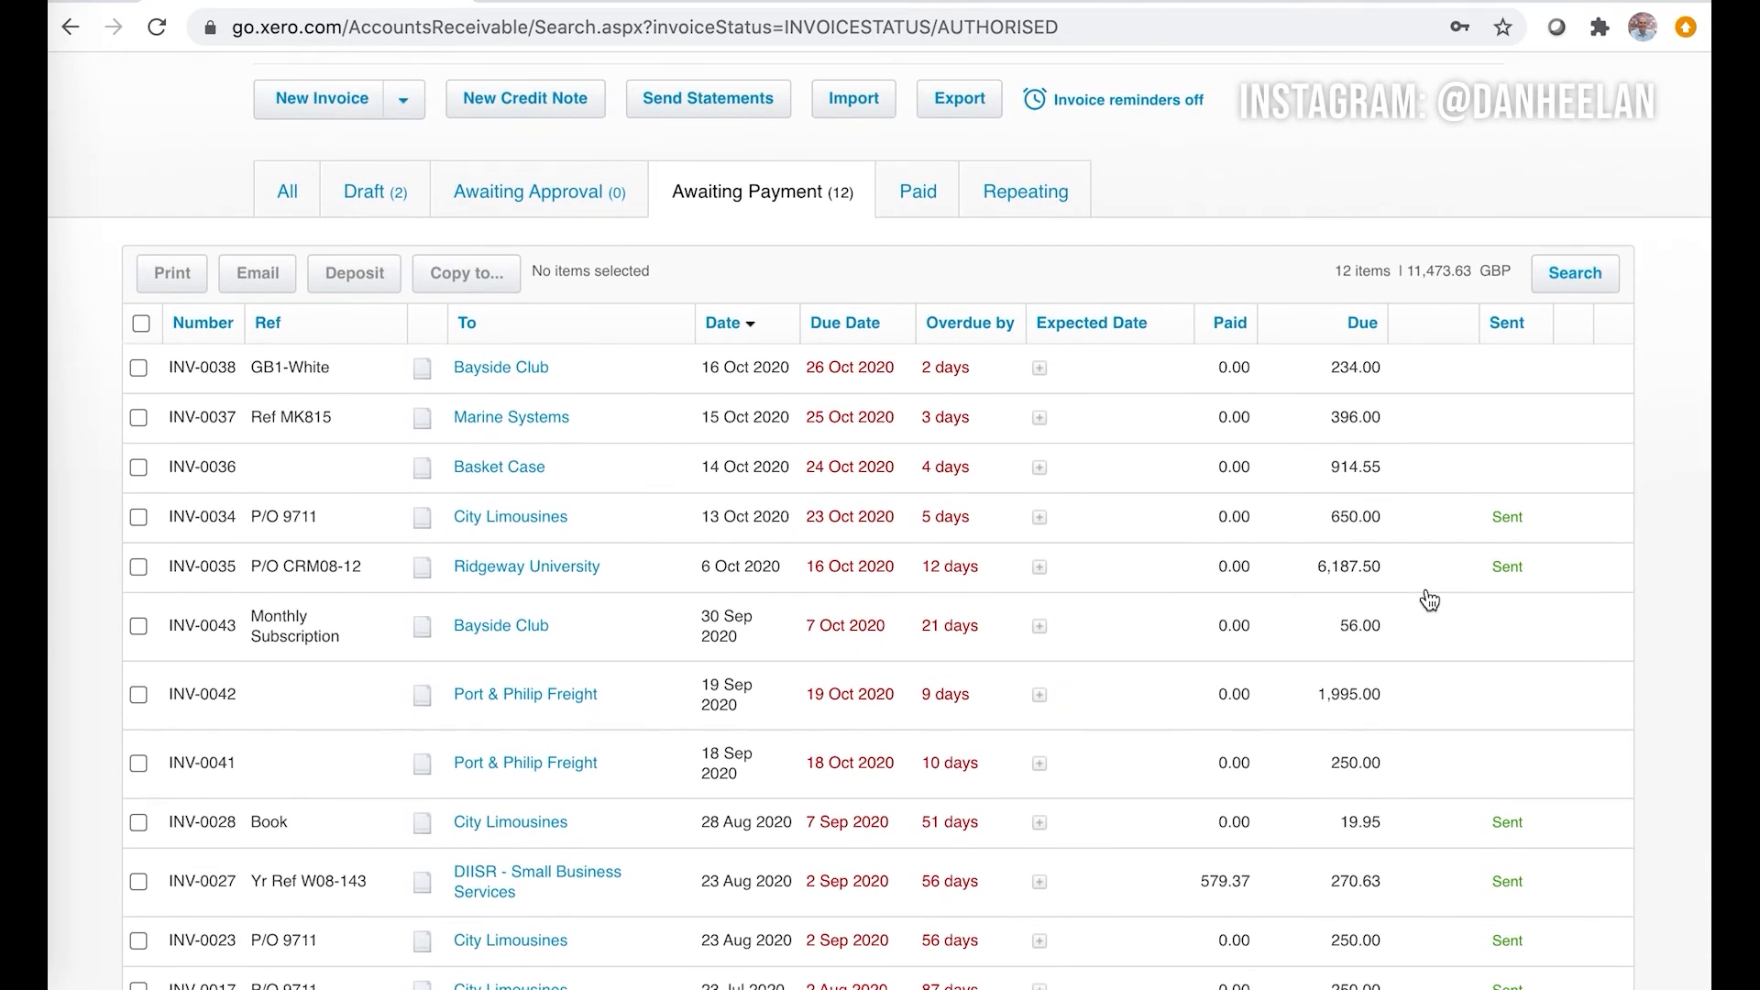
pyautogui.moveTo(1038, 517)
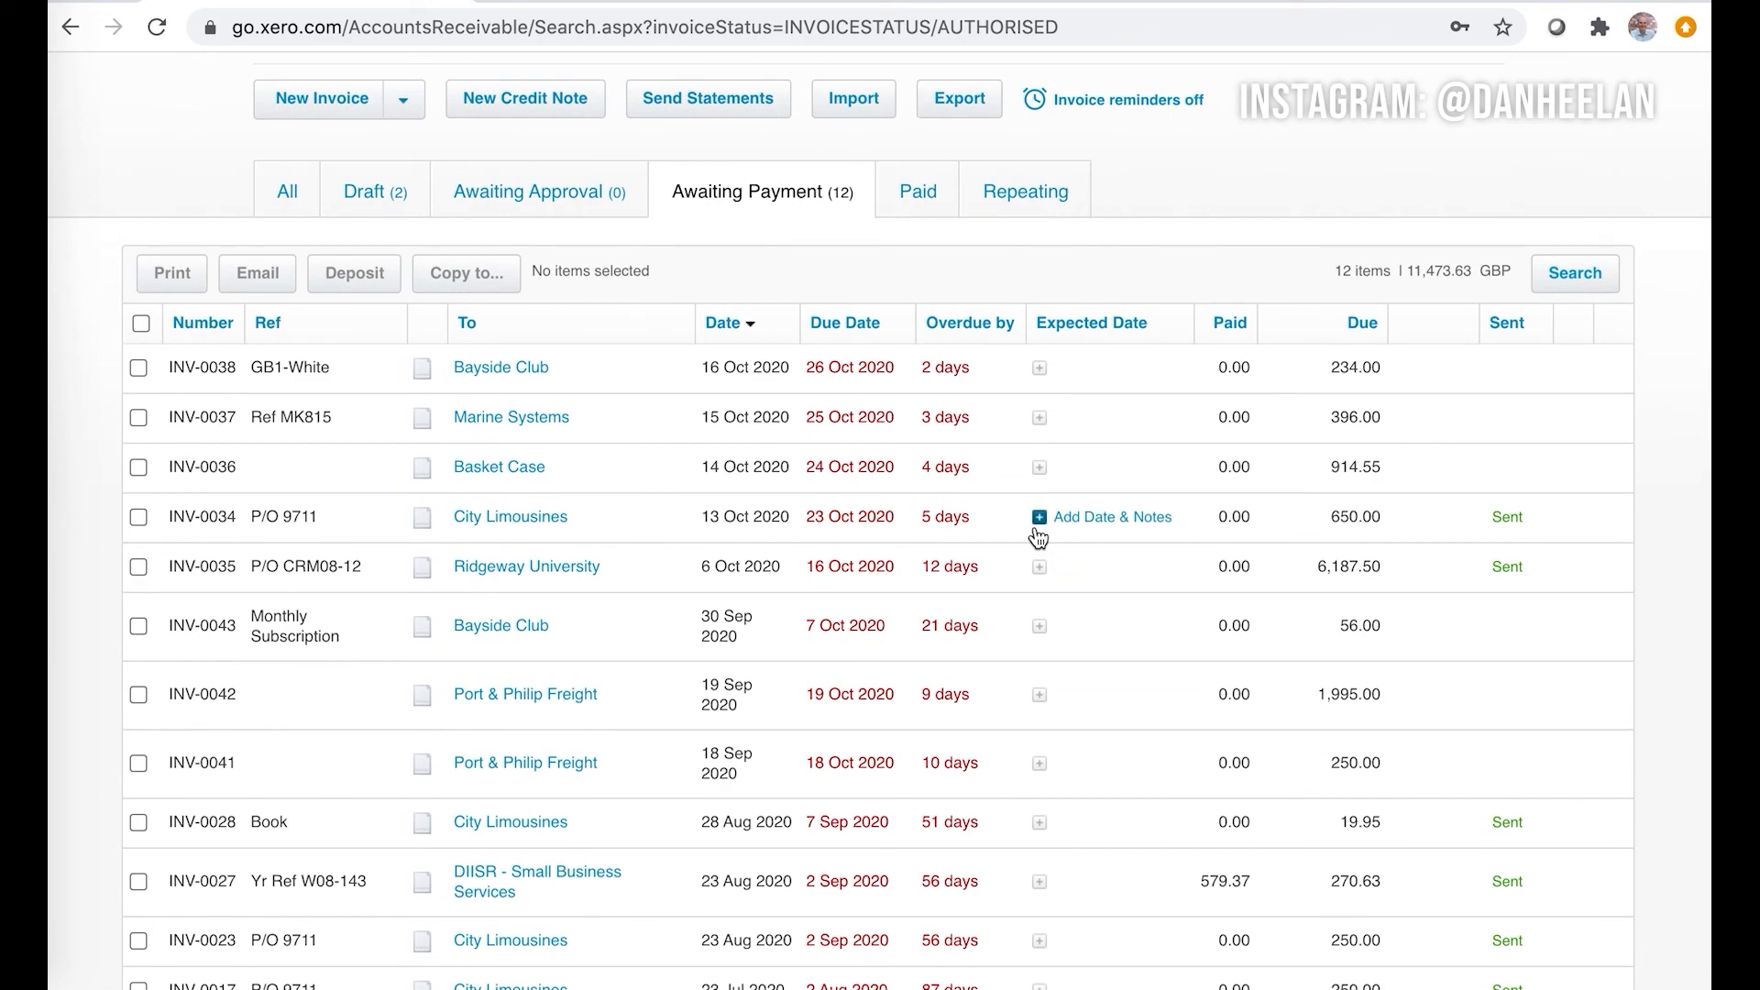
pyautogui.moveTo(1421, 499)
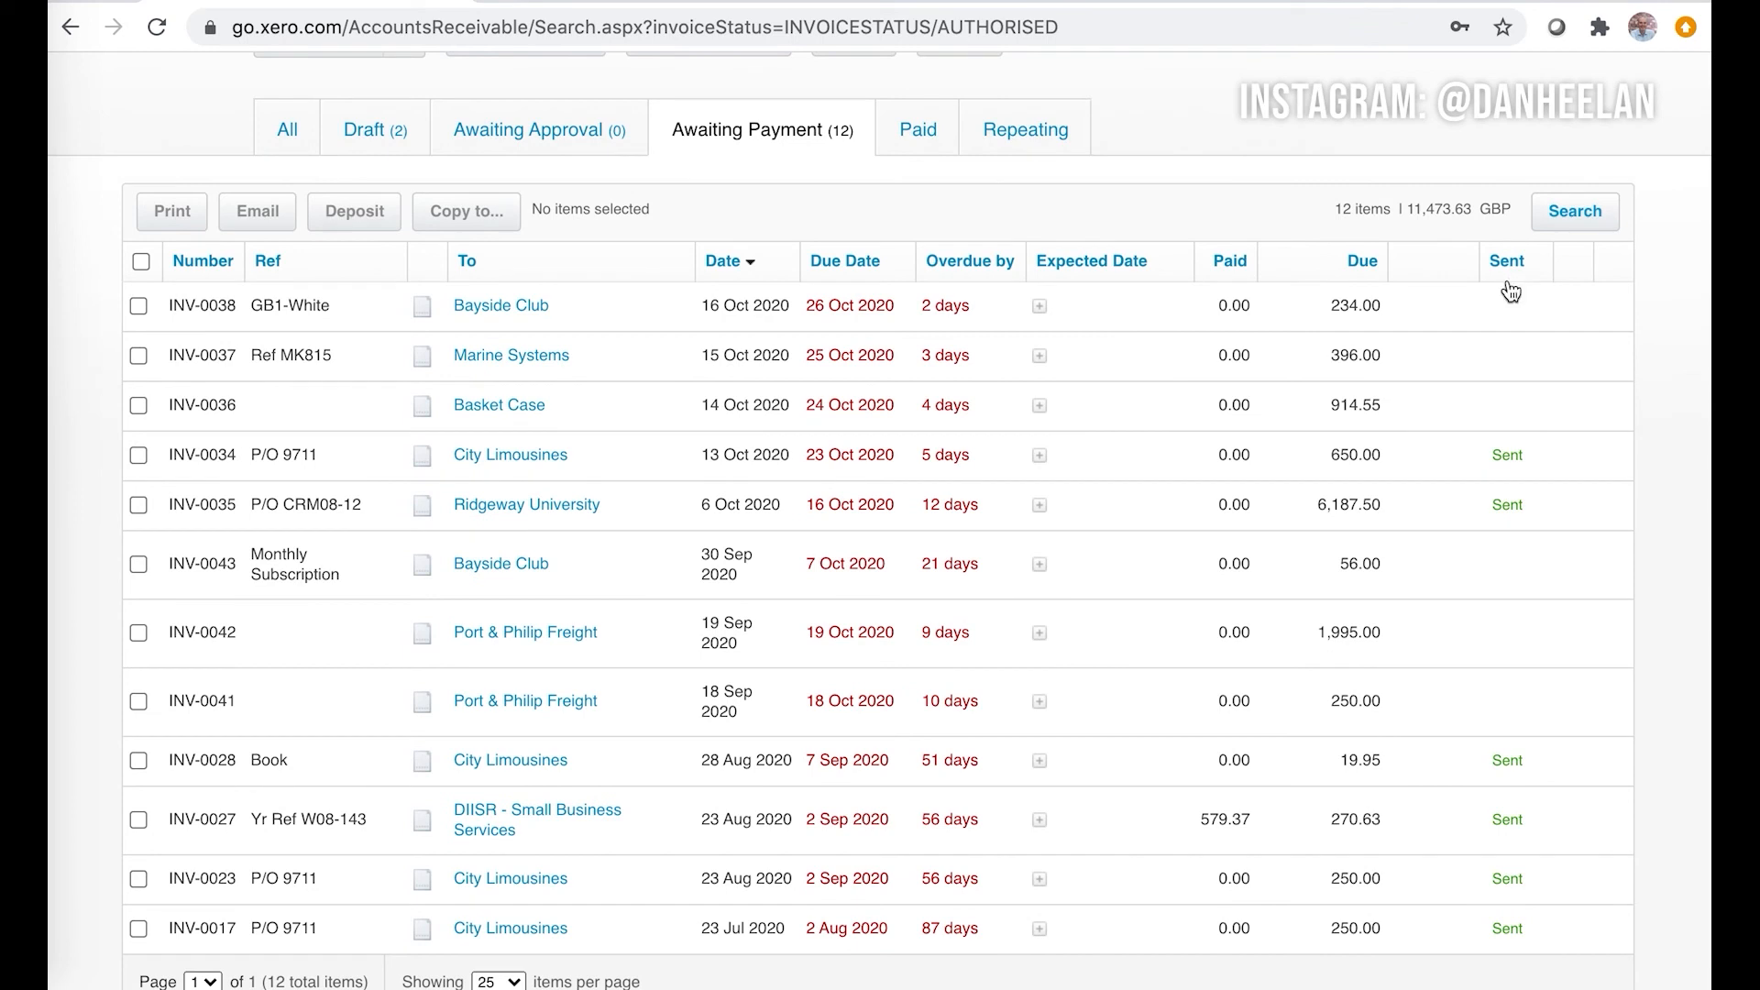
pyautogui.moveTo(1498, 907)
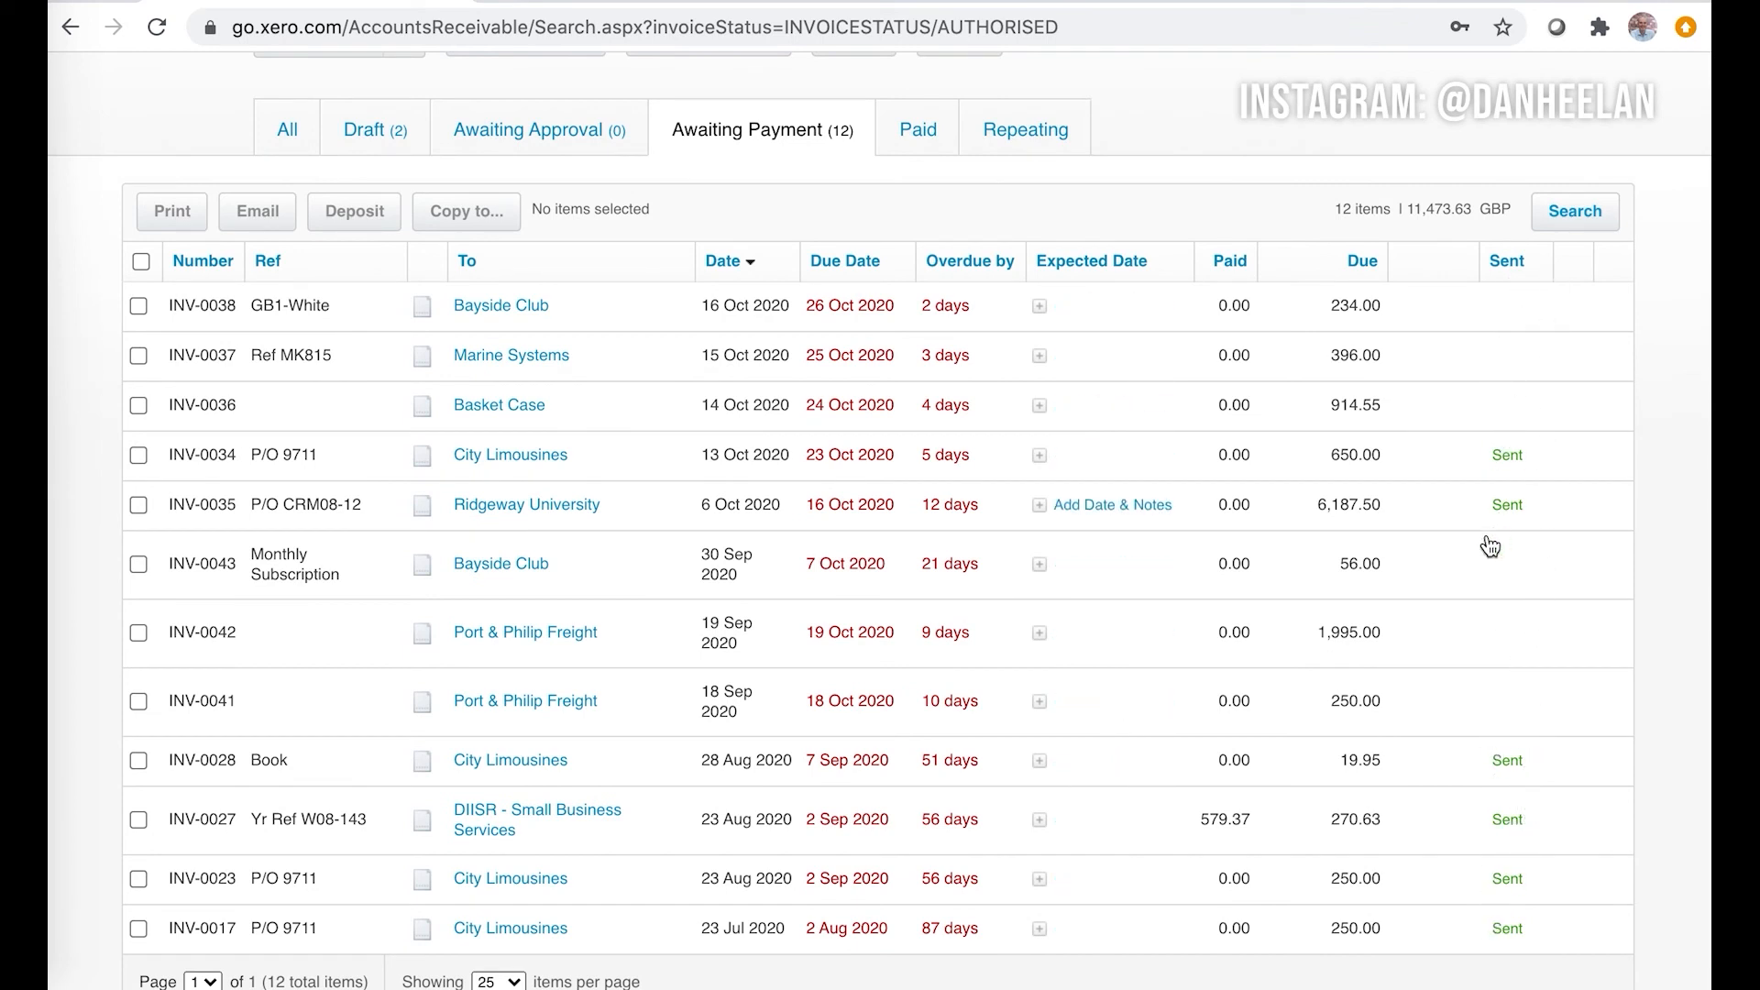
pyautogui.moveTo(502, 505)
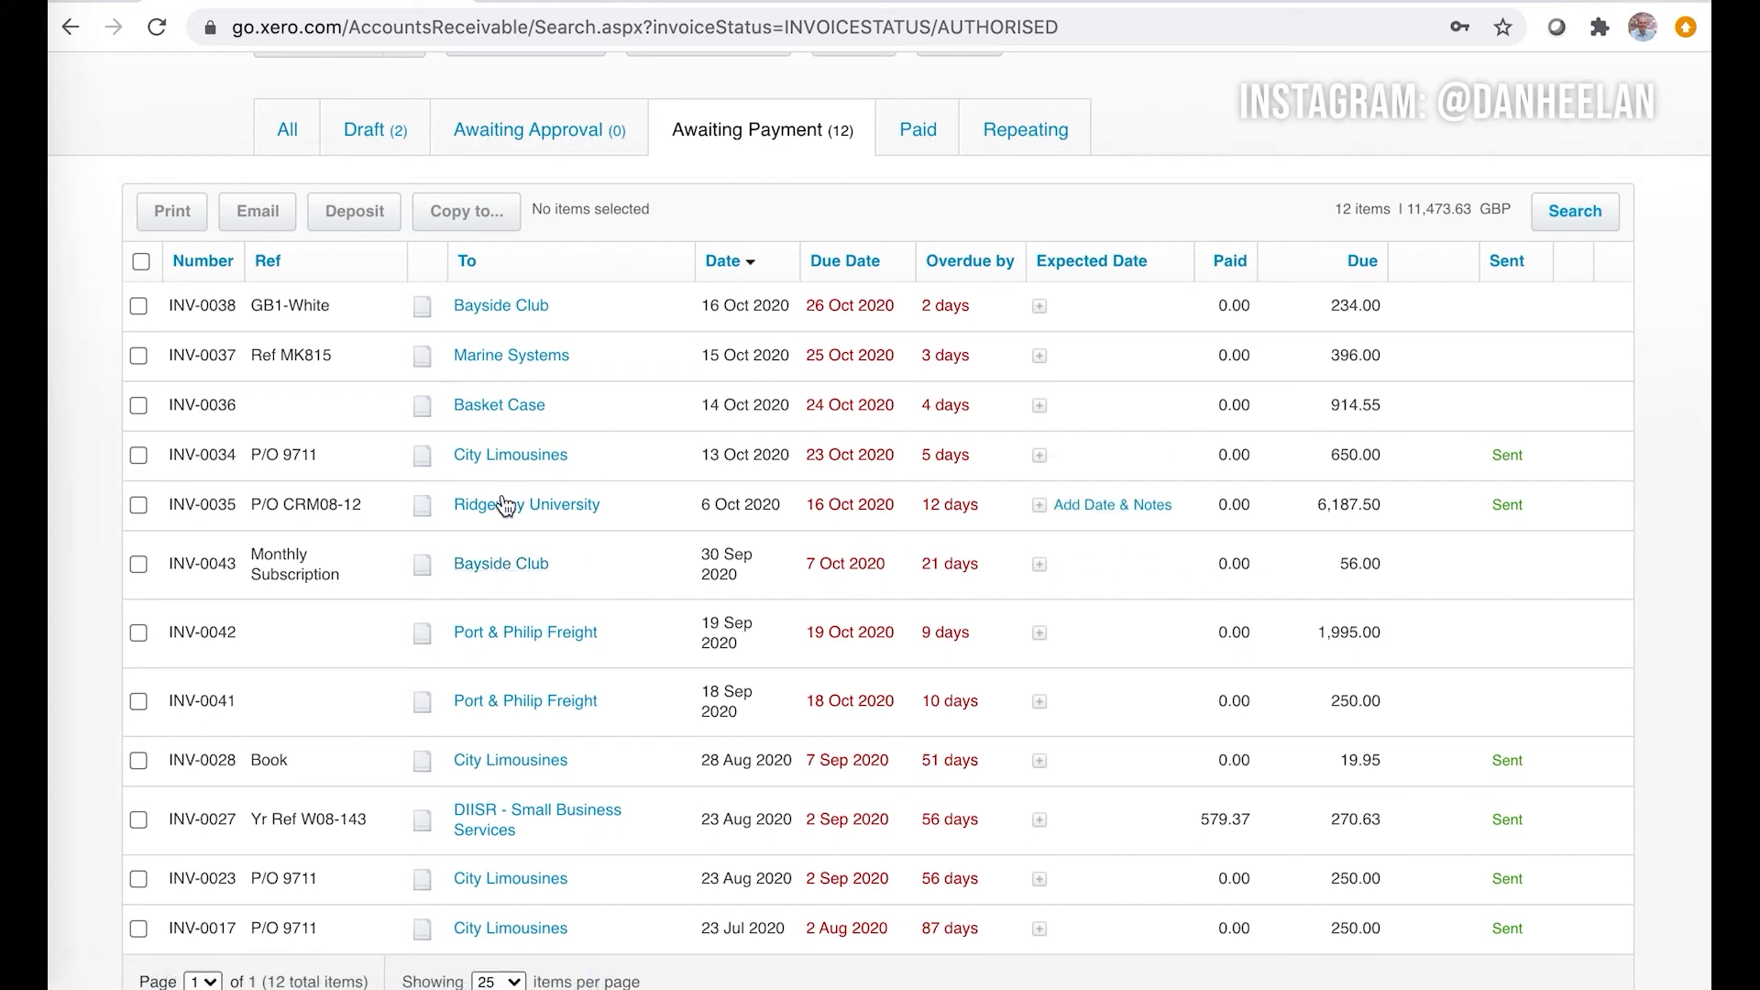
pyautogui.moveTo(658, 587)
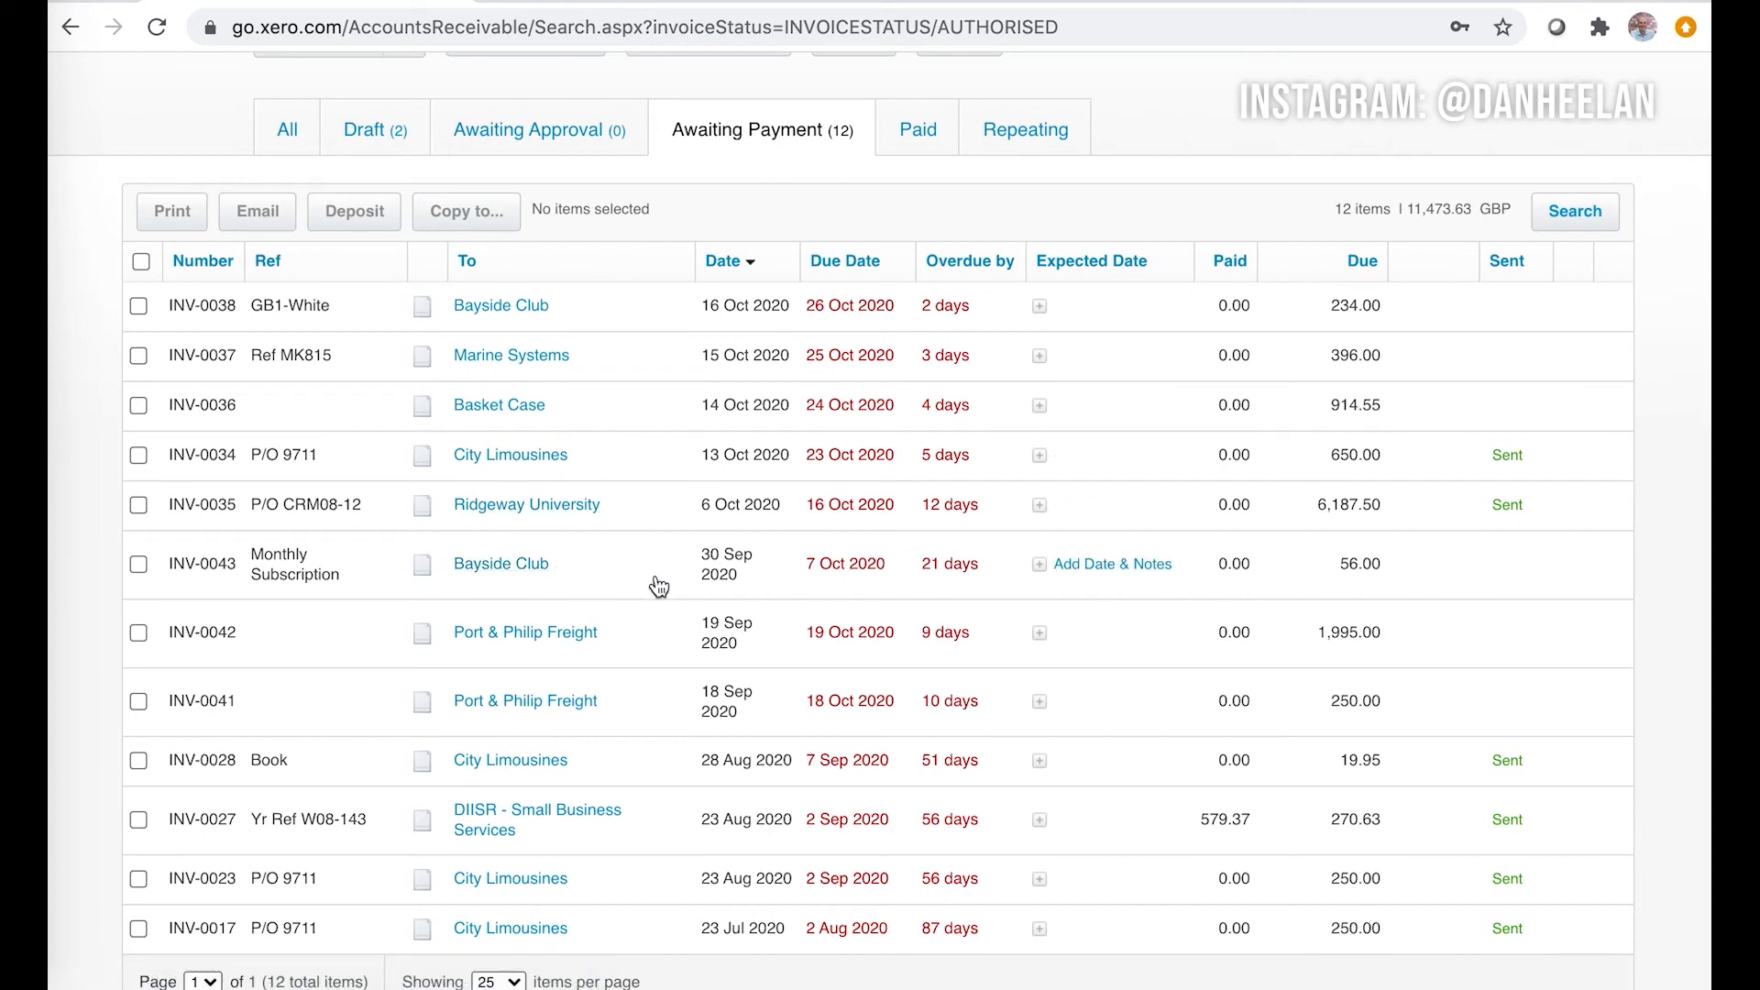
pyautogui.moveTo(1513, 592)
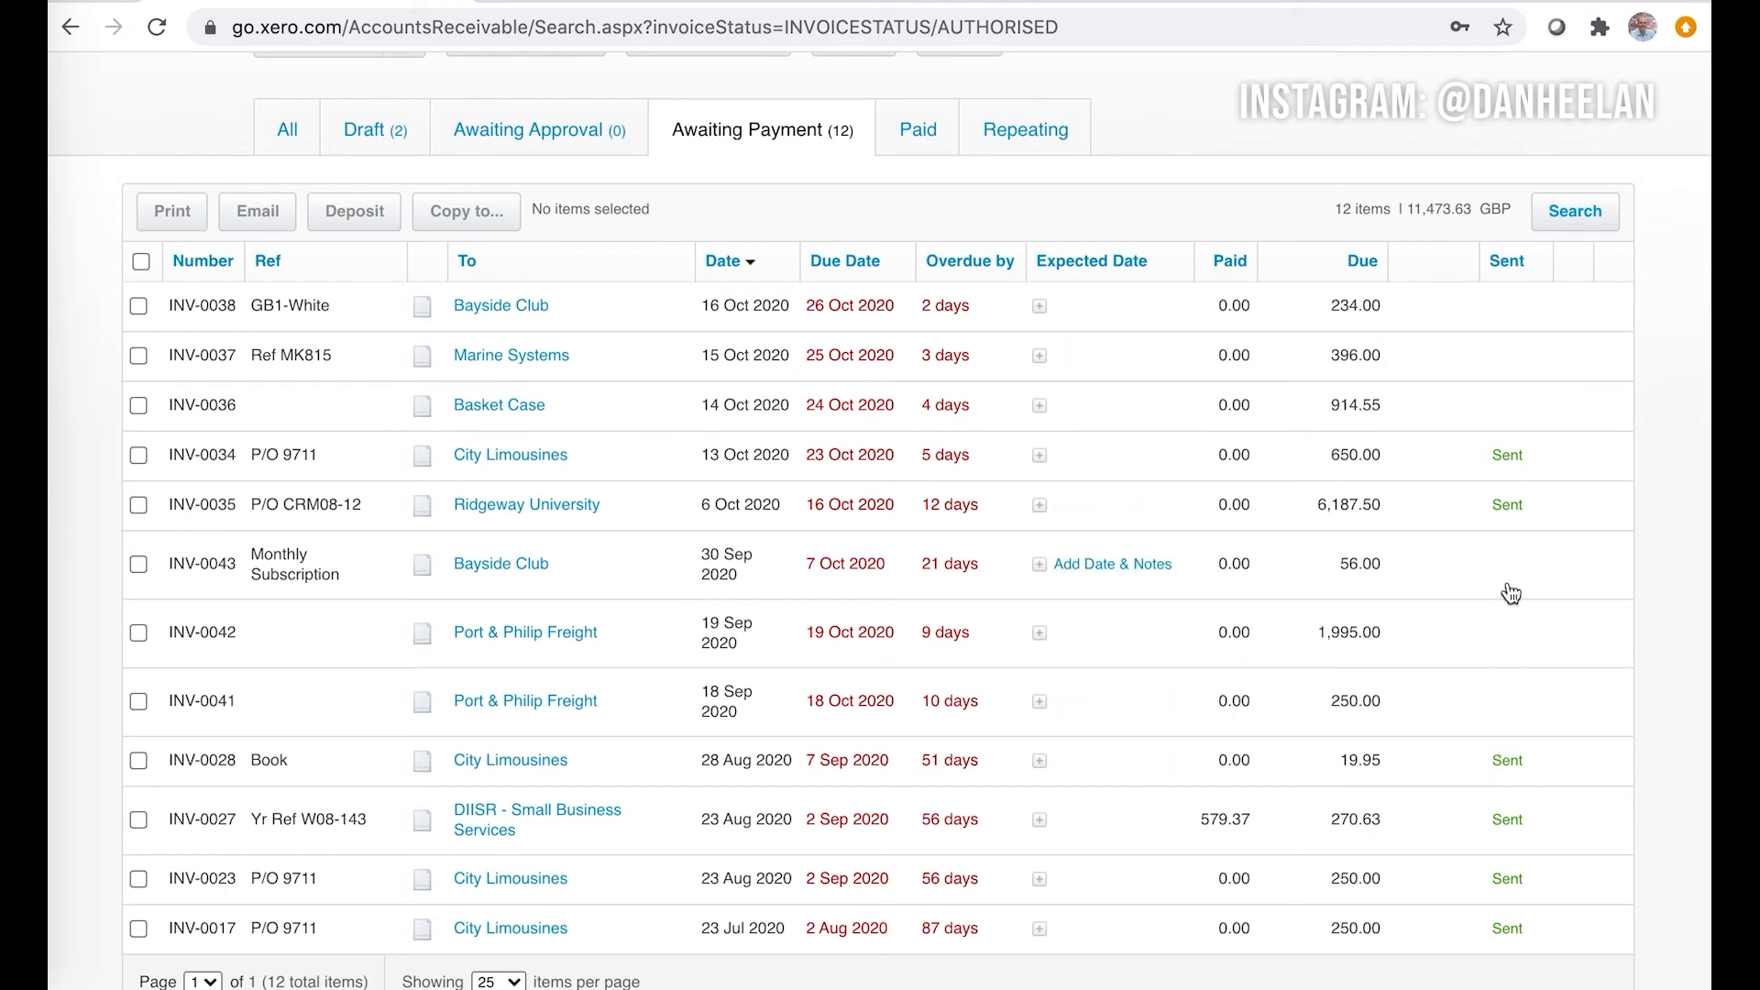
pyautogui.click(137, 563)
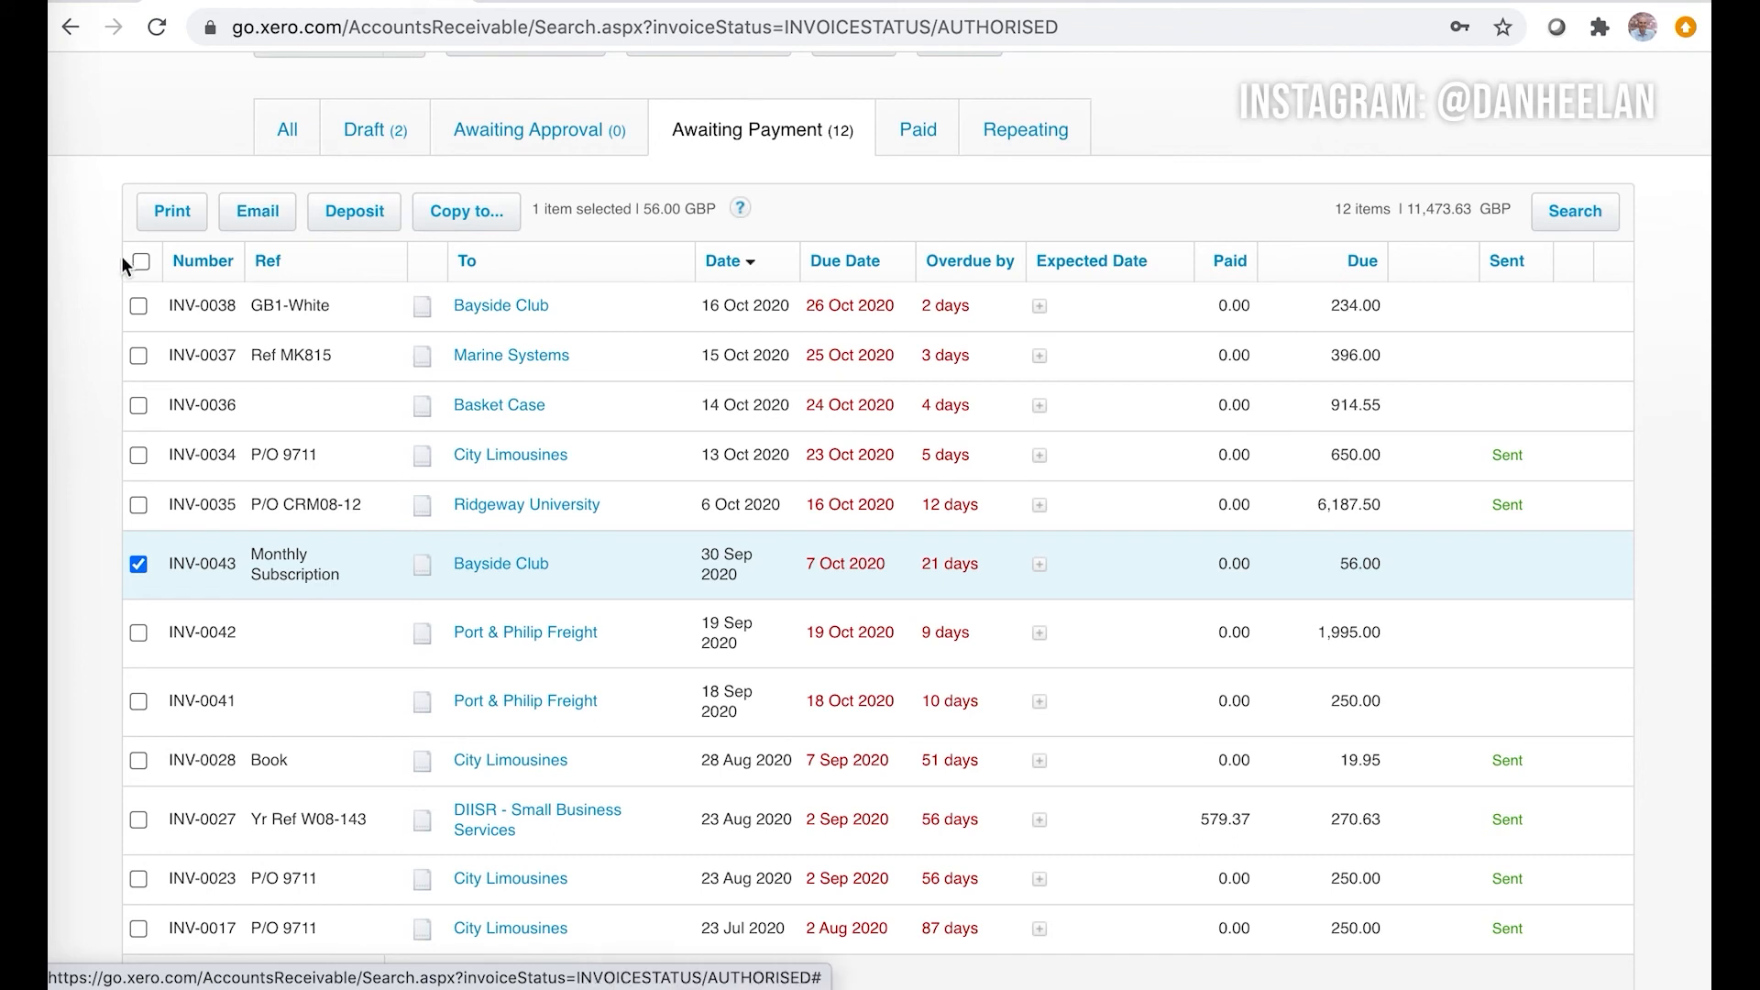
pyautogui.click(138, 260)
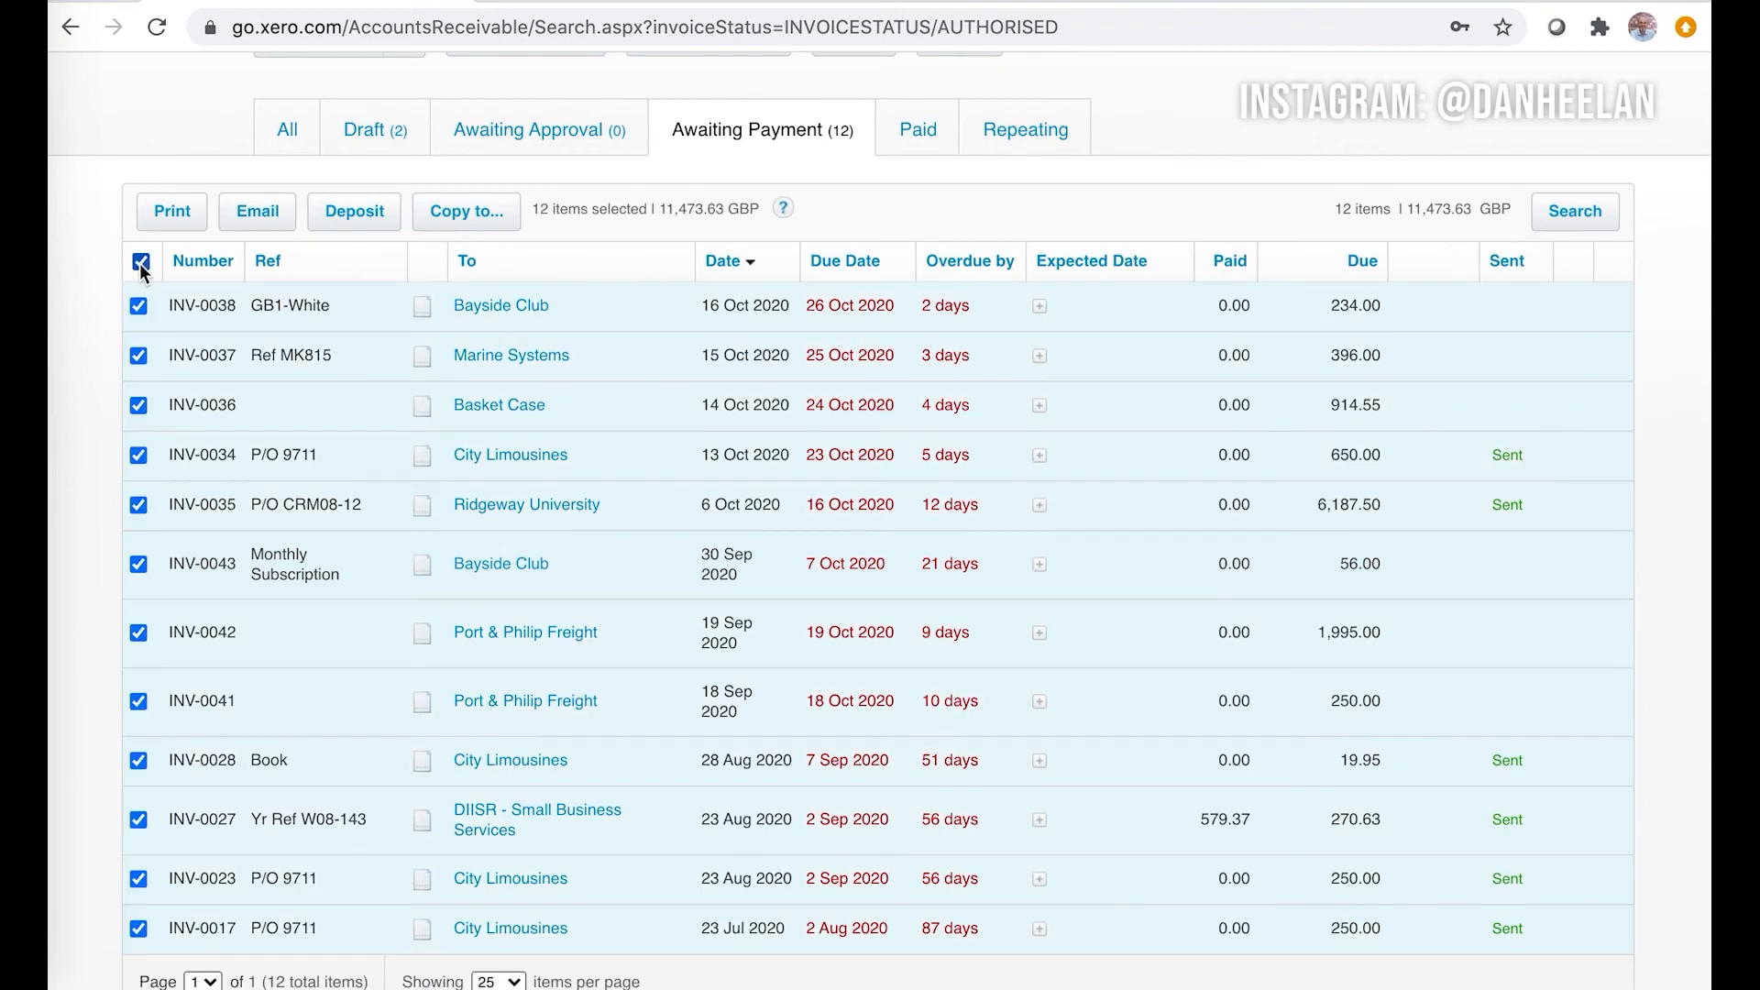
pyautogui.click(140, 260)
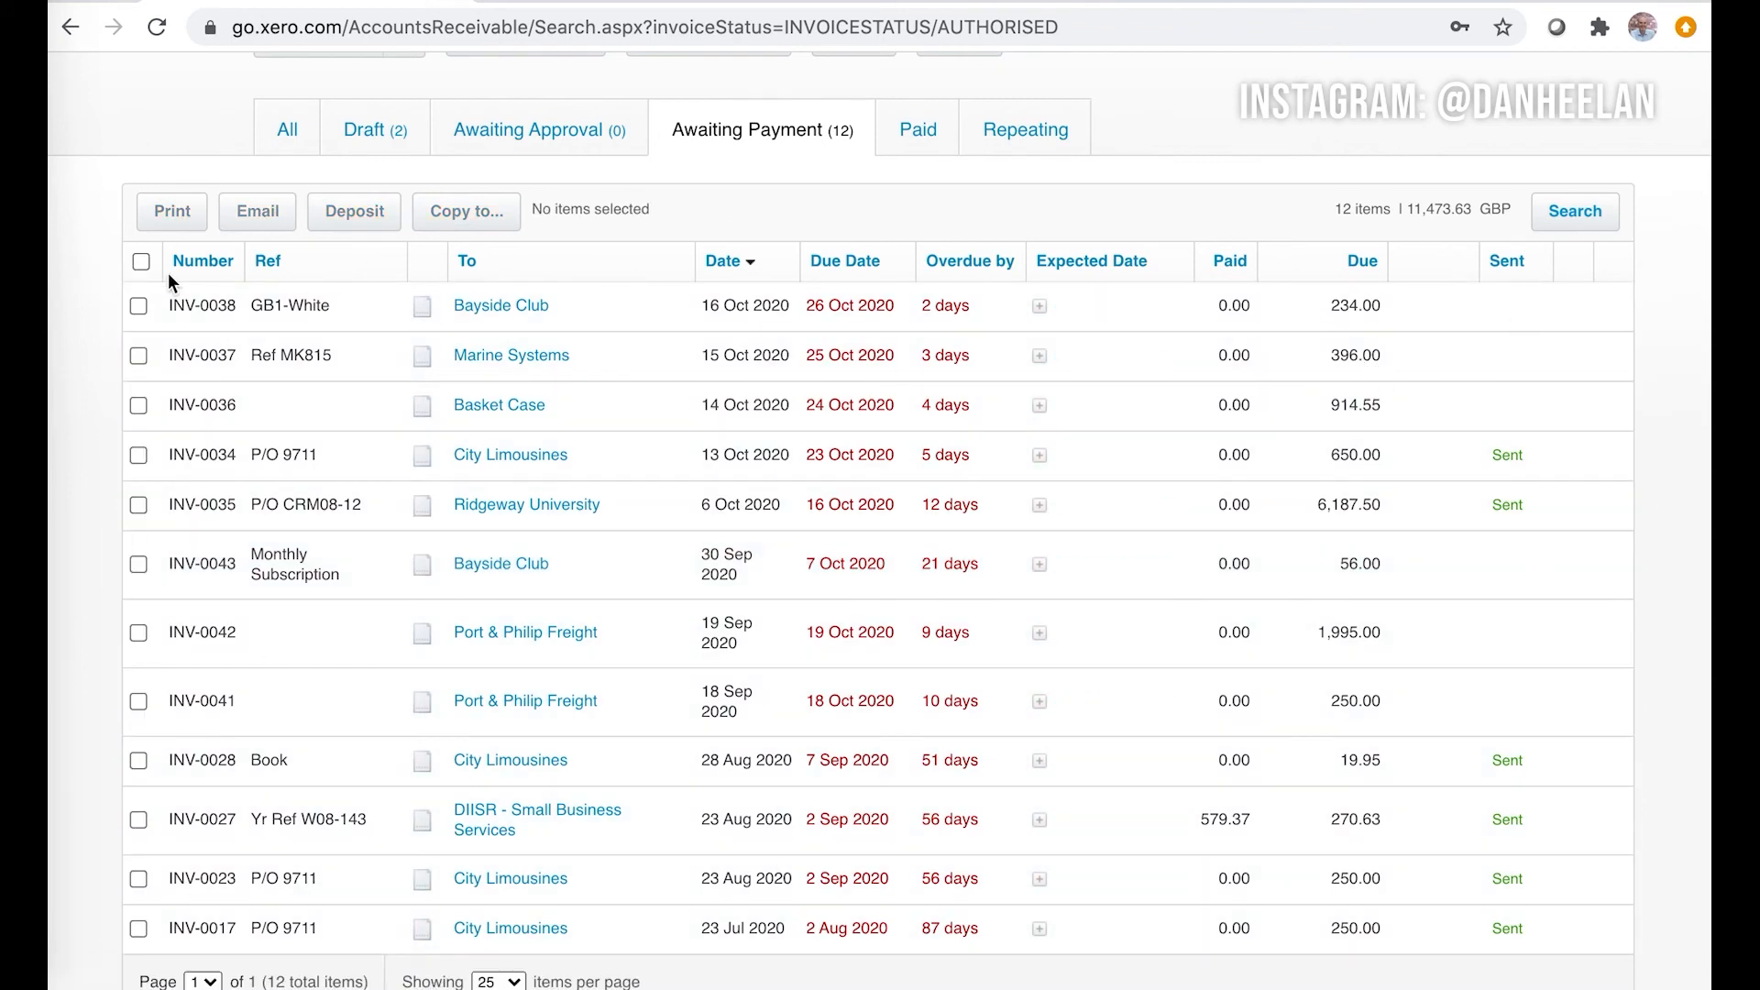
pyautogui.moveTo(1069, 983)
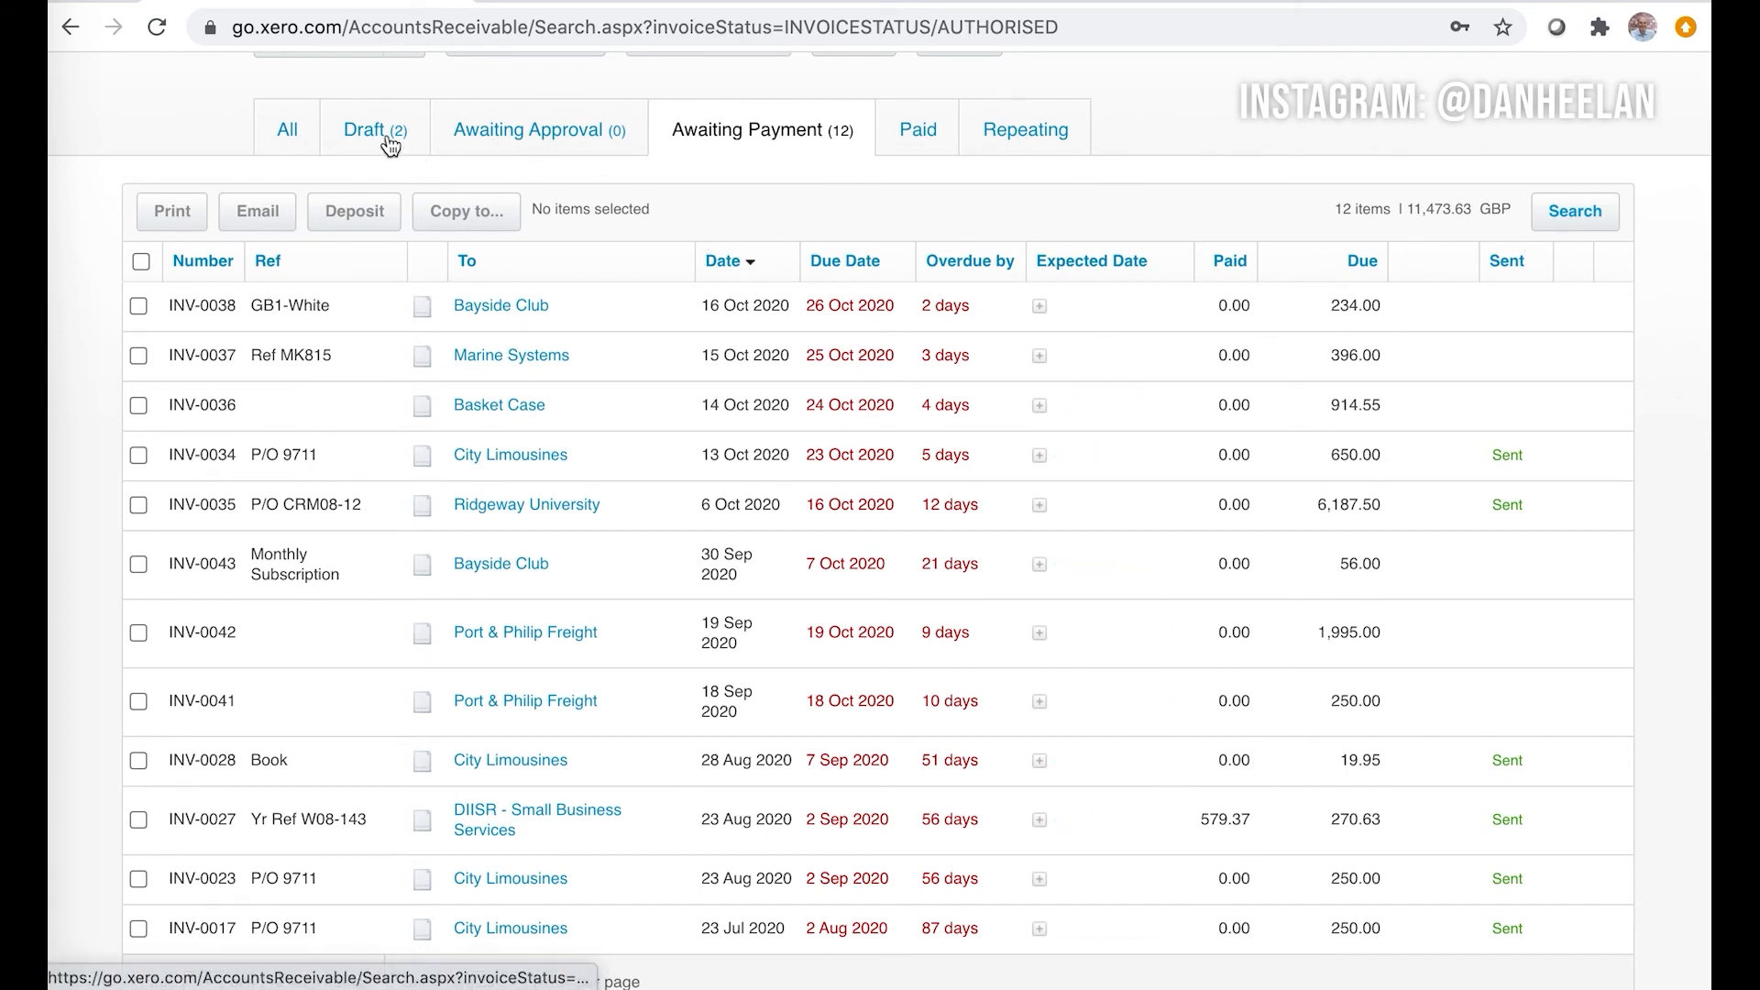
pyautogui.click(363, 129)
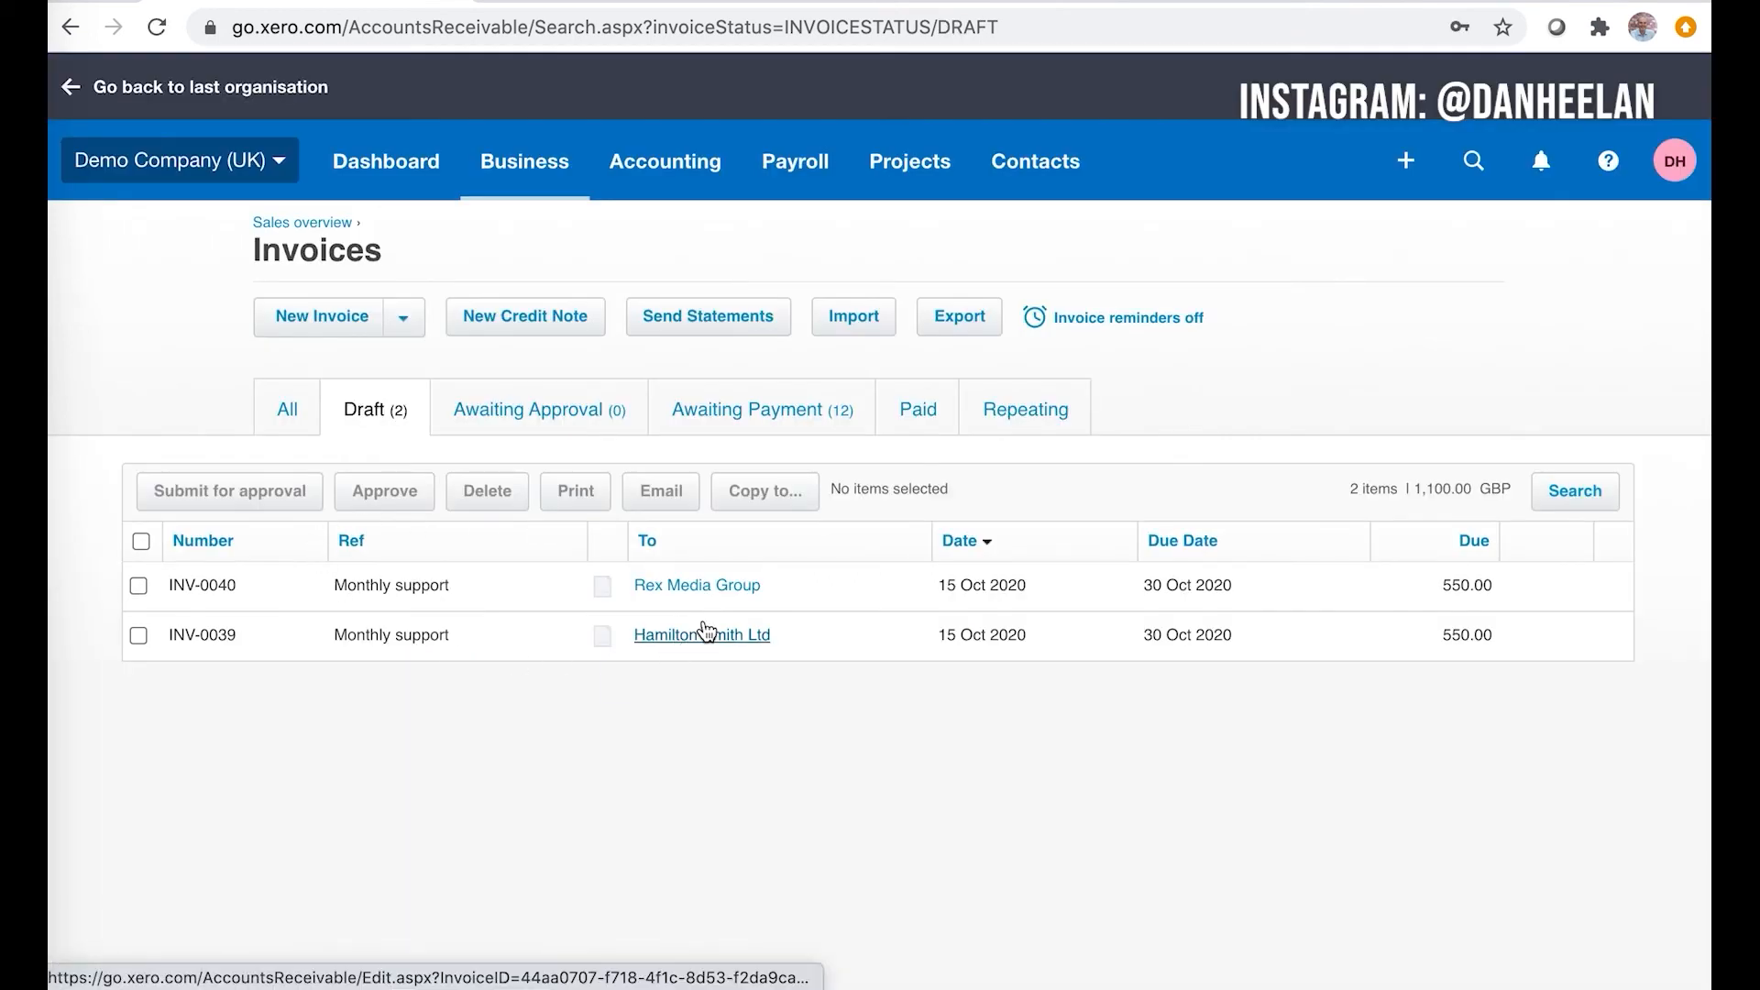
pyautogui.moveTo(596, 629)
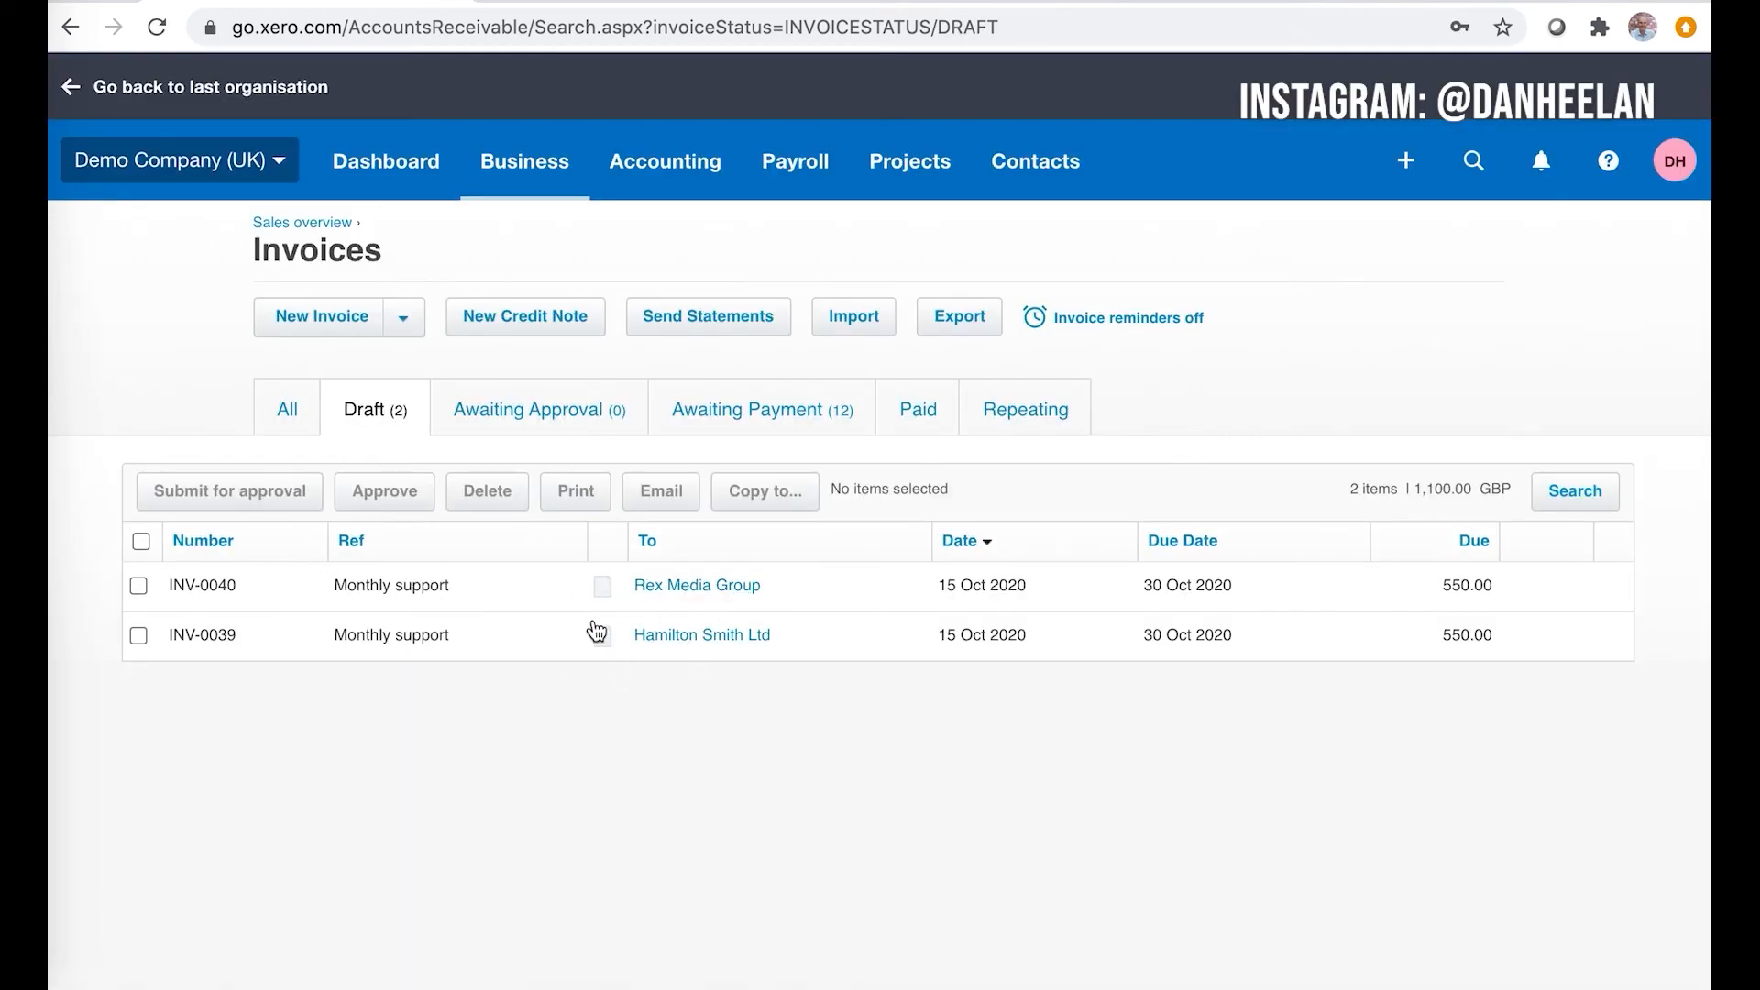
pyautogui.click(748, 409)
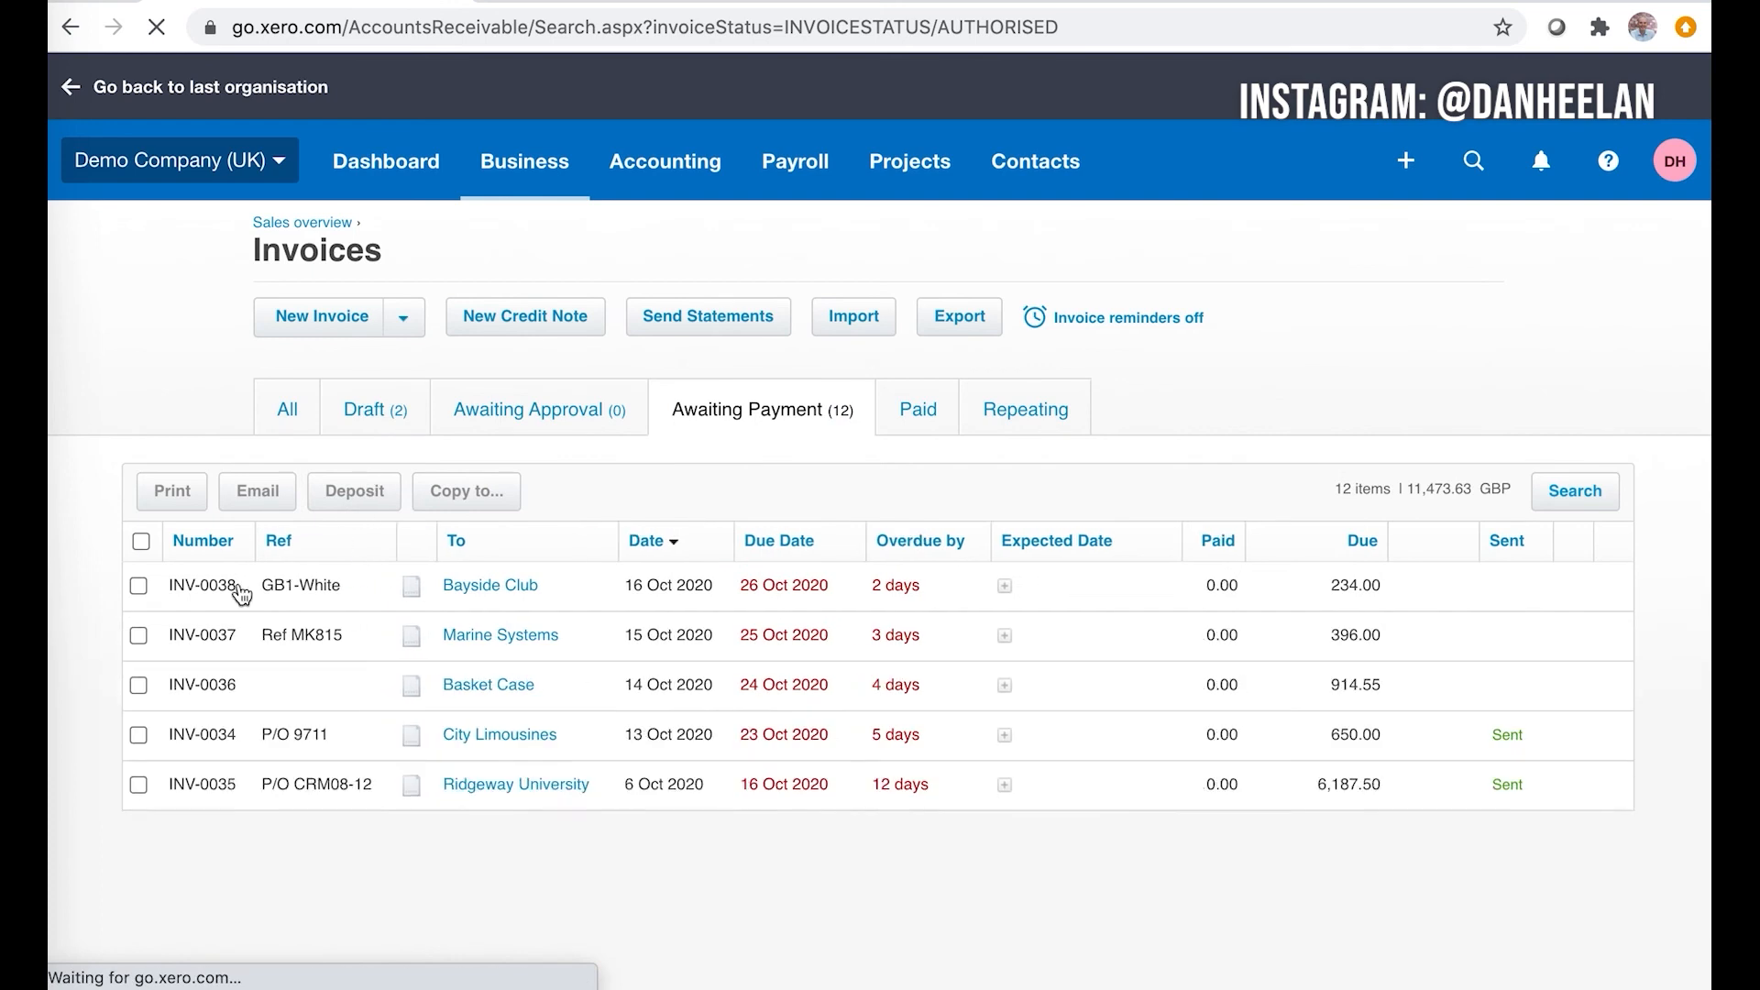
pyautogui.click(365, 409)
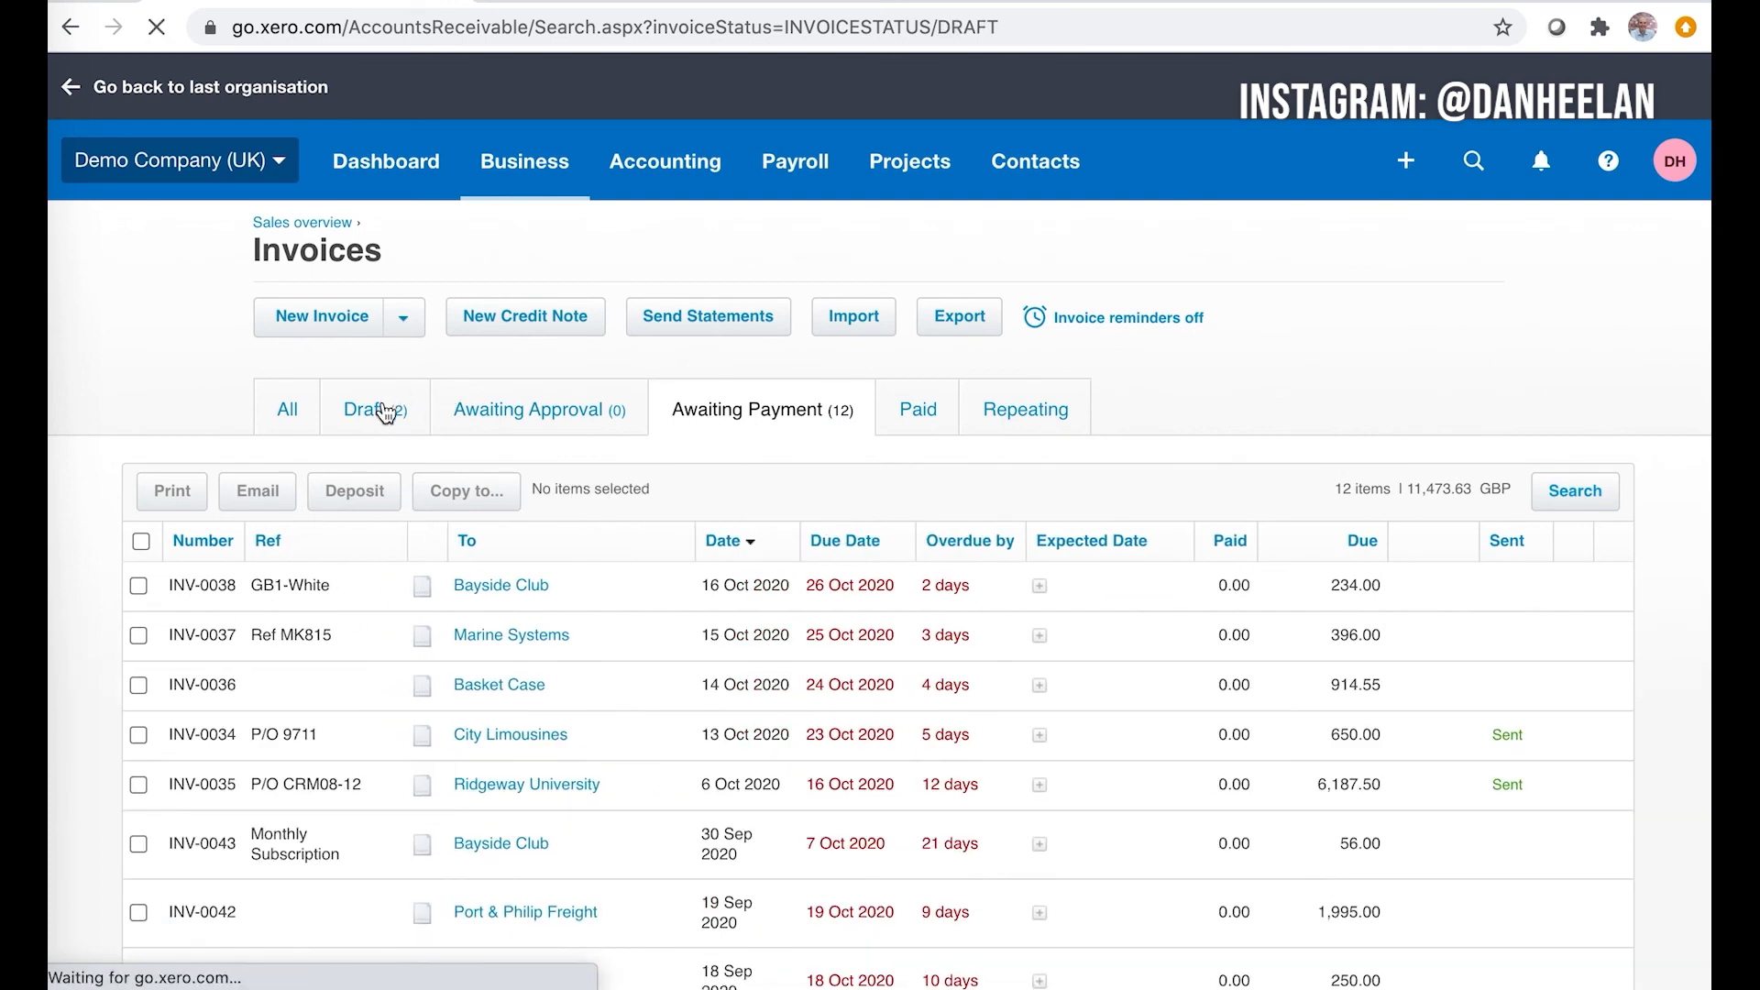
pyautogui.click(363, 409)
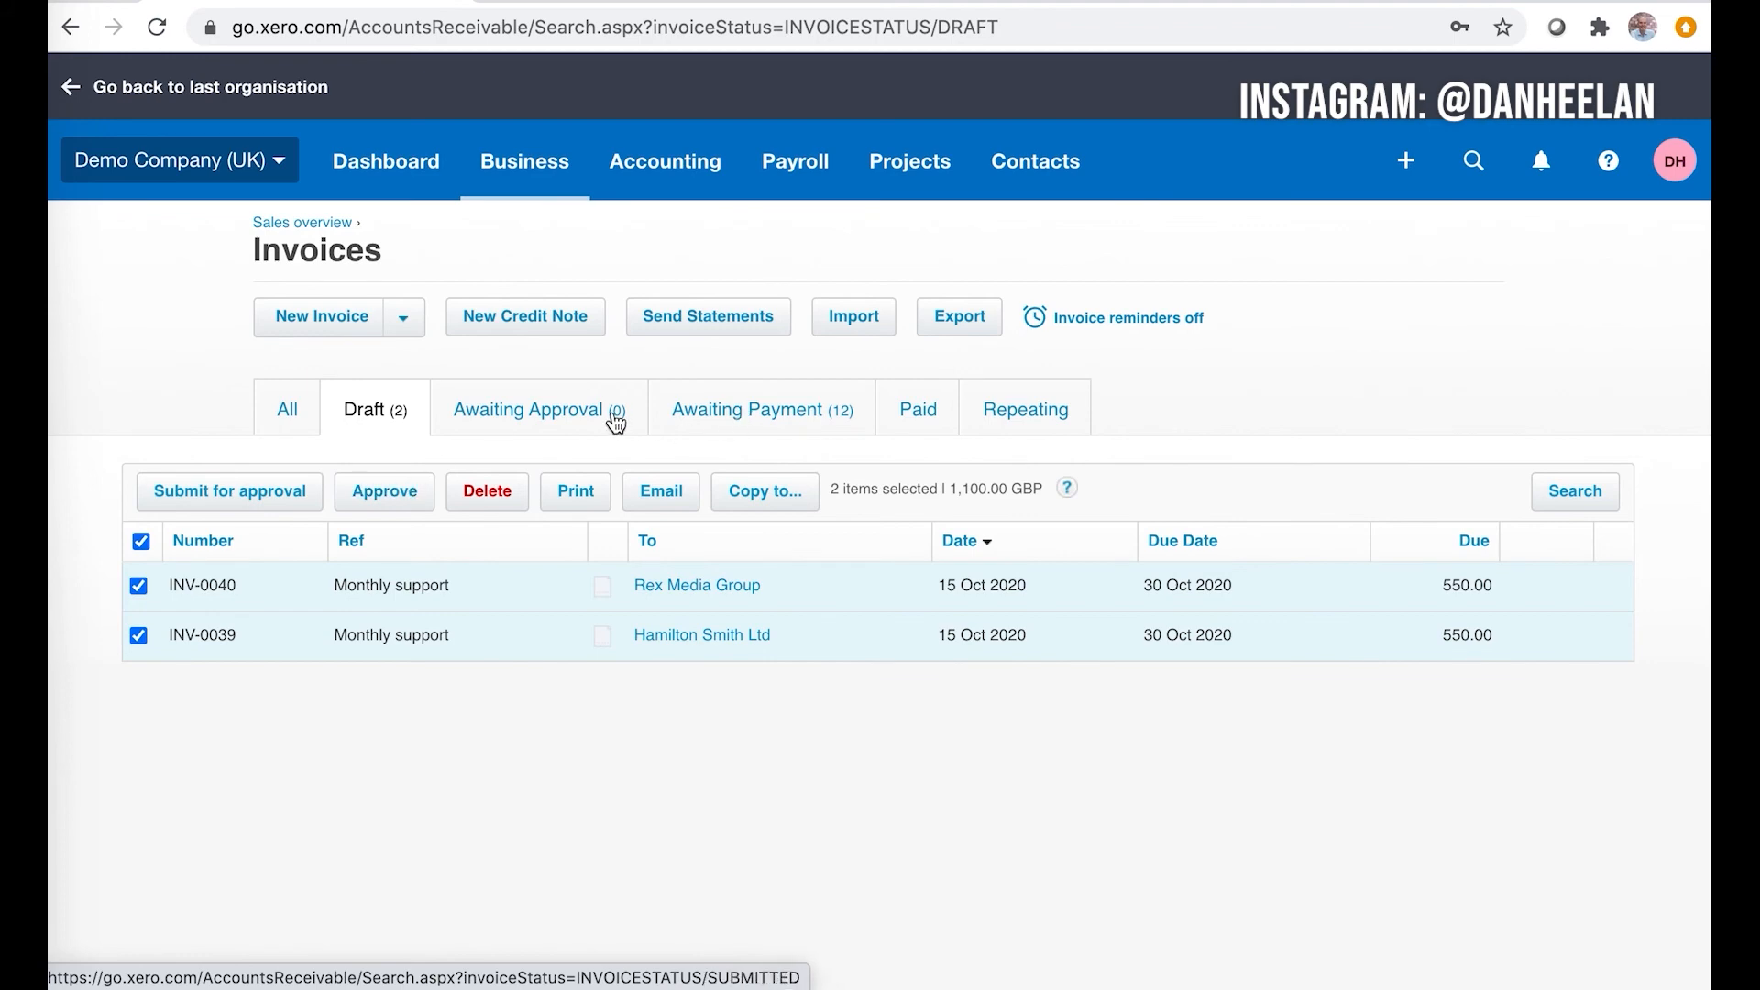
pyautogui.click(528, 409)
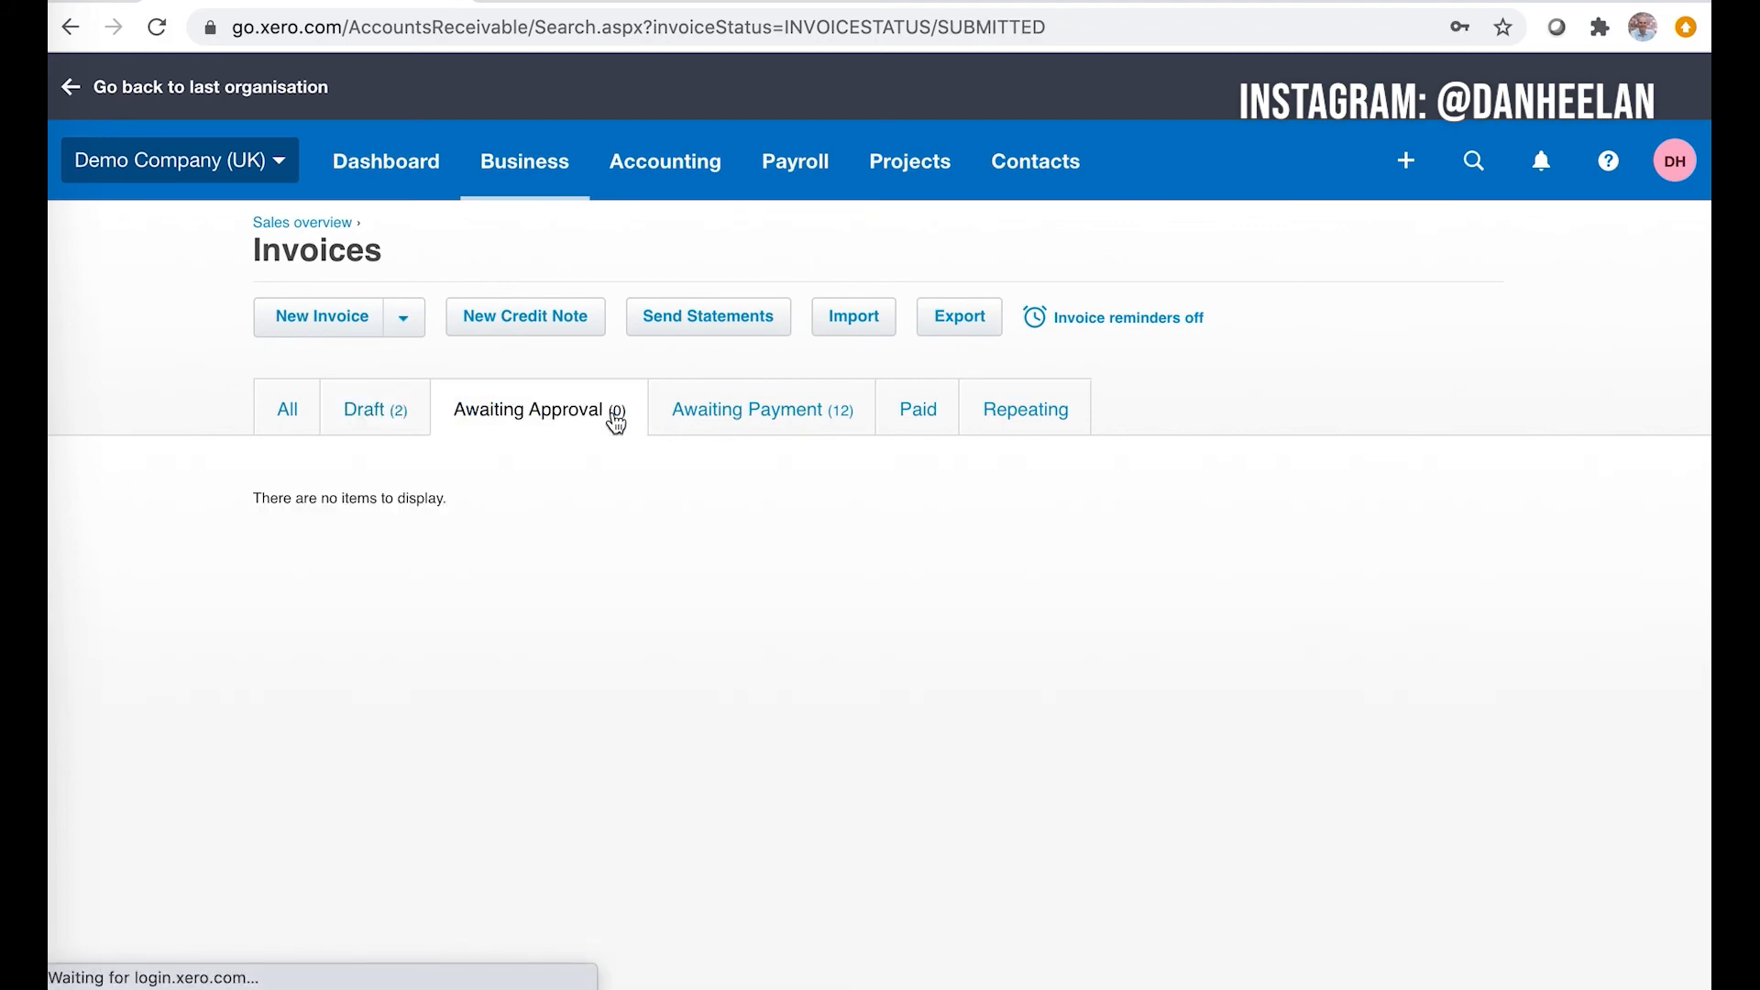
pyautogui.click(749, 408)
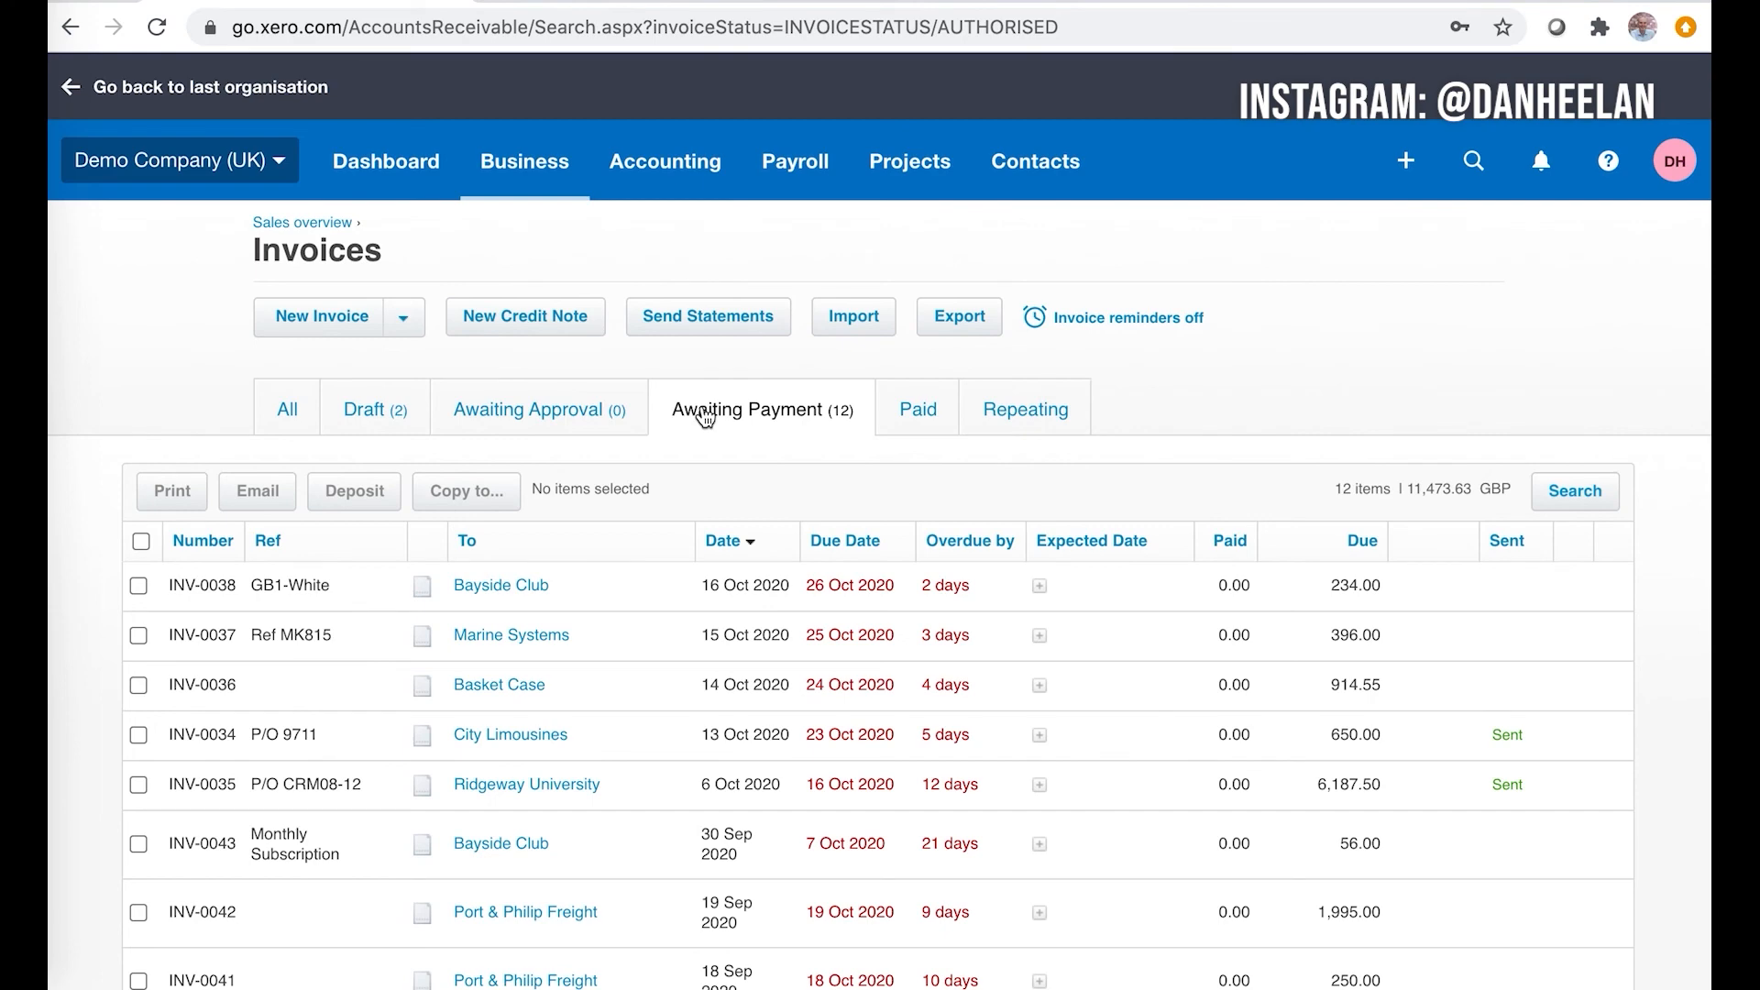
pyautogui.moveTo(1474, 832)
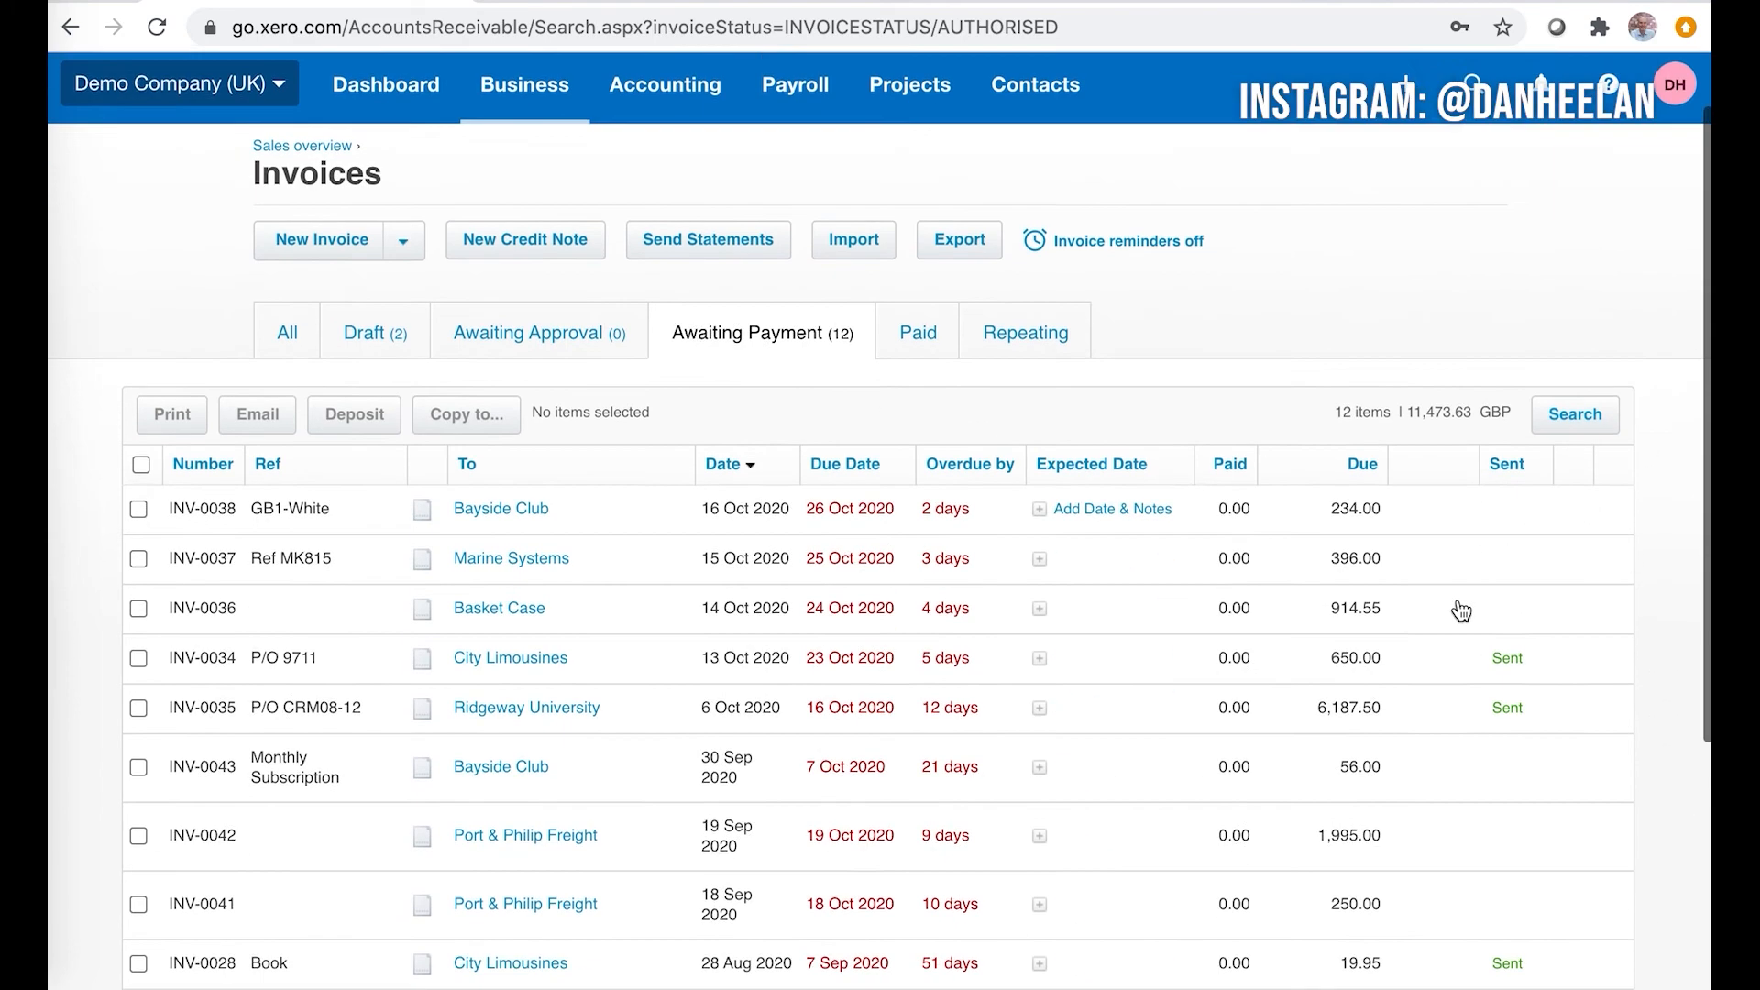
pyautogui.scroll(-3)
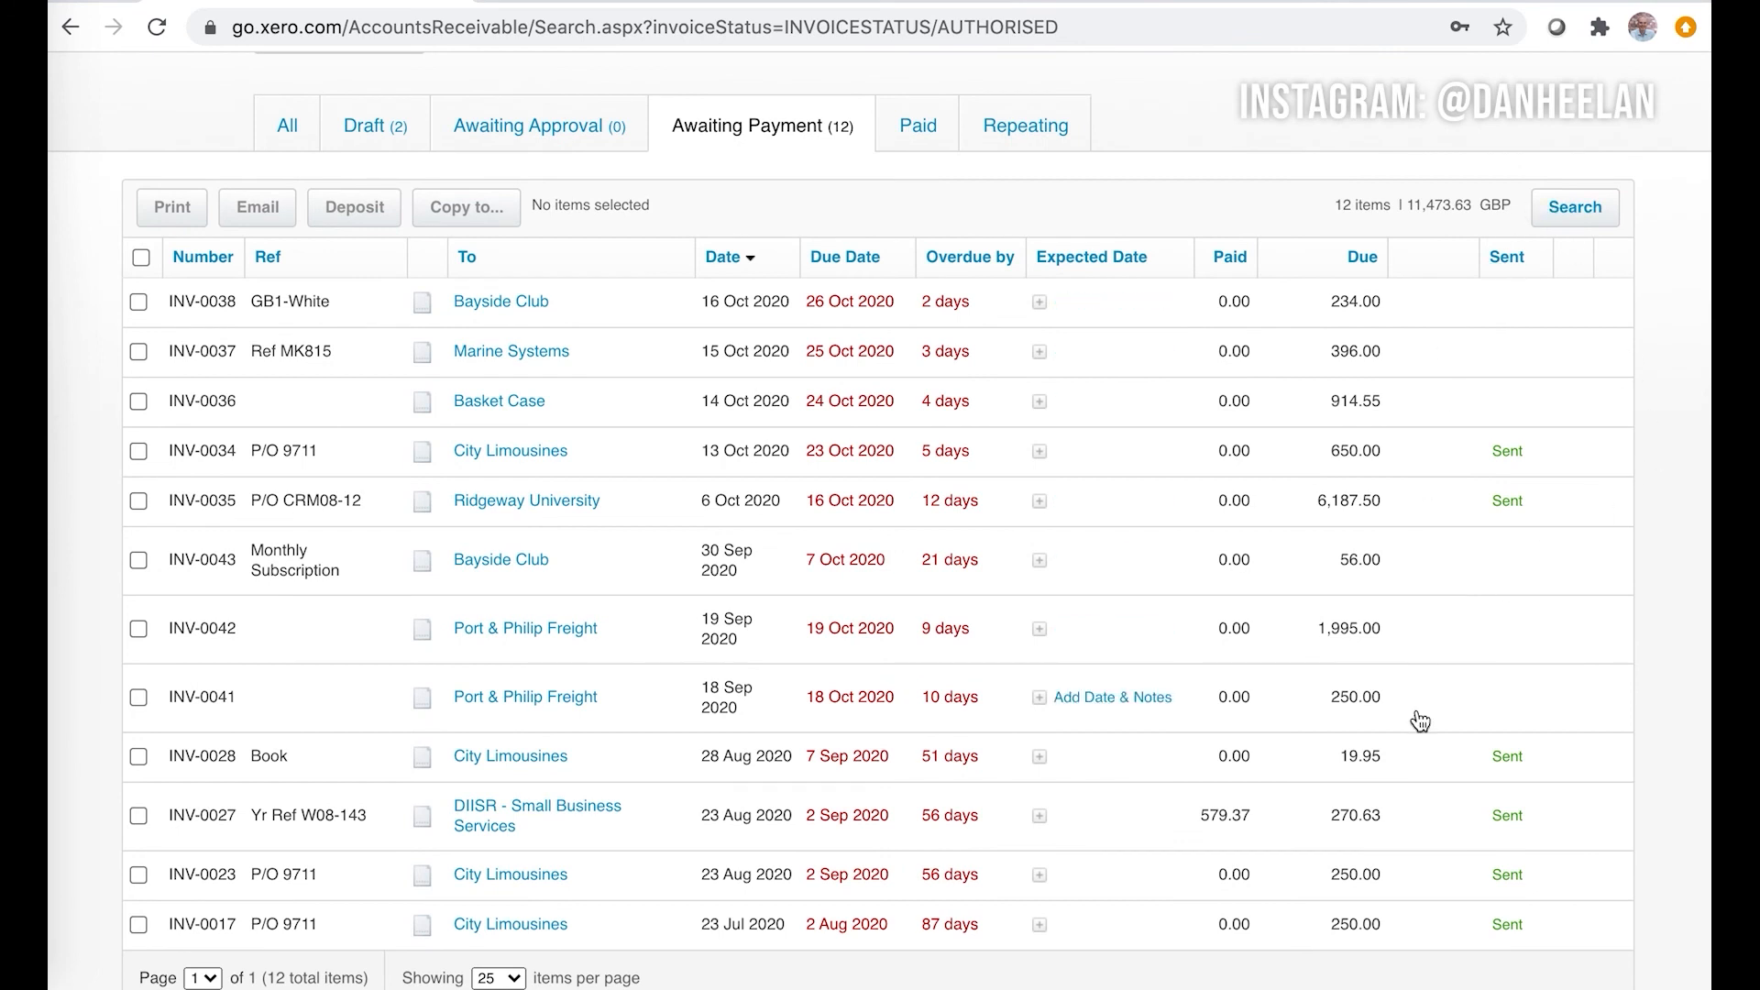
pyautogui.moveTo(1373, 600)
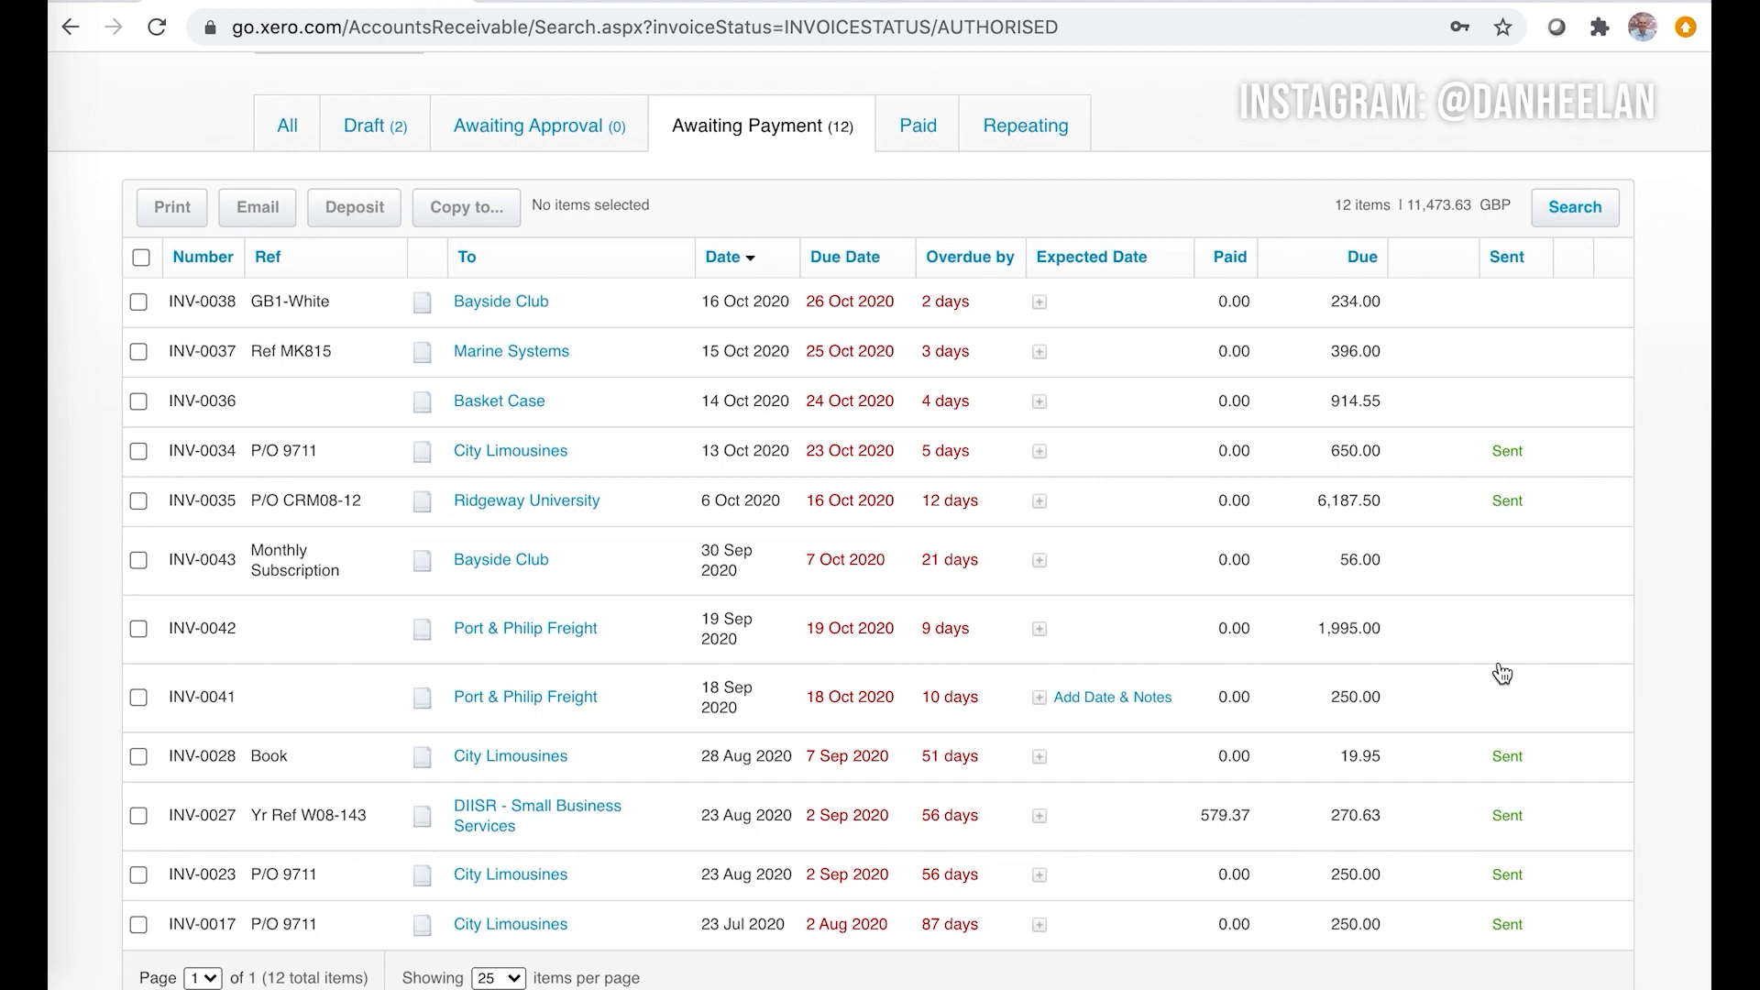
pyautogui.moveTo(381, 143)
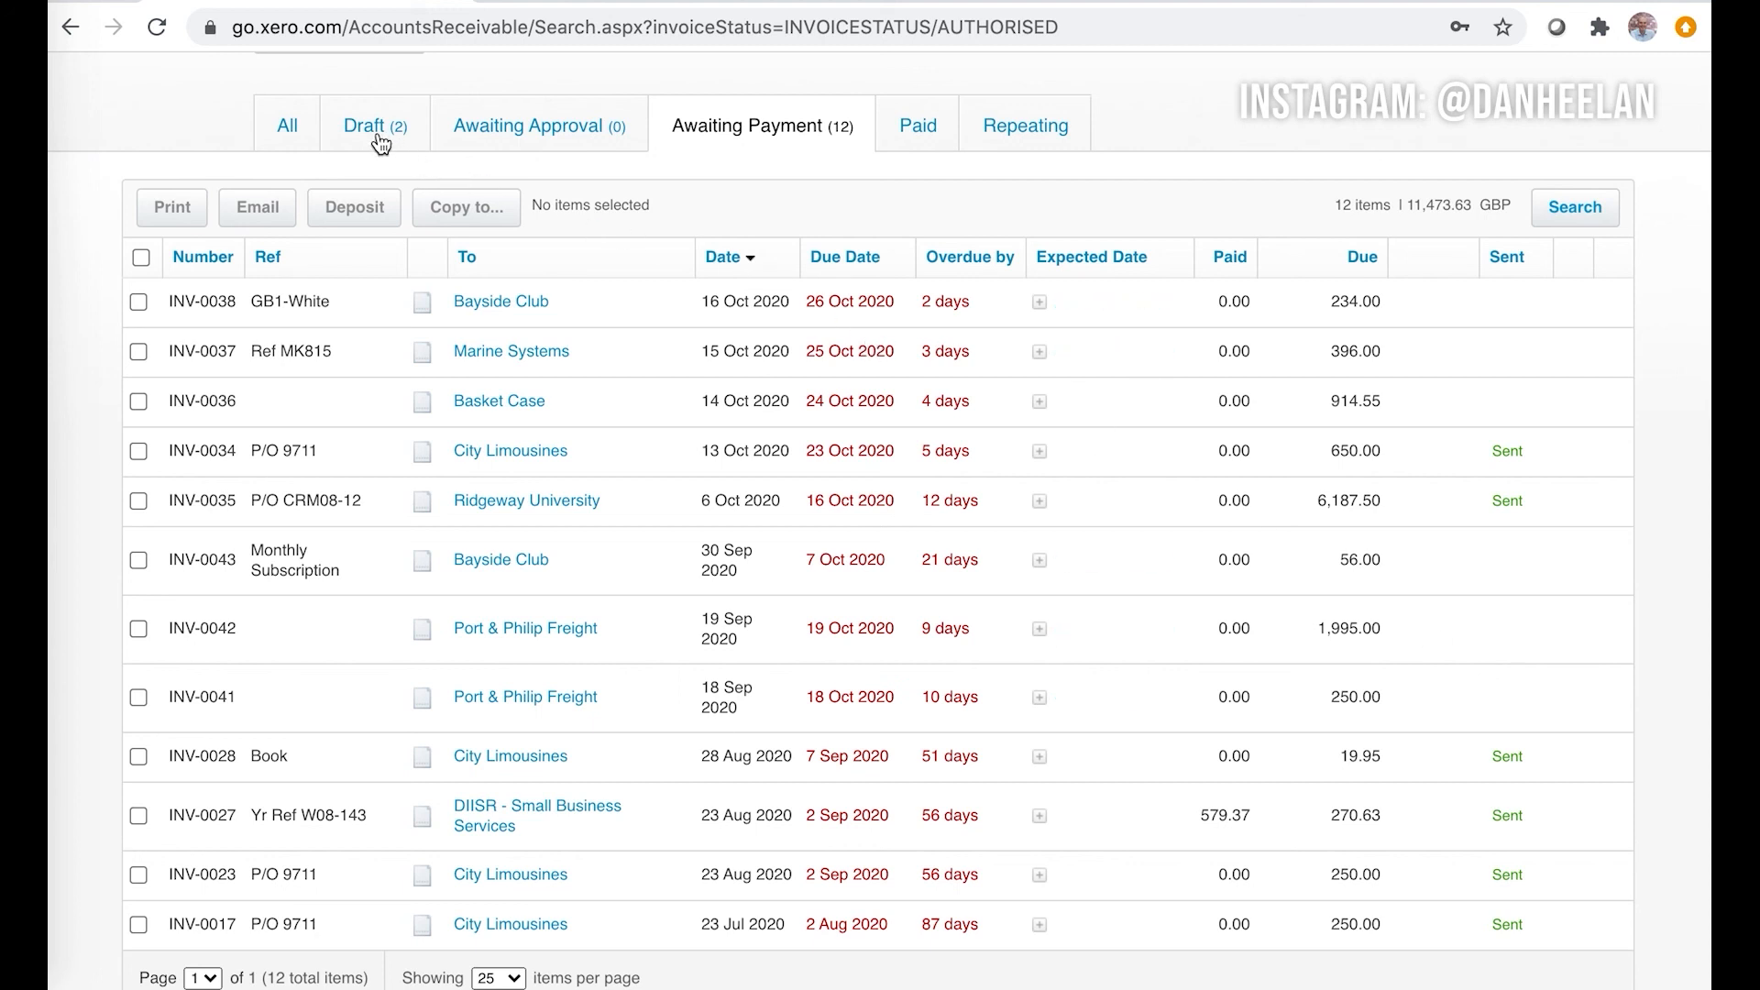
pyautogui.moveTo(1038, 401)
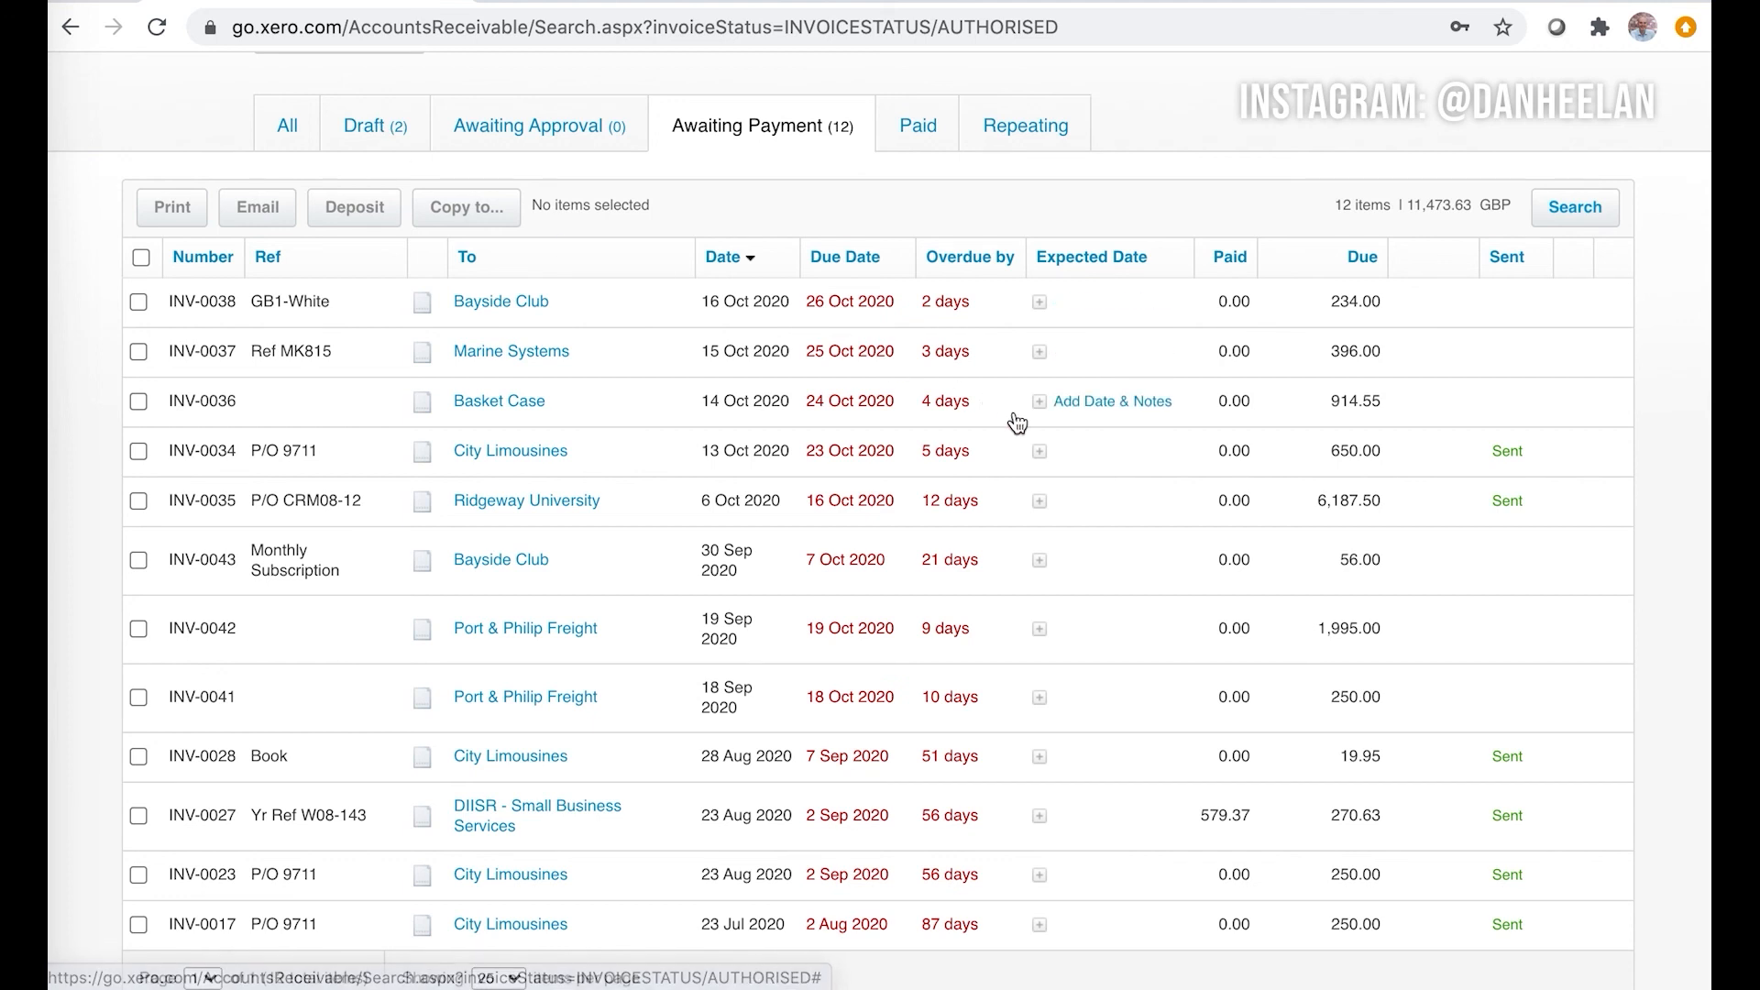